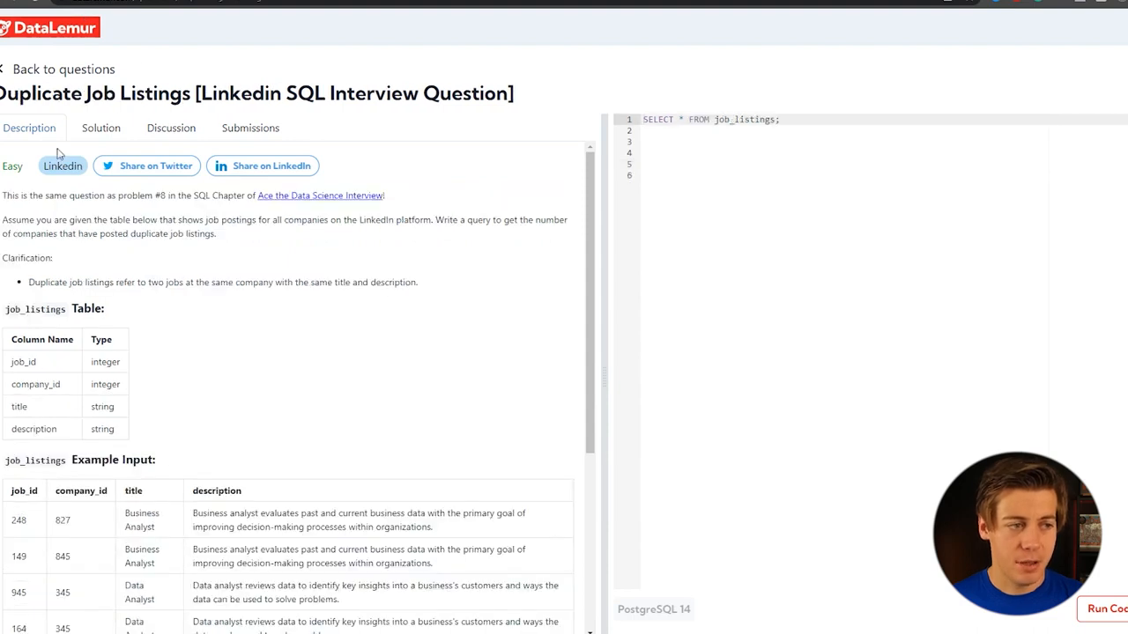
mouse_move(34, 161)
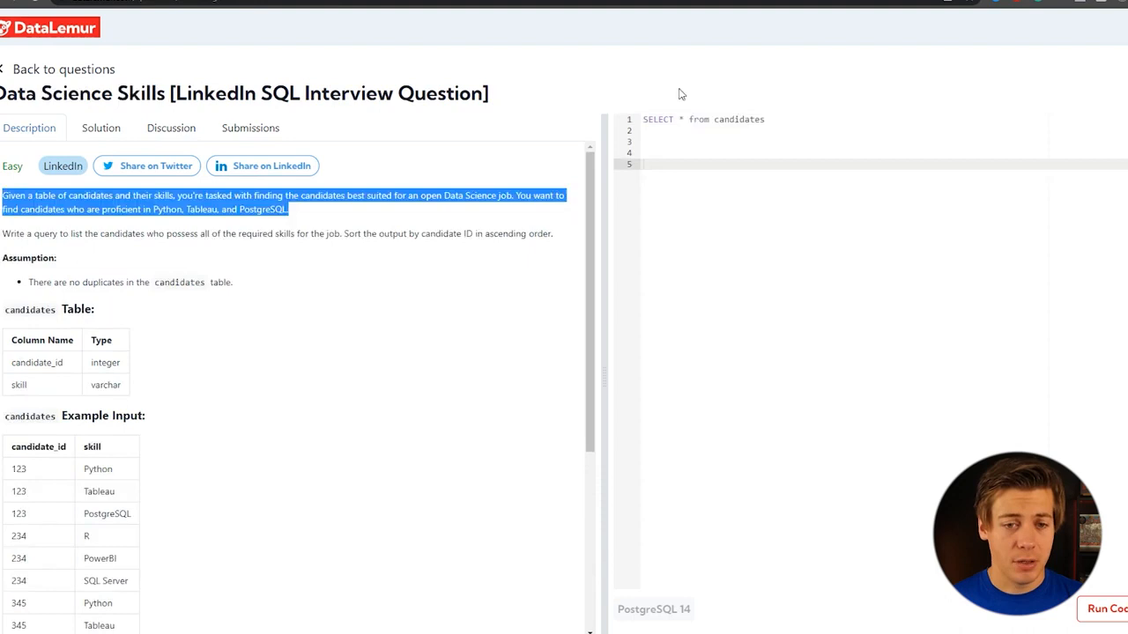
mouse_move(91, 345)
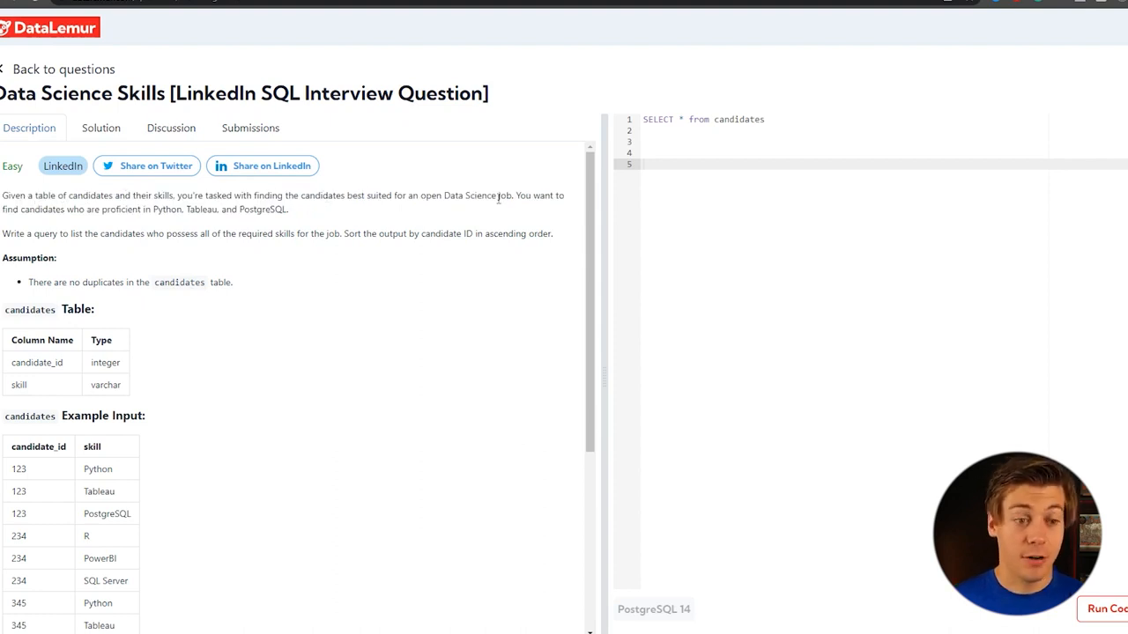
mouse_move(168, 207)
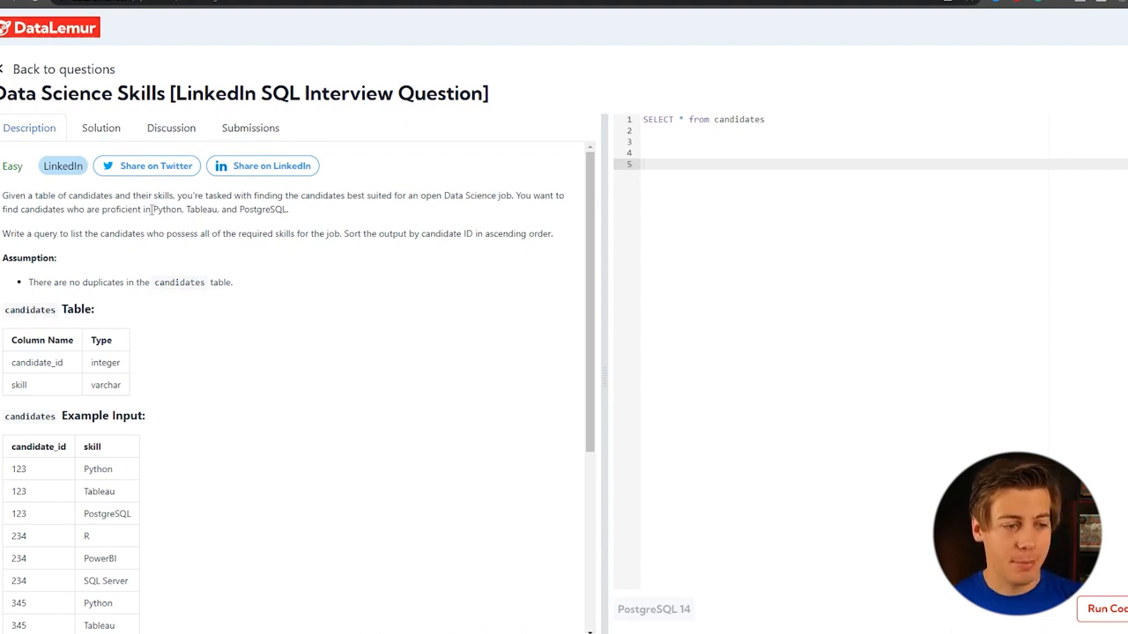
Add comments '--Python, Tableau, and PostgreSQL' and '--Sort the output by candidate ID in ascending order'.
left_click_drag(152, 209, 288, 209)
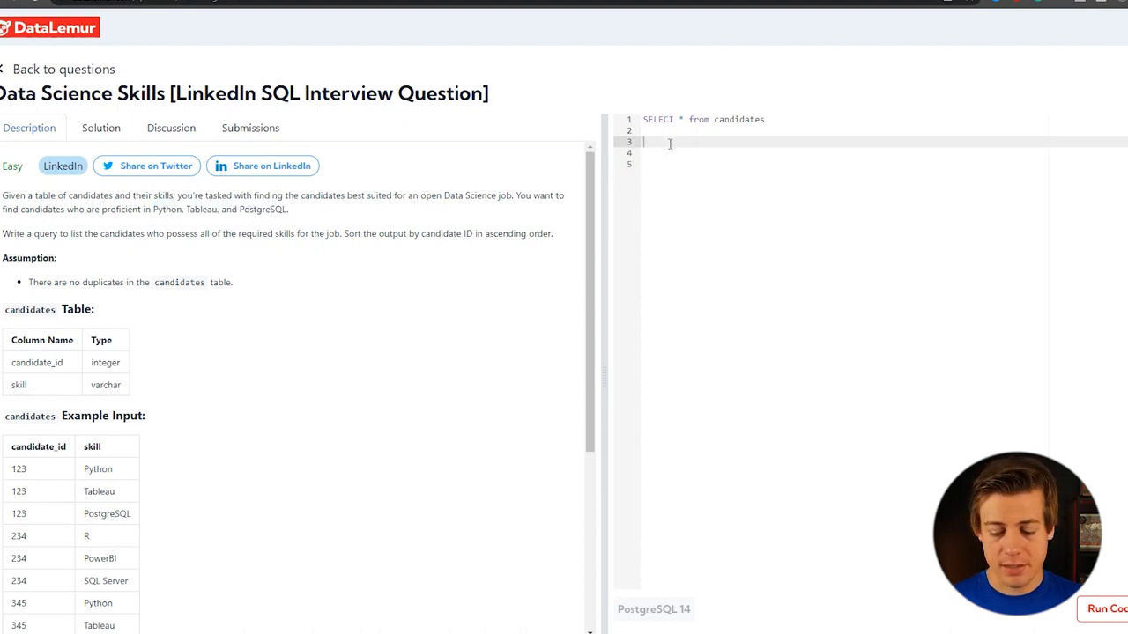
type("--Python, Tableau, and PostgreSQL")
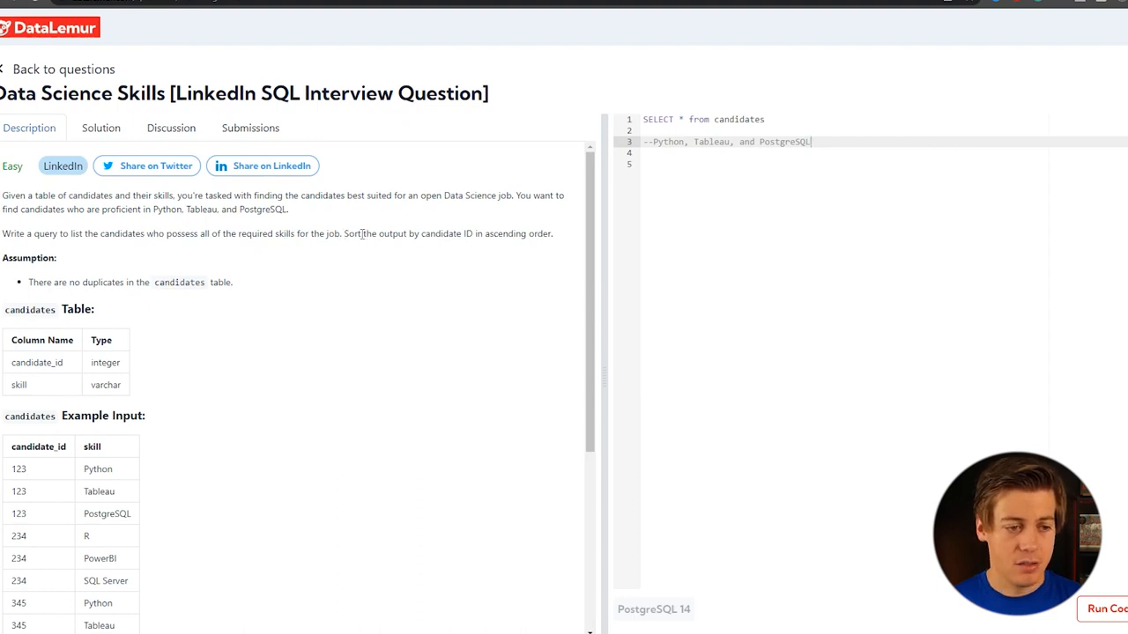
left_click_drag(344, 234, 527, 234)
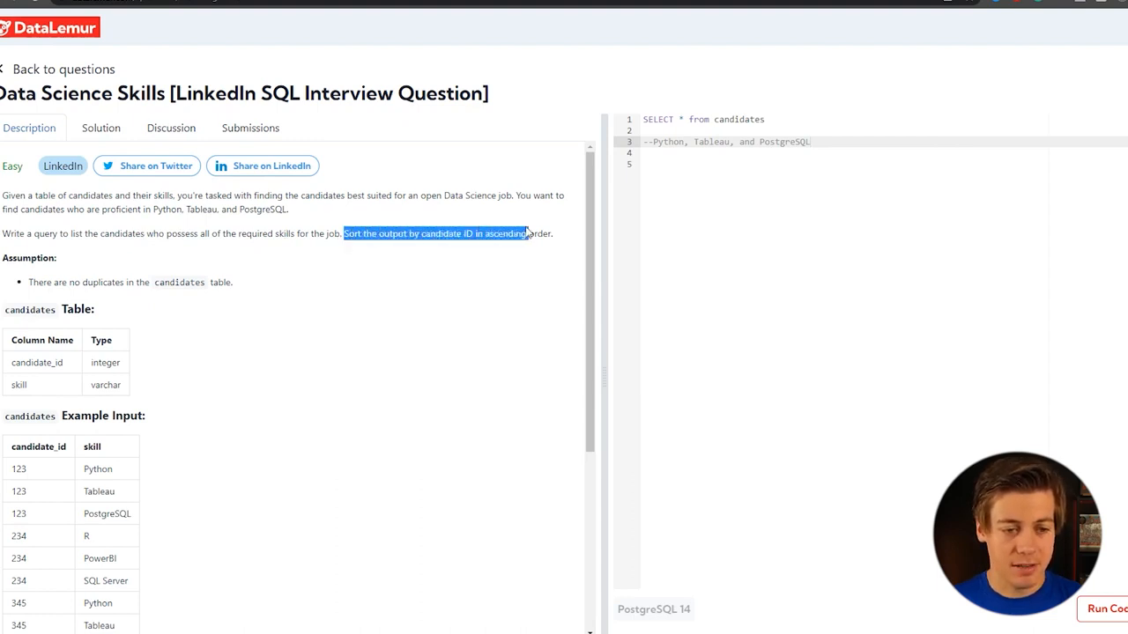
left_click(668, 156)
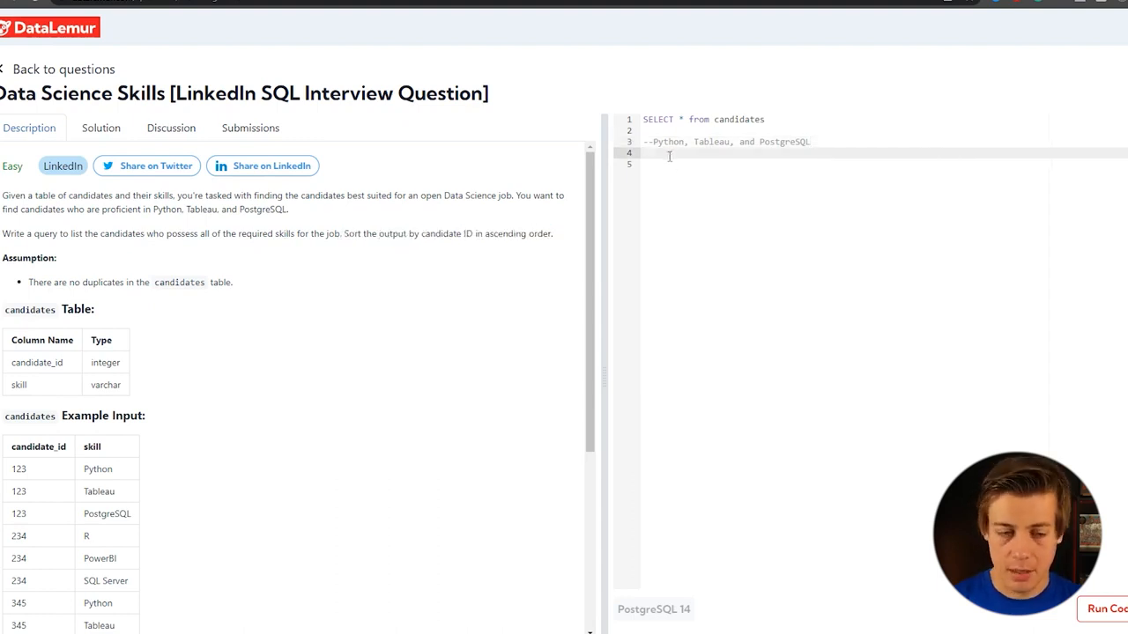
type("--Sort the output by candidate ID in ascending order")
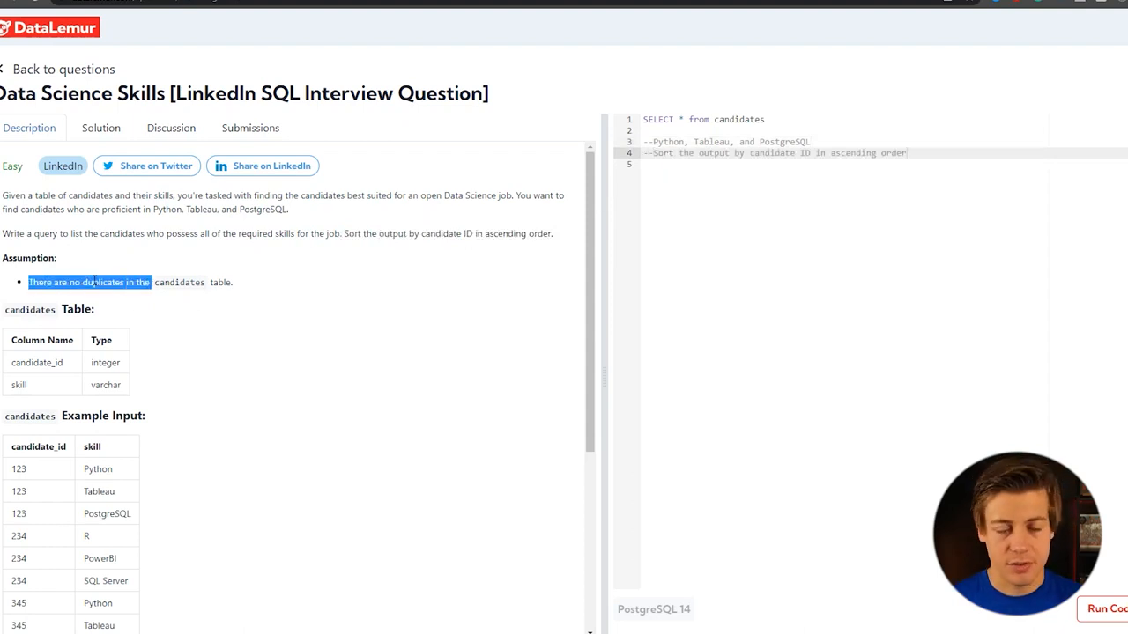
Look over the candidates columns and example rows, then comment out SELECT * from candidates.
scroll("down", 3)
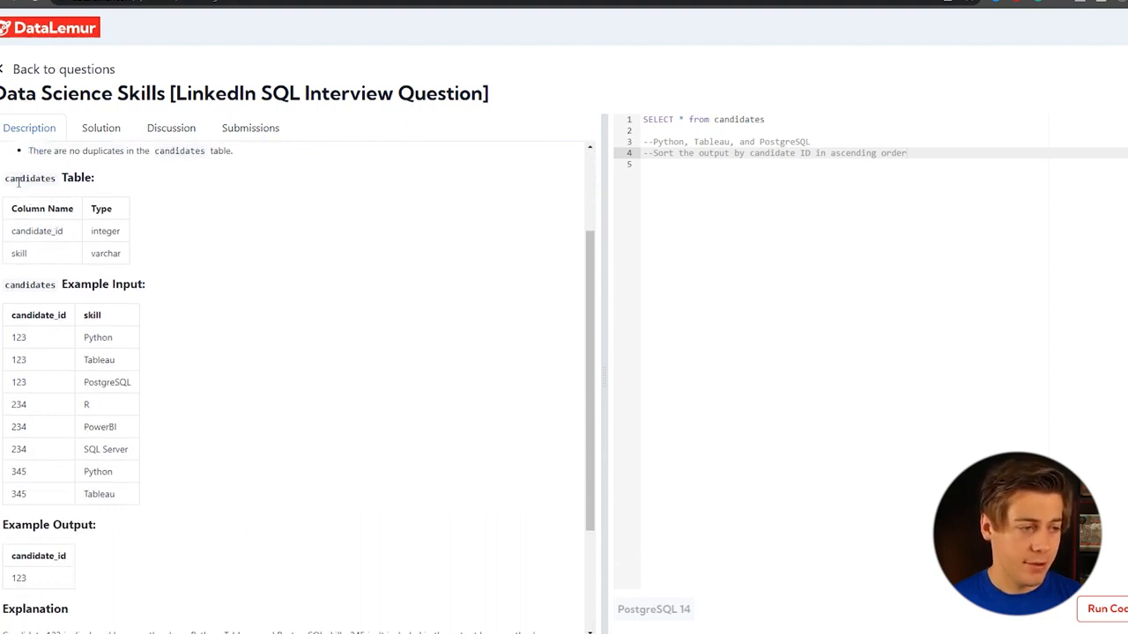
double_click(37, 231)
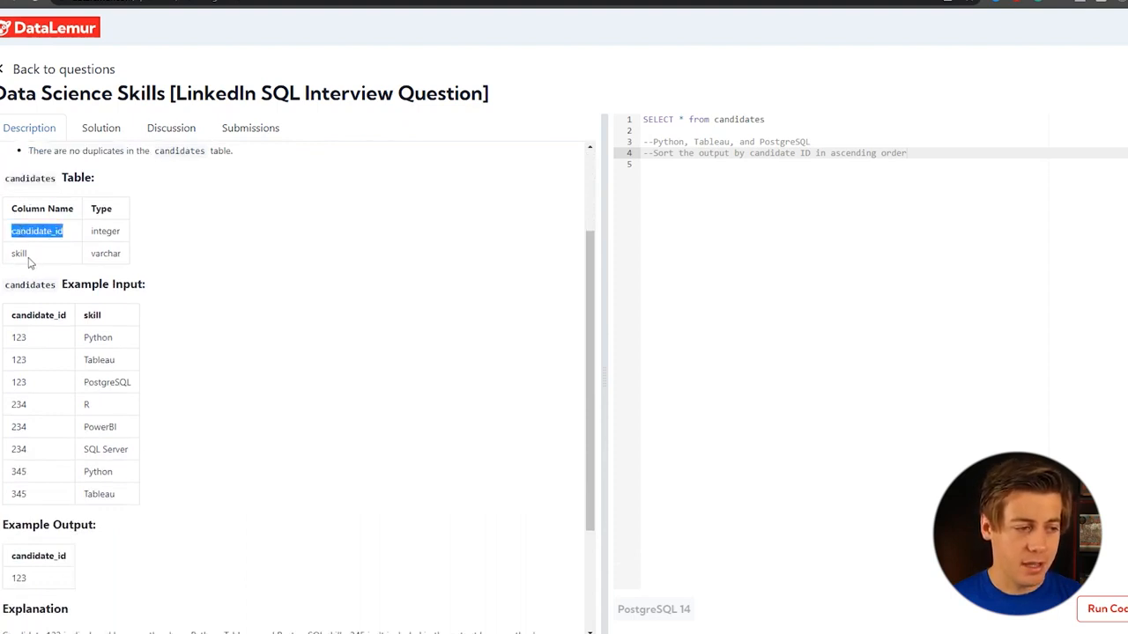
left_click_drag(37, 231, 35, 471)
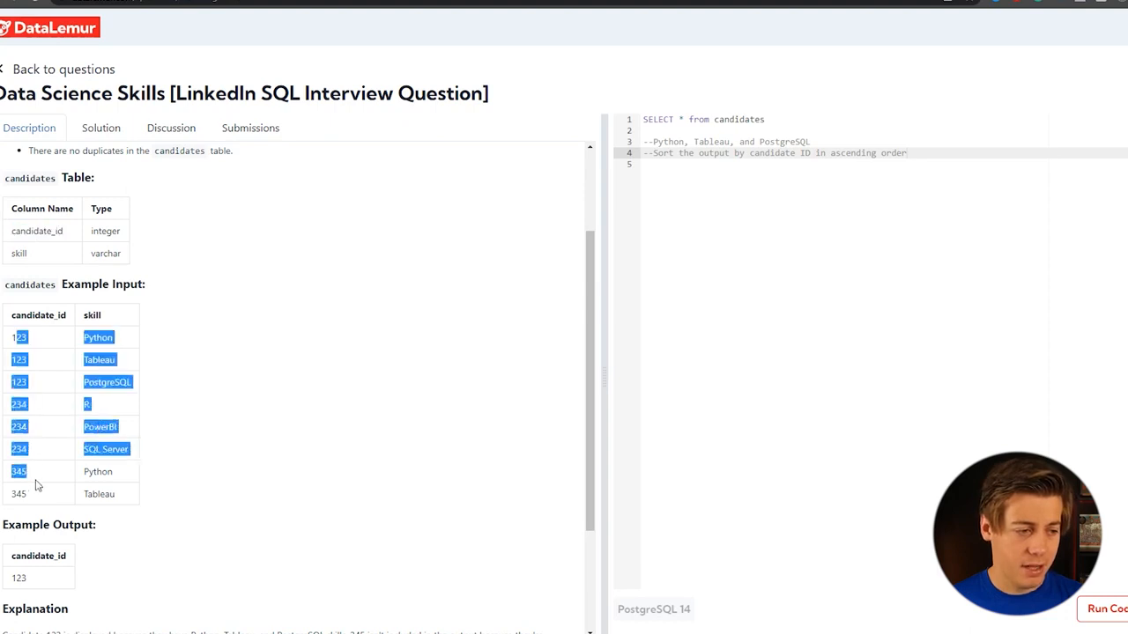
scroll("down", 3)
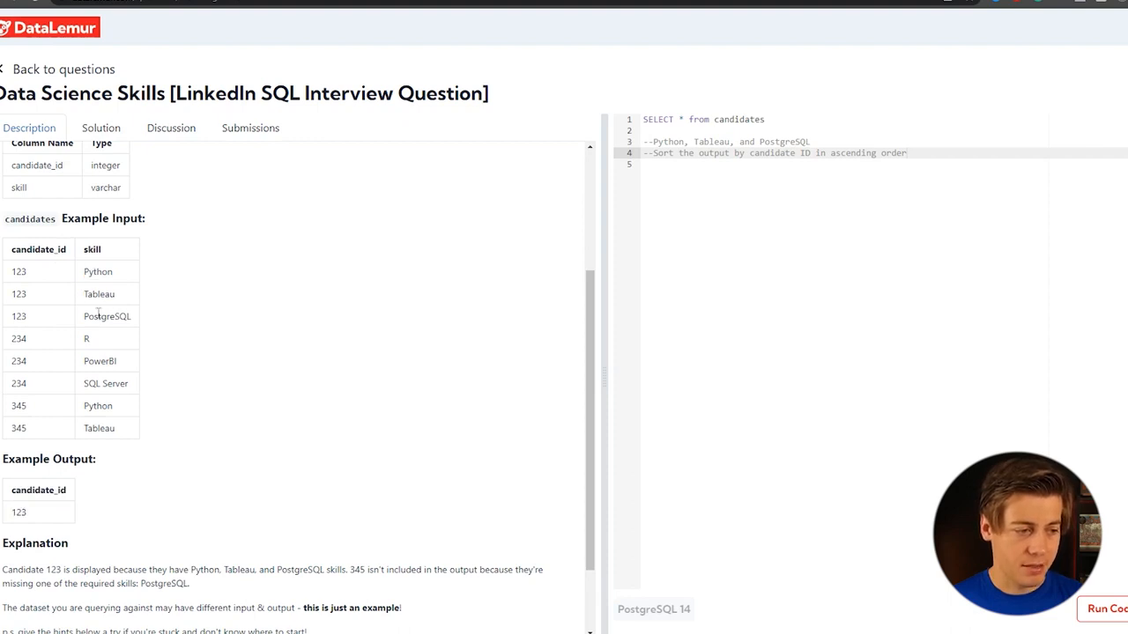
mouse_move(35, 340)
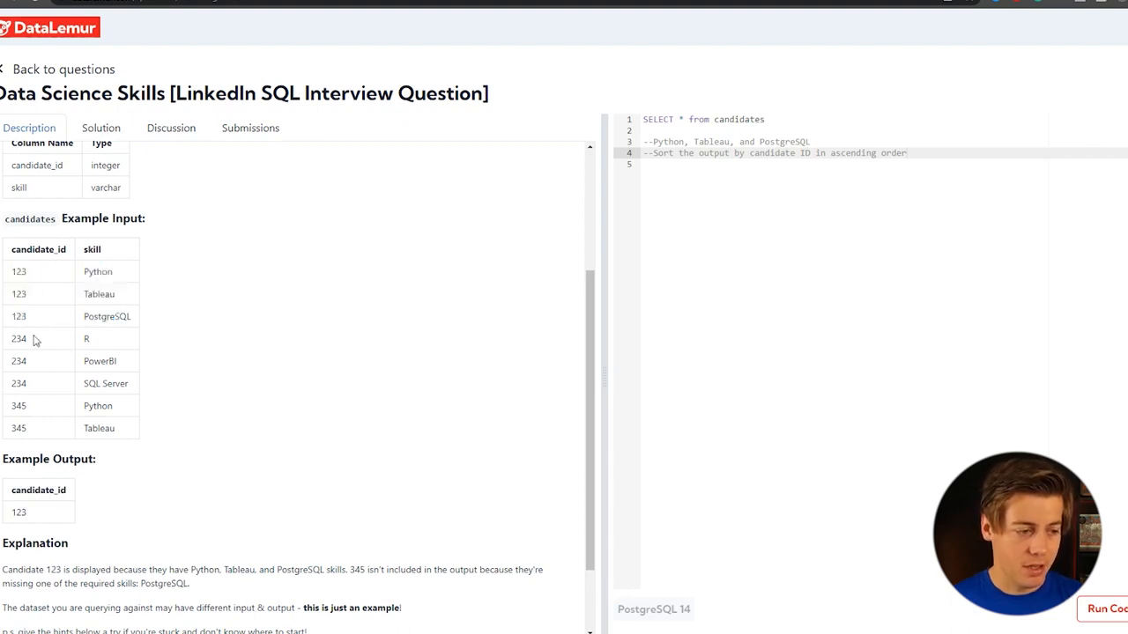
left_click_drag(86, 338, 99, 428)
type("--")
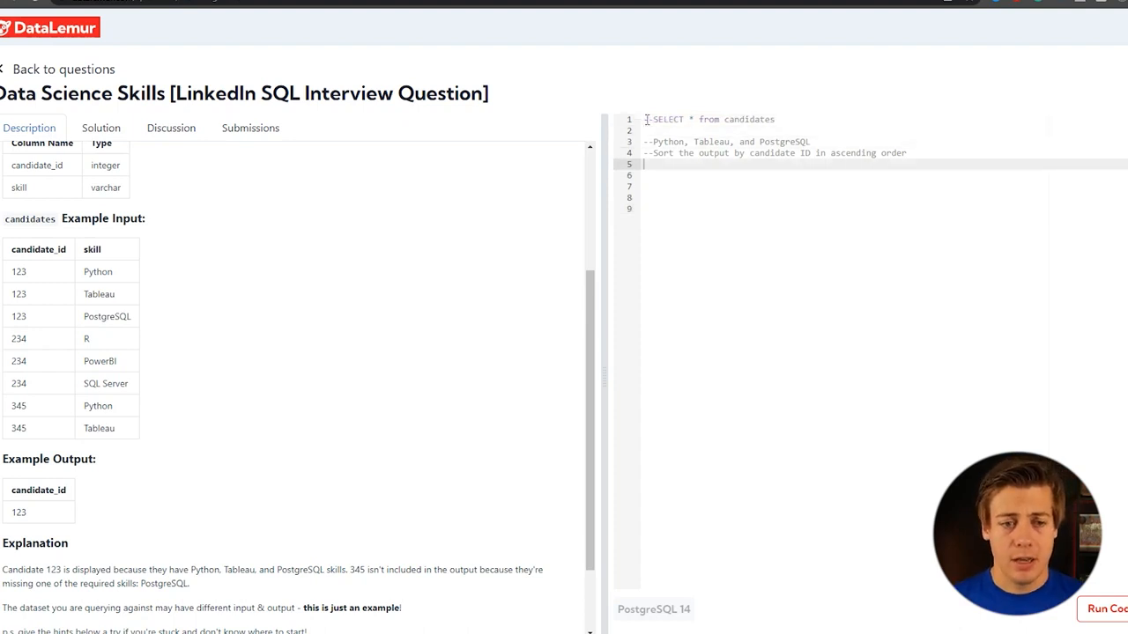
Type SELECT candidate_id, skill as the start of the new query.
type("SELECT")
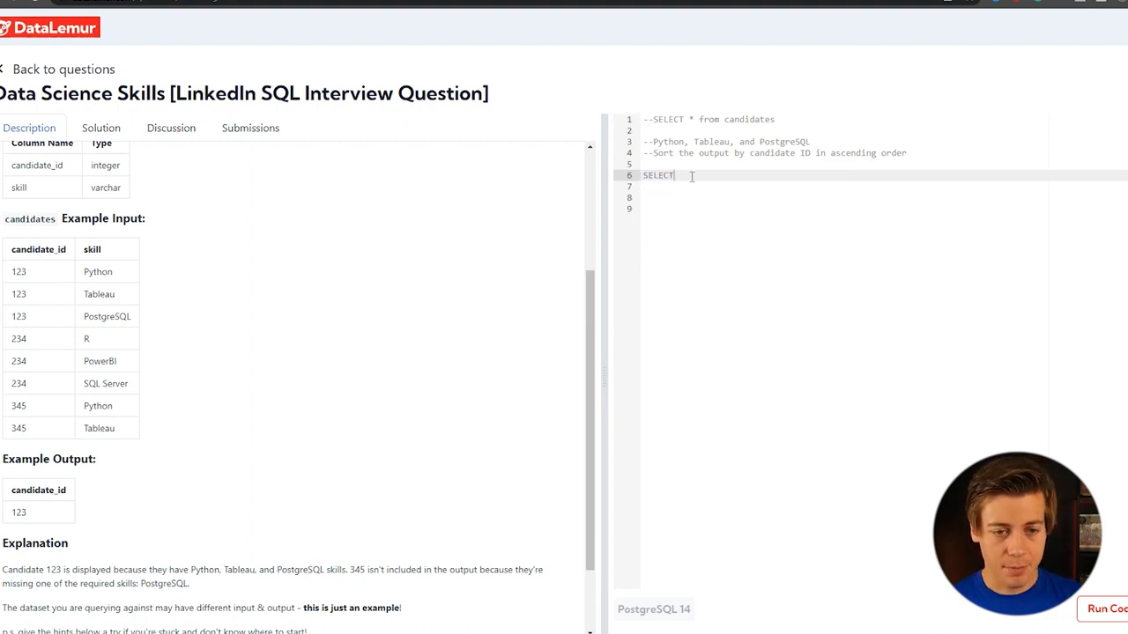
type("candidate_id,")
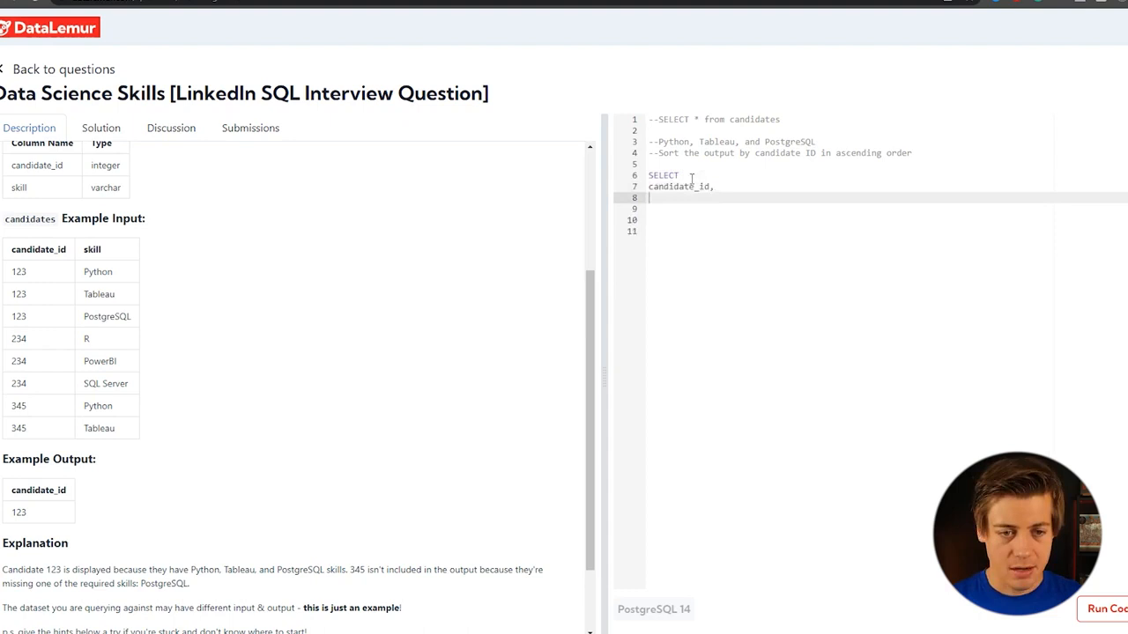
double_click(92, 249)
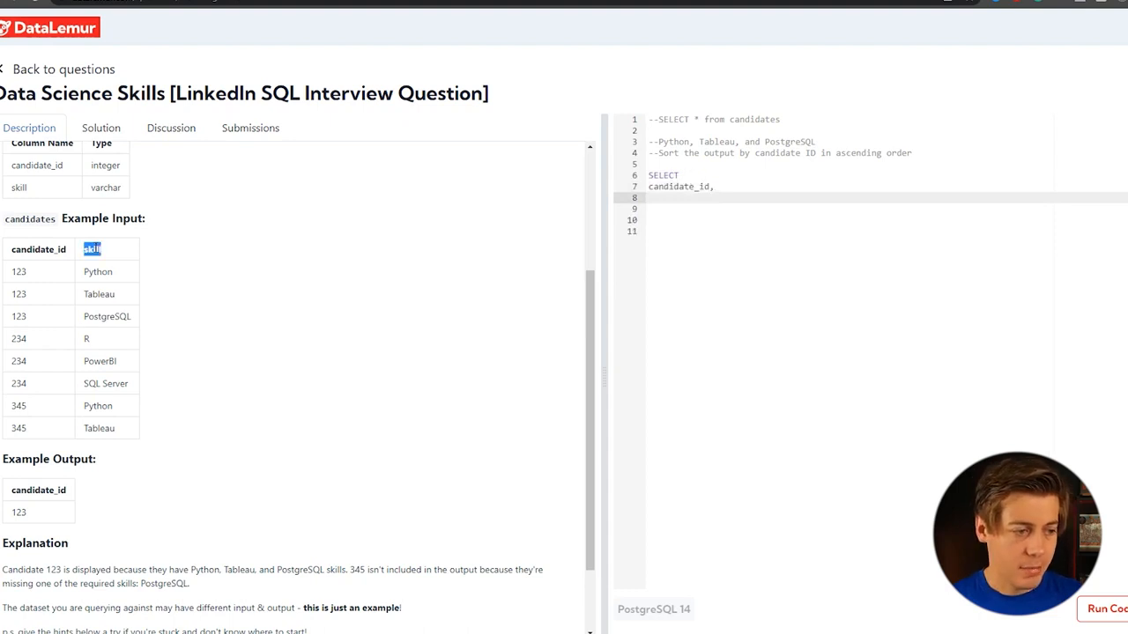
type("skill")
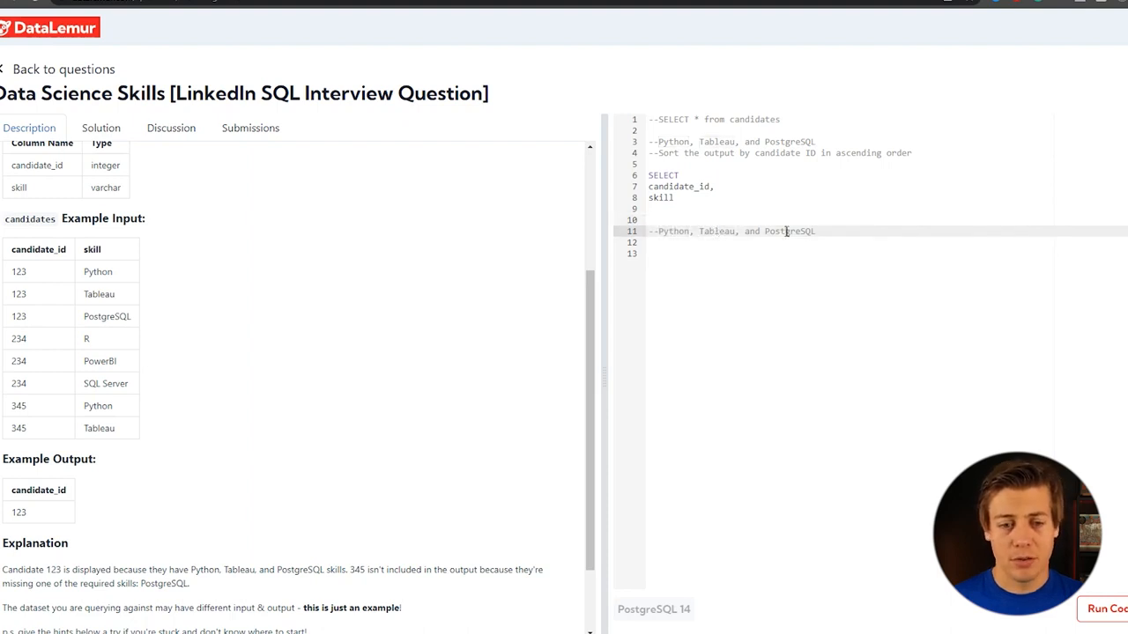
Remove the skill column, leaving an indented candidate_id followed by FROM candidates.
double_click(789, 231)
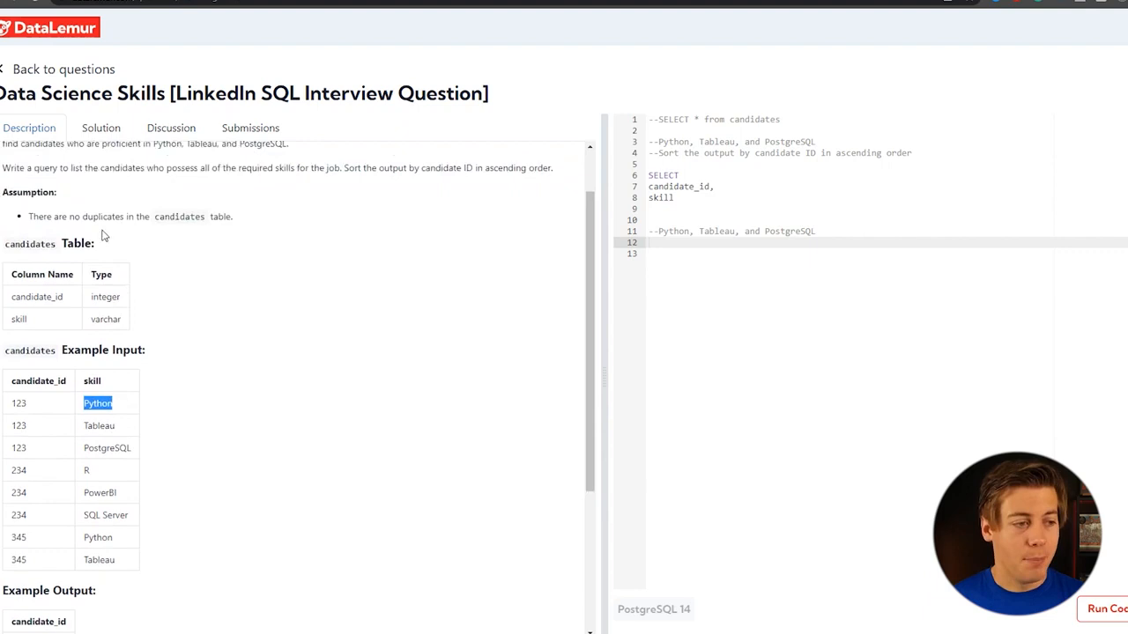
double_click(103, 216)
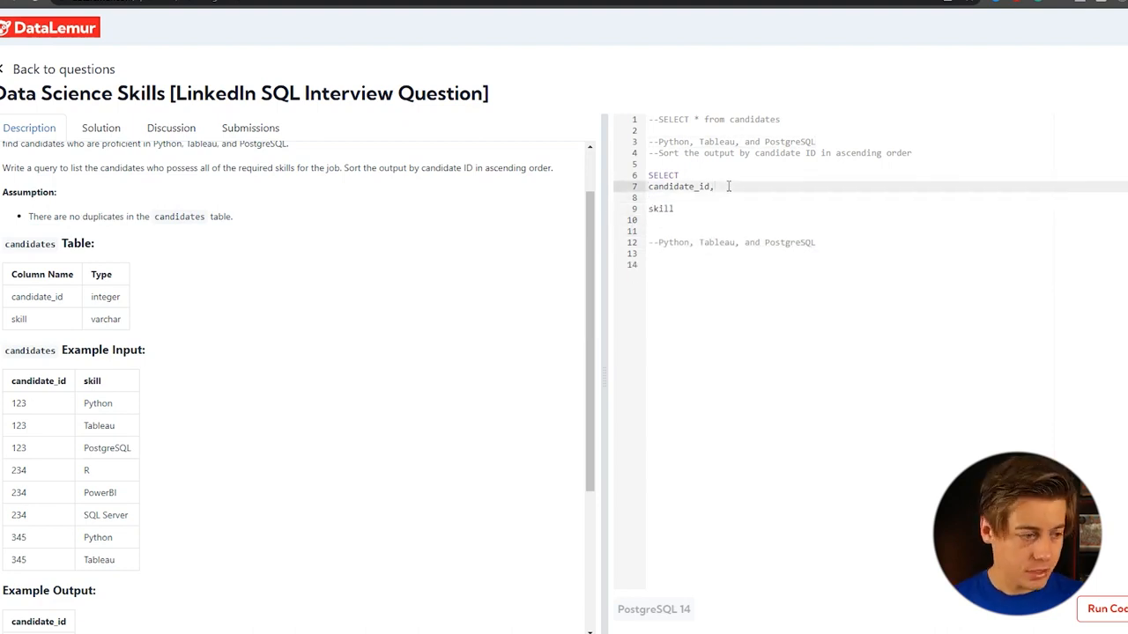
double_click(30, 244)
type("from candidate")
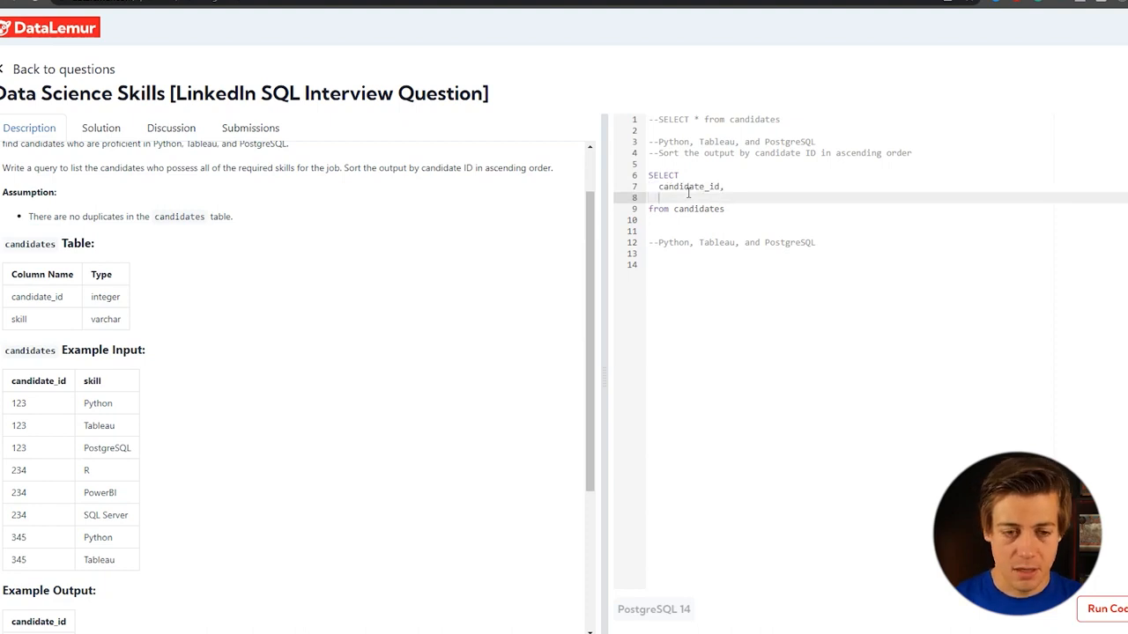
Insert an empty SUM( ) aliased totalskills between candidate_id and FROM candidates.
type("sum()")
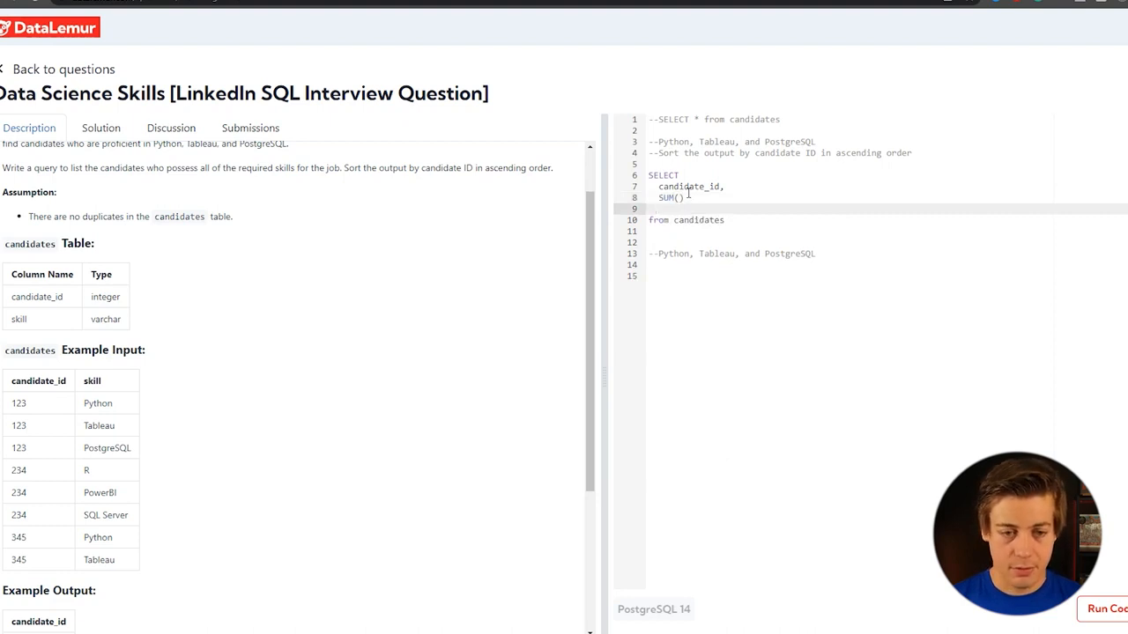
key("enter")
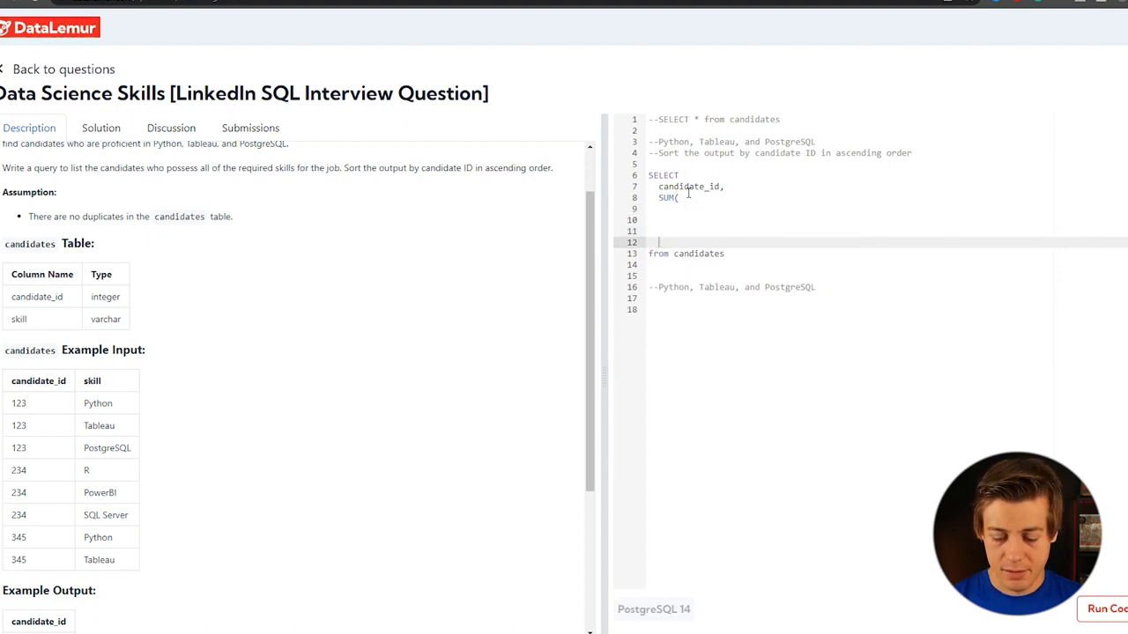
type(") total")
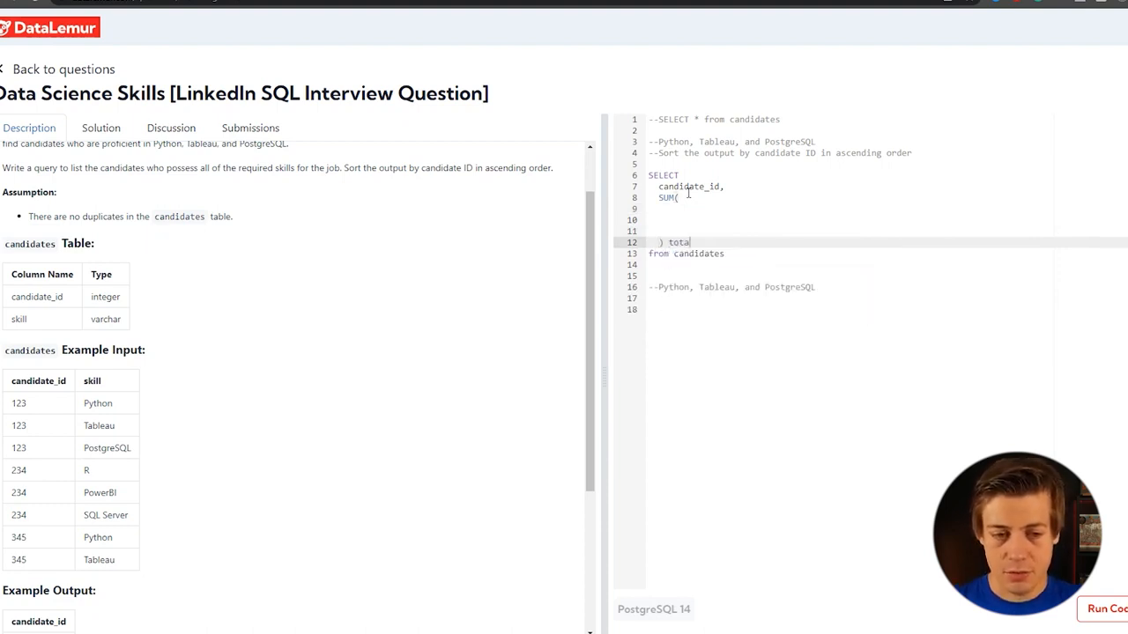
type("skills")
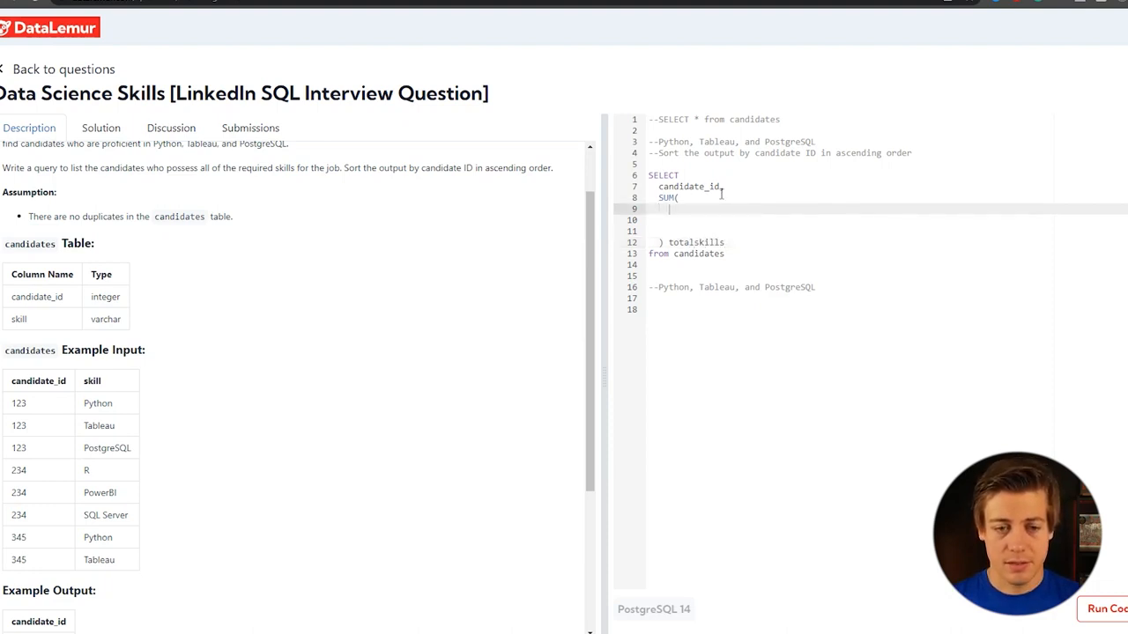
Start a CASE inside SUM with when skill = 'Python' then.
type("case")
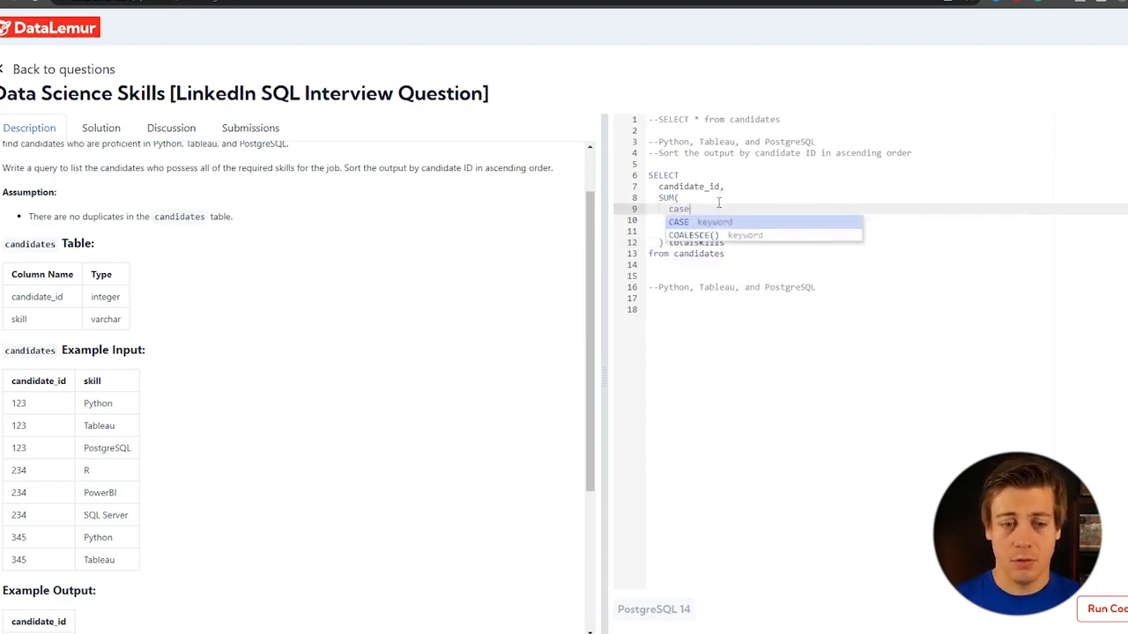
type("when")
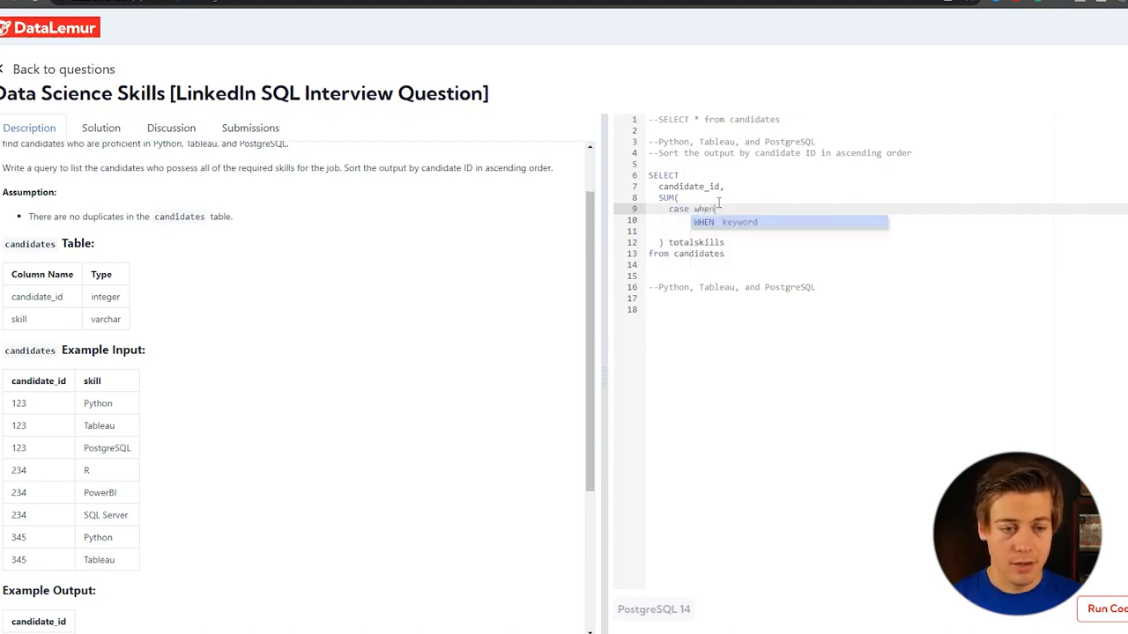
type("when")
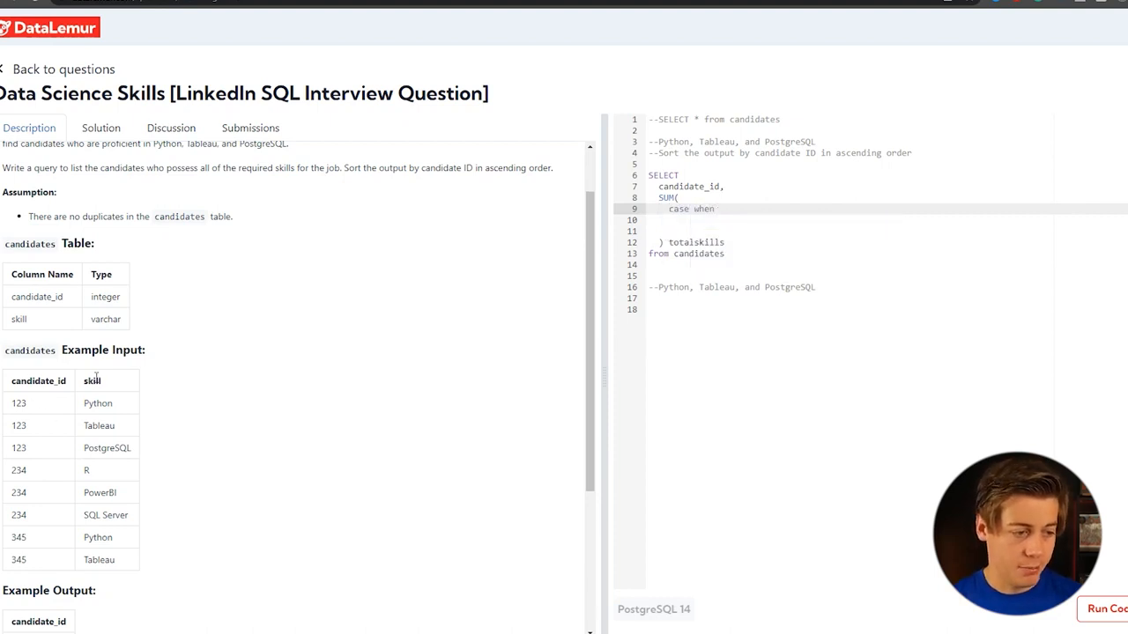
type("skill =")
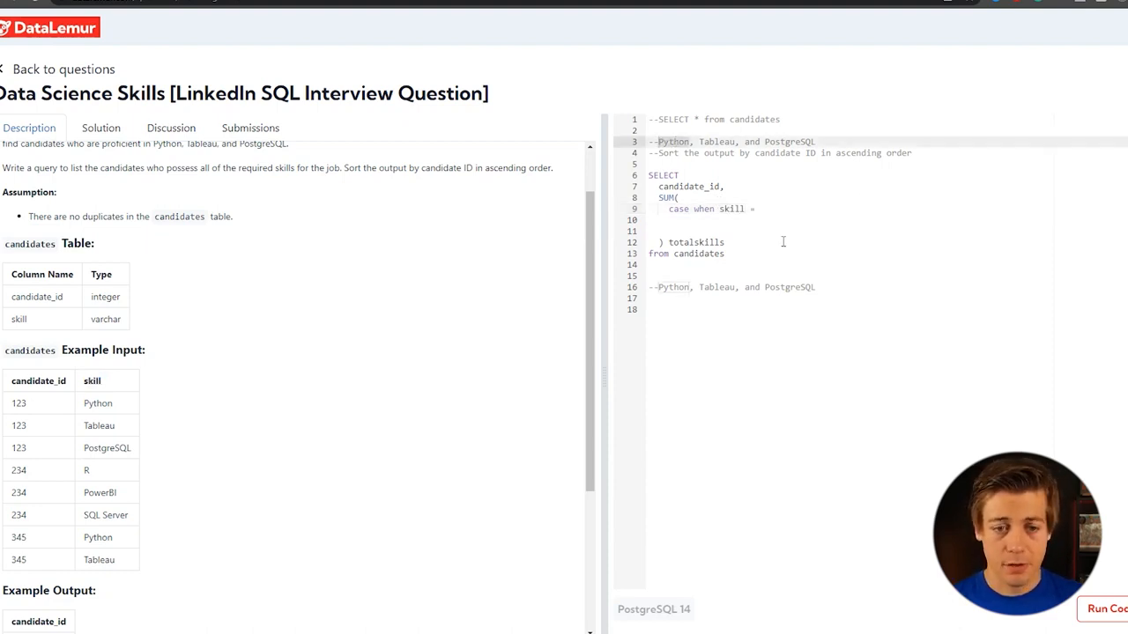
type("'Python'")
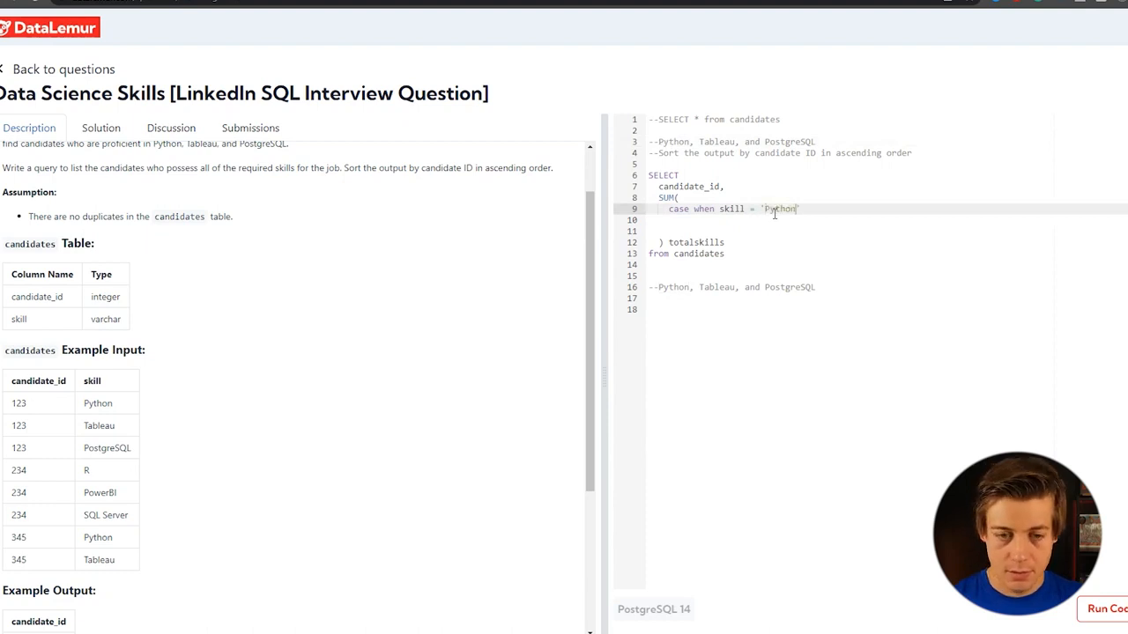
type("then 1")
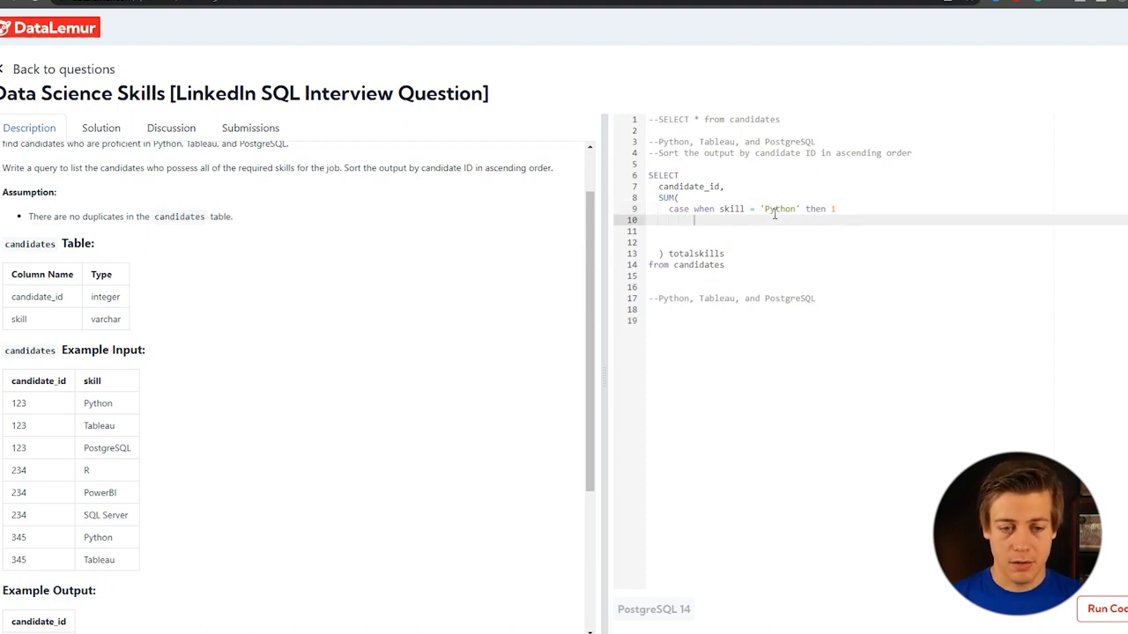
Add the remaining skill conditions scoring 1, with else 0 and end.
type("when skill = 'Tableau")
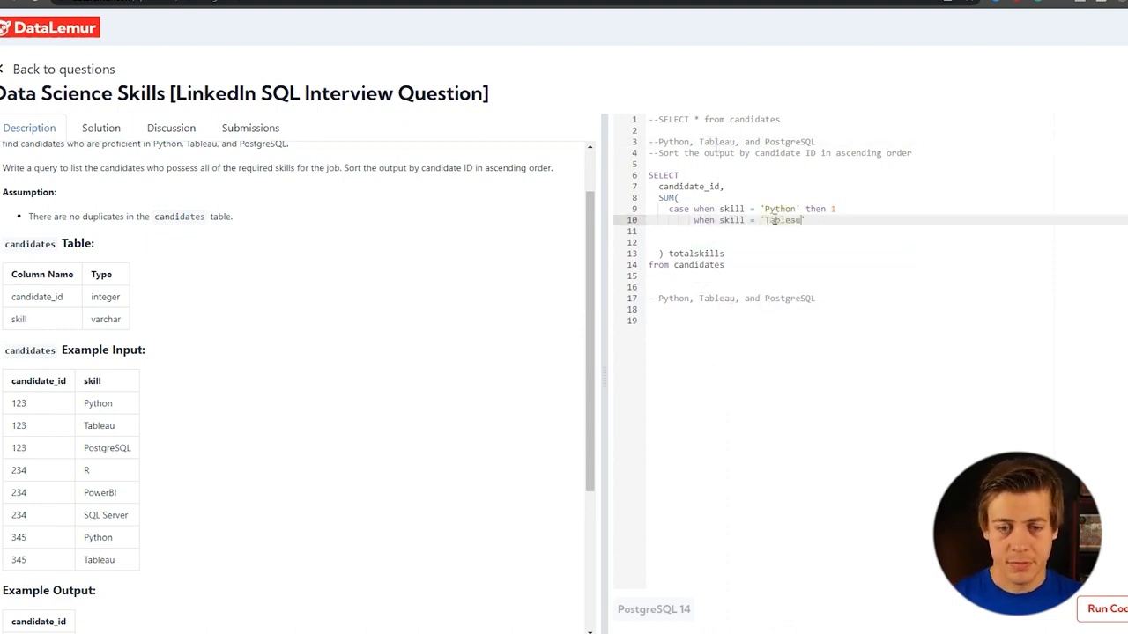
type("thebn")
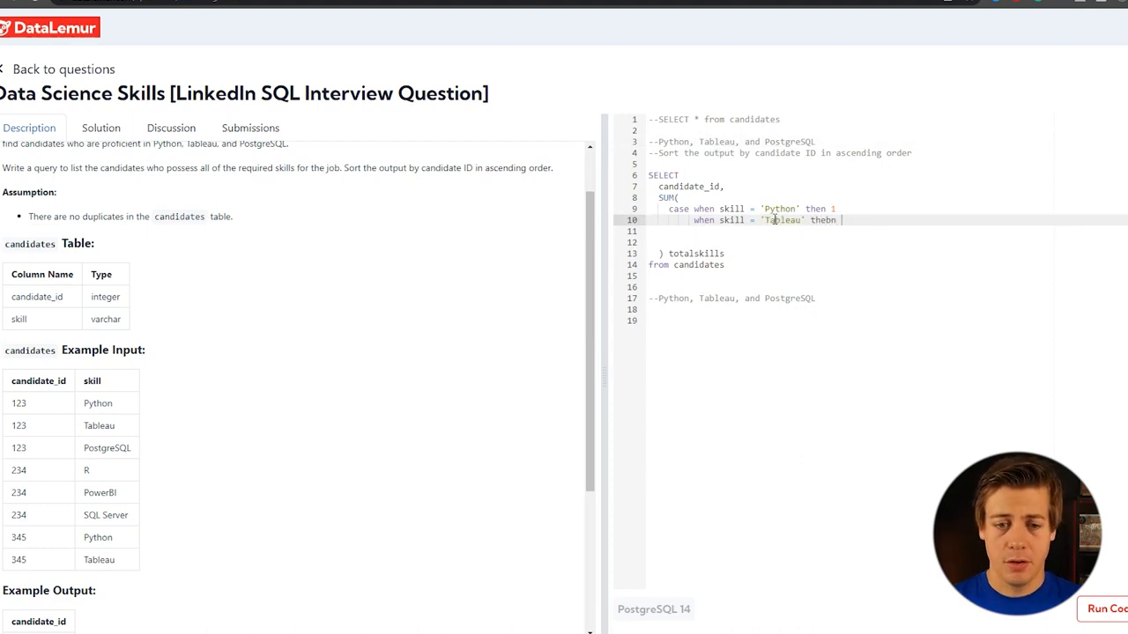
key("Backspace")
type(" 1")
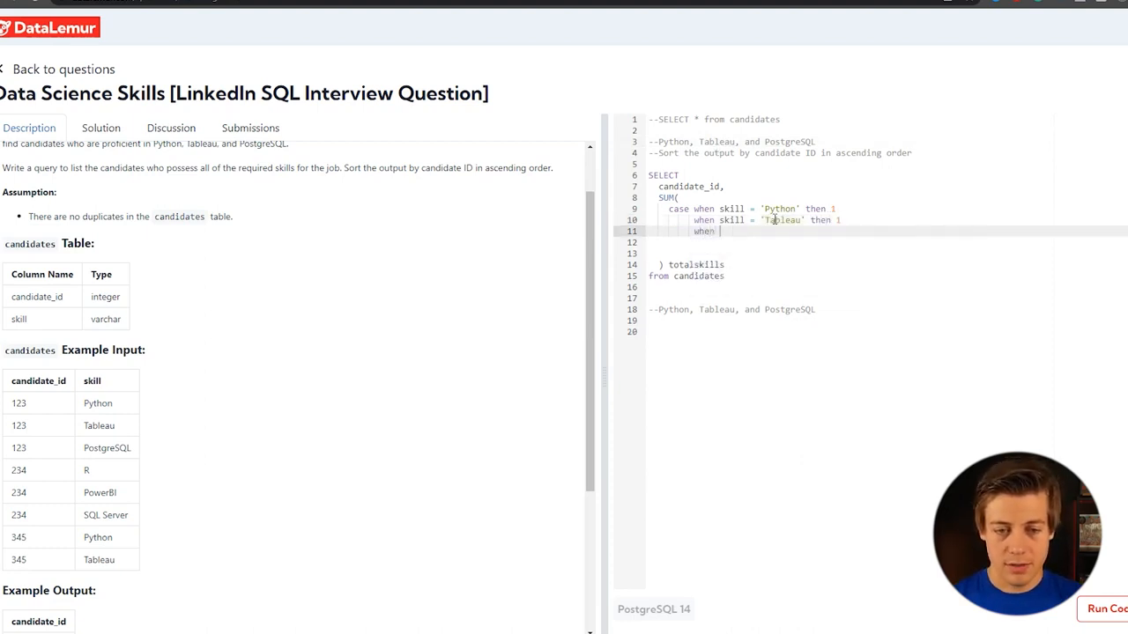
type("skill = 'PostgreSQL")
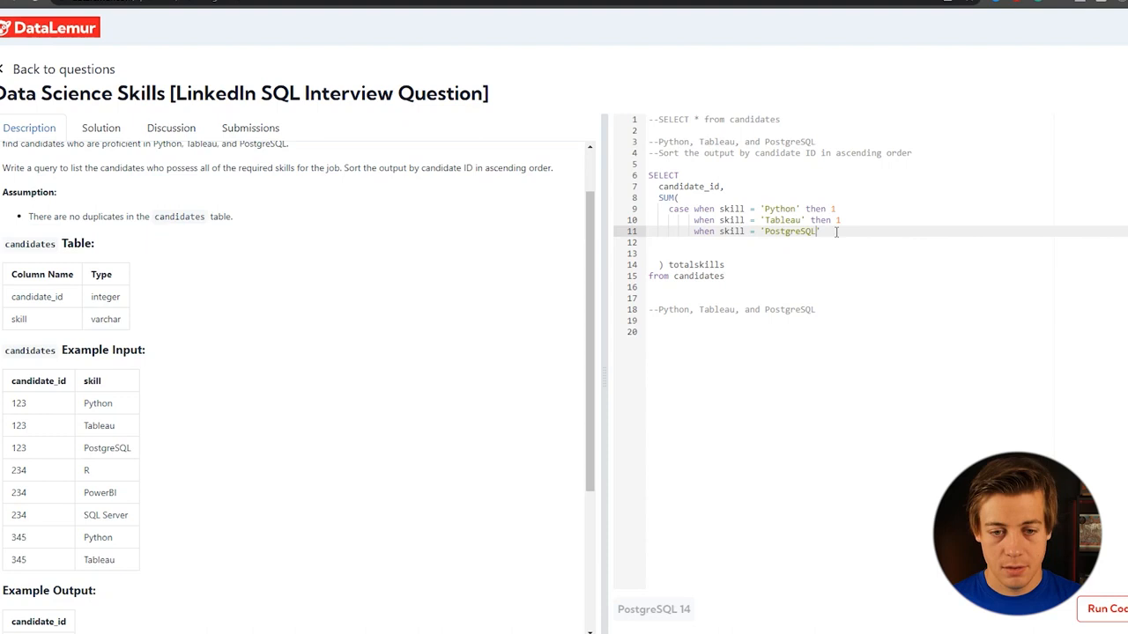
type("then 1")
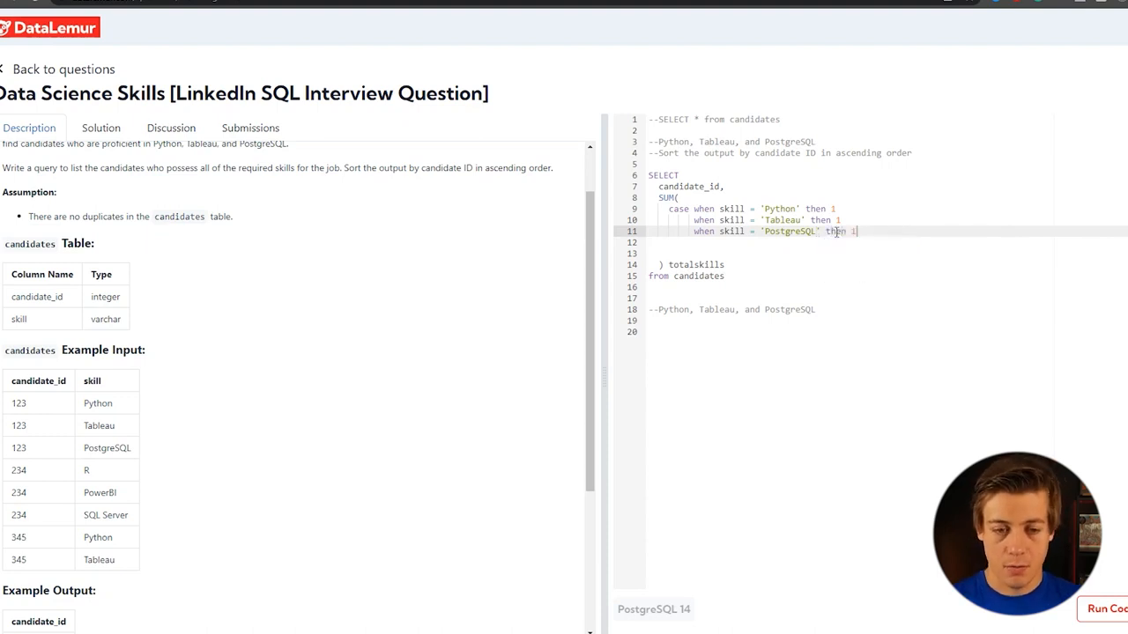
type("els")
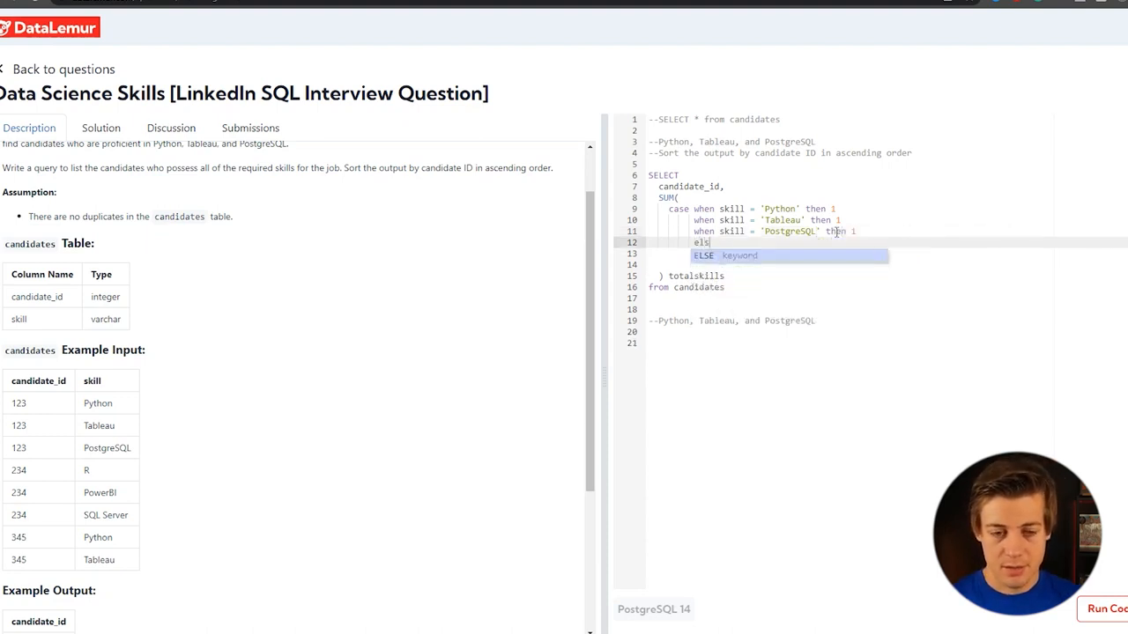
type("else 0 end")
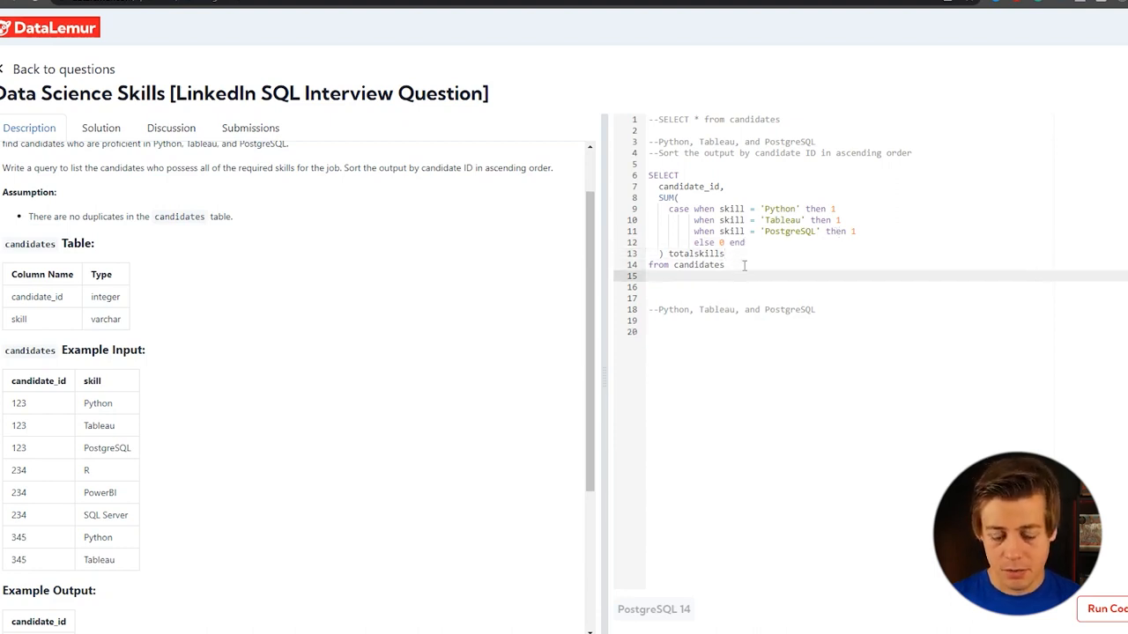
Add GROUP BY candidate_id and run the query.
type("group by")
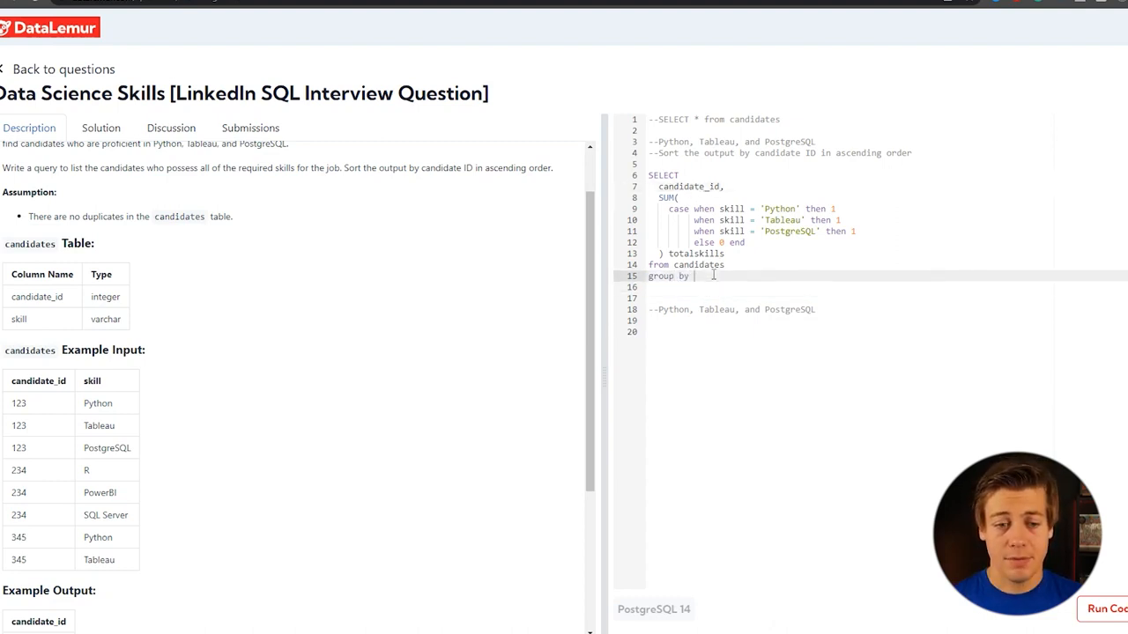
type("candidate_id")
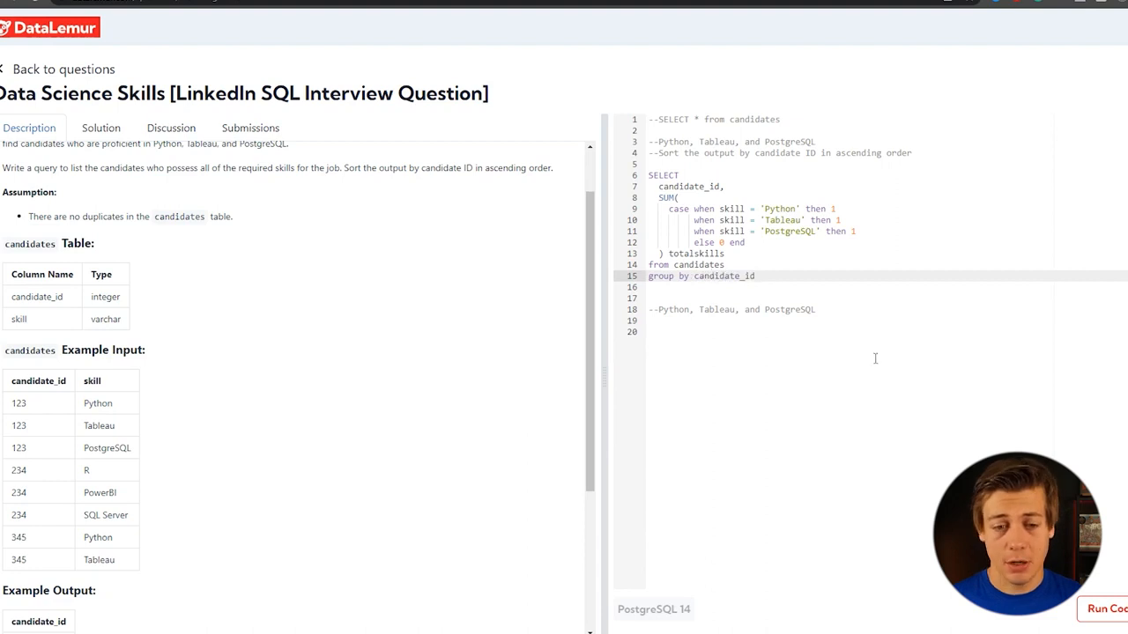
mouse_move(995, 269)
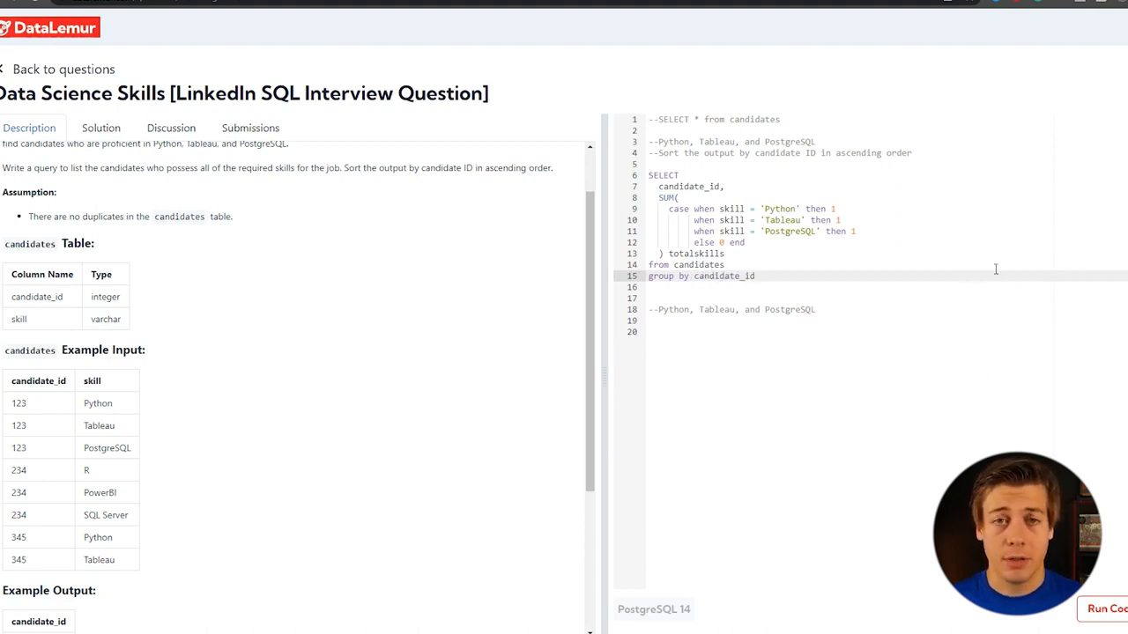
left_click(1105, 609)
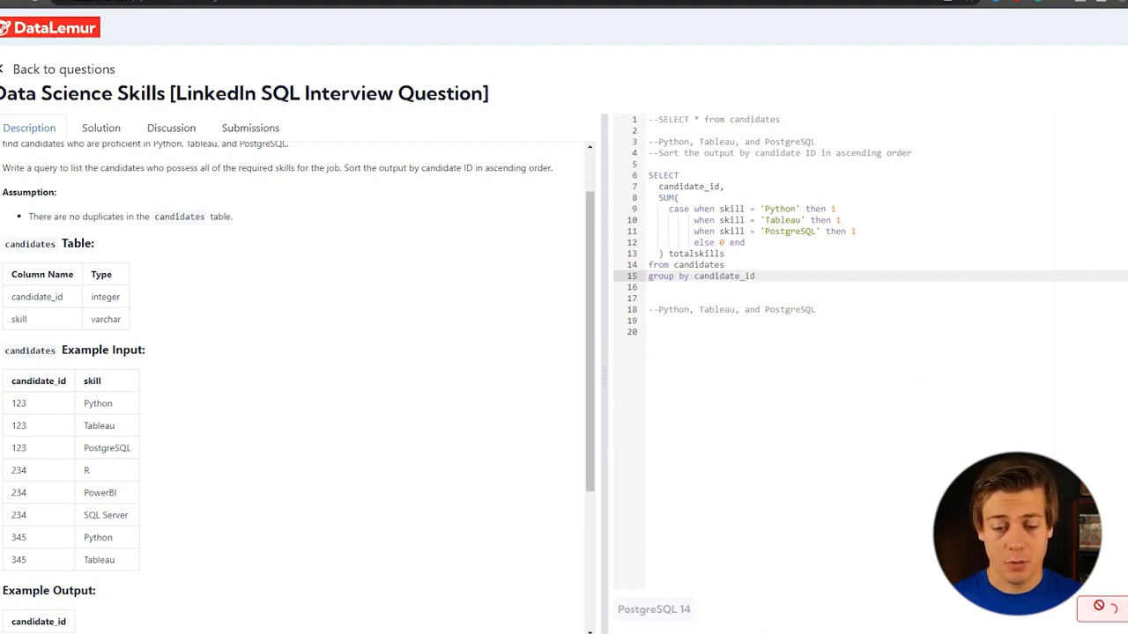
Compare each candidate's totalskills output with the example input, then add blank lines above SELECT.
left_click(1105, 336)
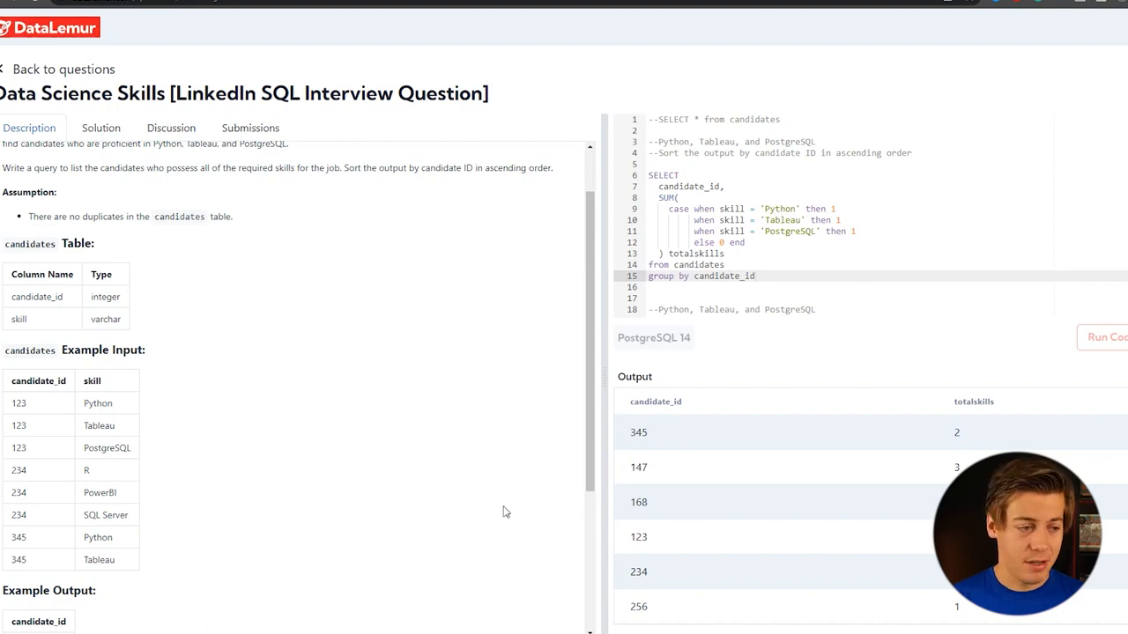
mouse_move(868, 496)
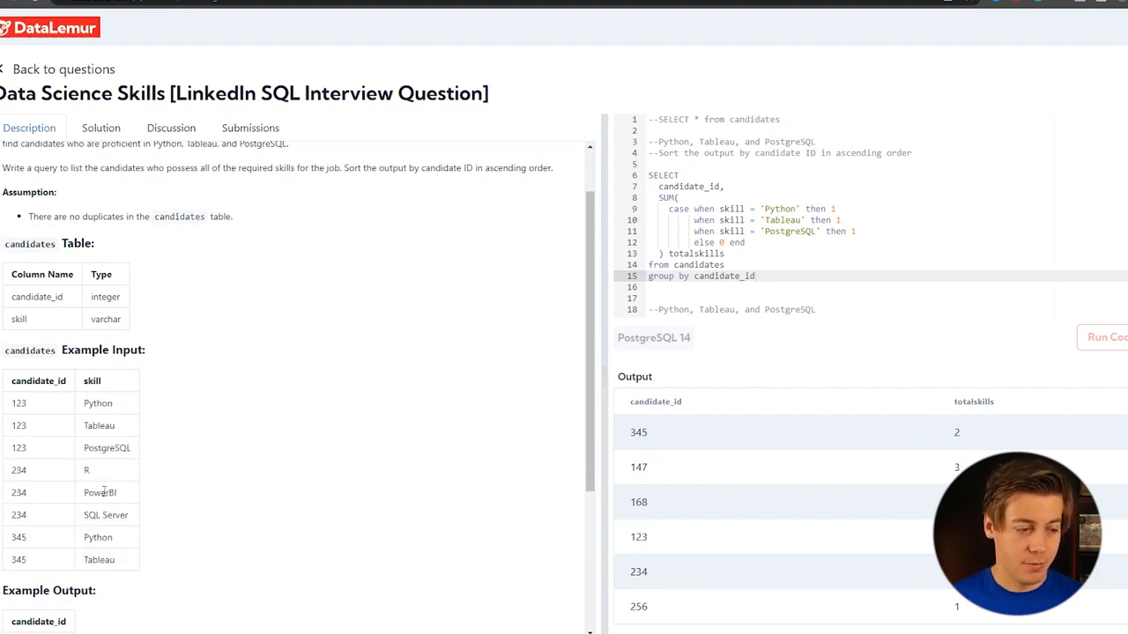
left_click_drag(44, 470, 106, 515)
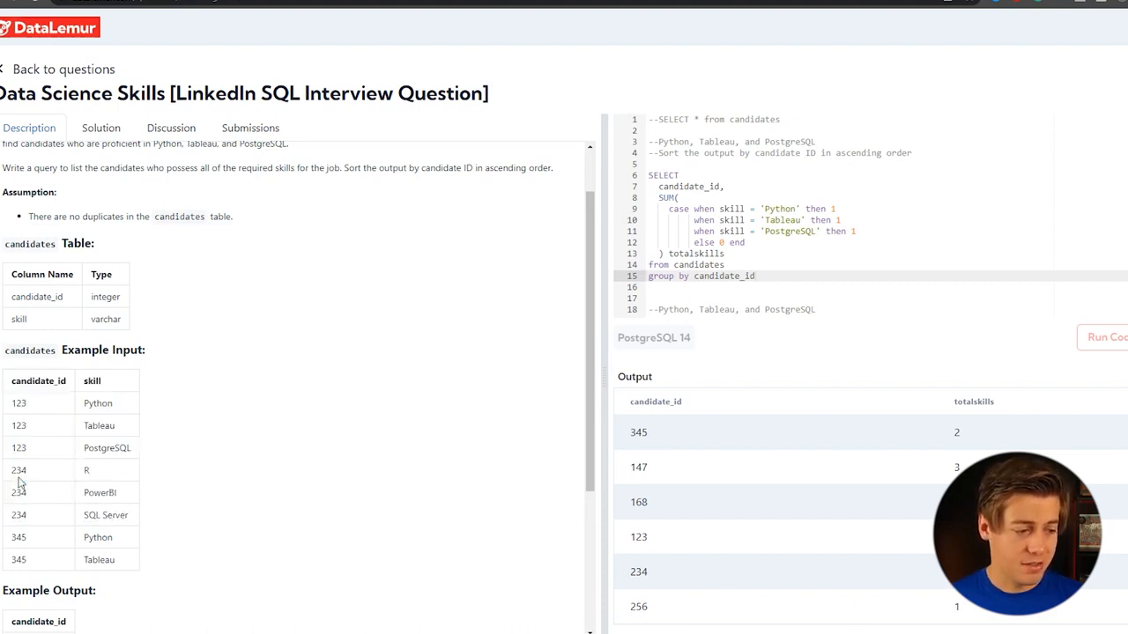
double_click(99, 493)
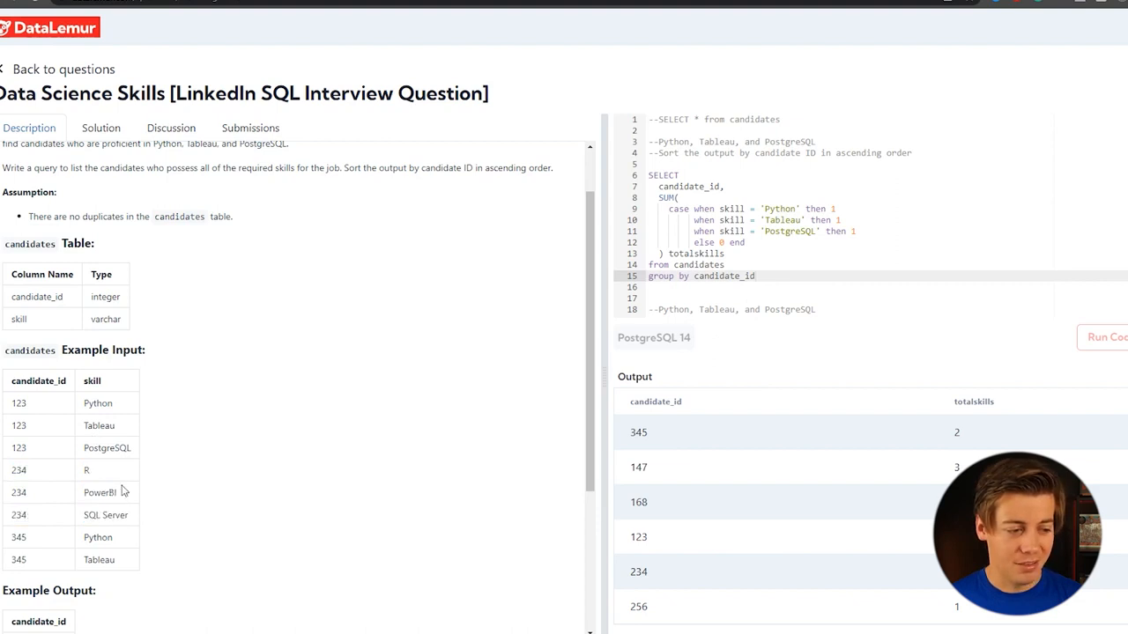
double_click(100, 492)
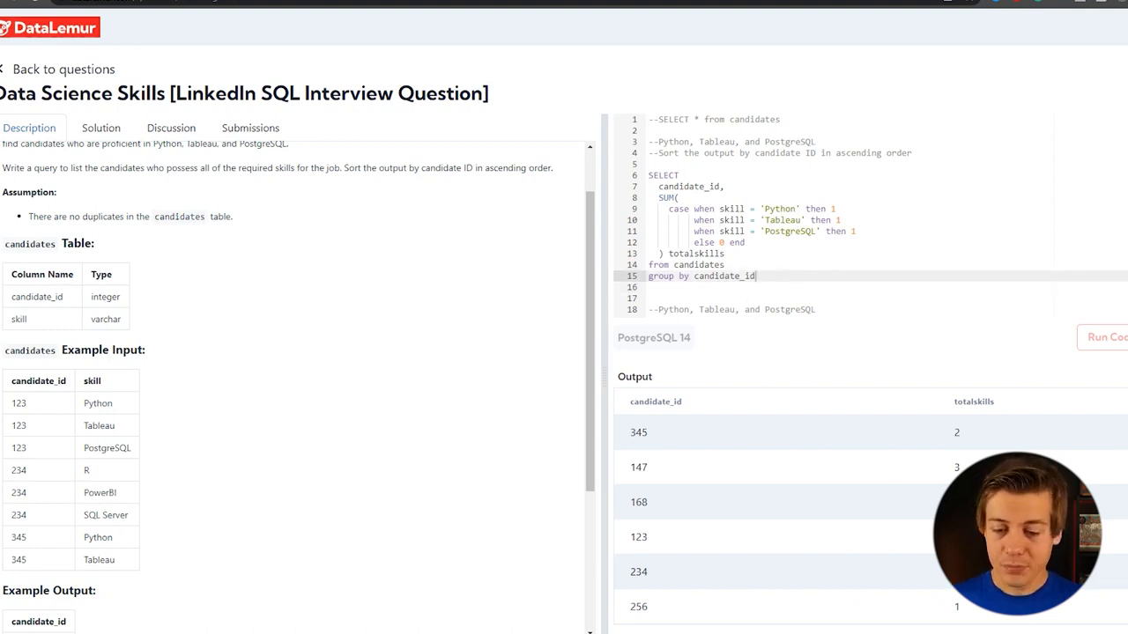
scroll("down", 3)
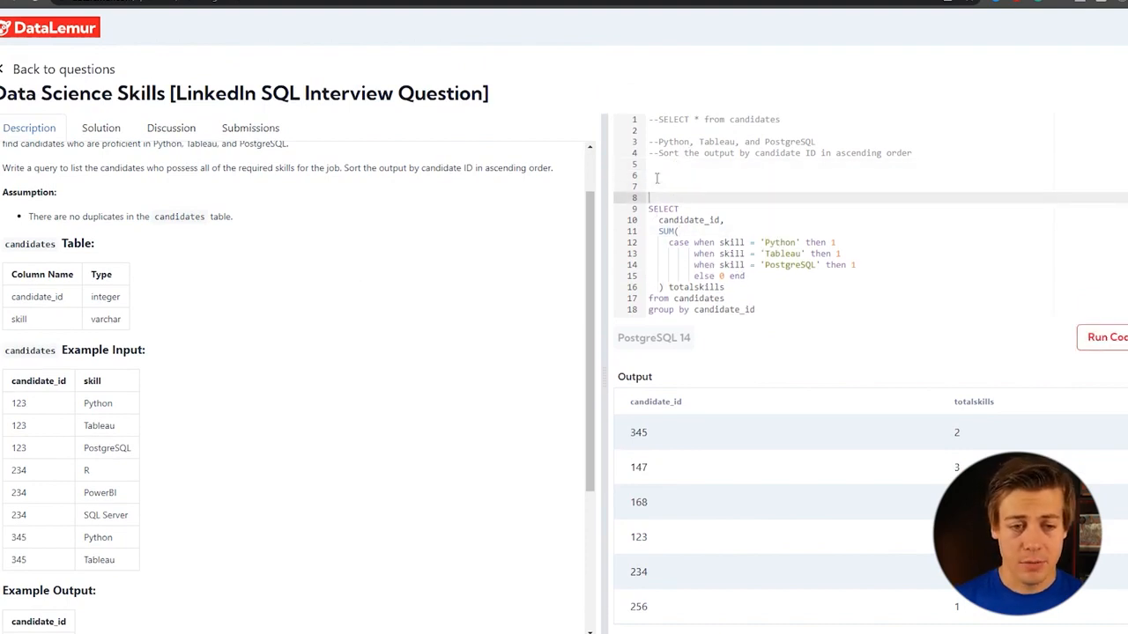
Wrap the grouped query as subquery a1 inside an outer SELECT candidate_id FROM.
type("s")
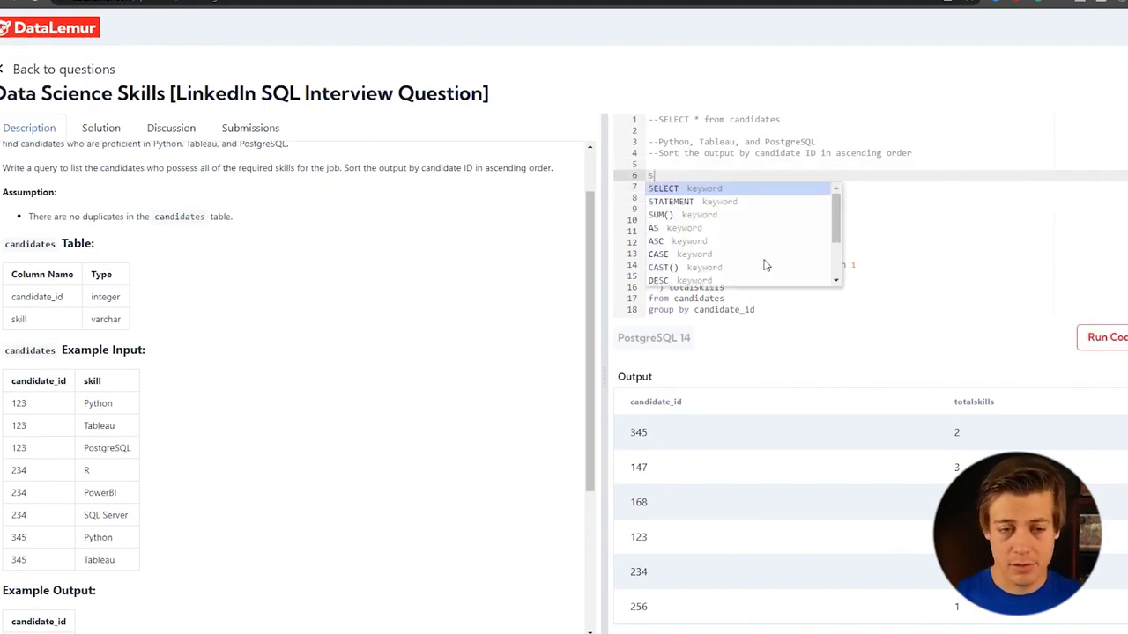
type("elect")
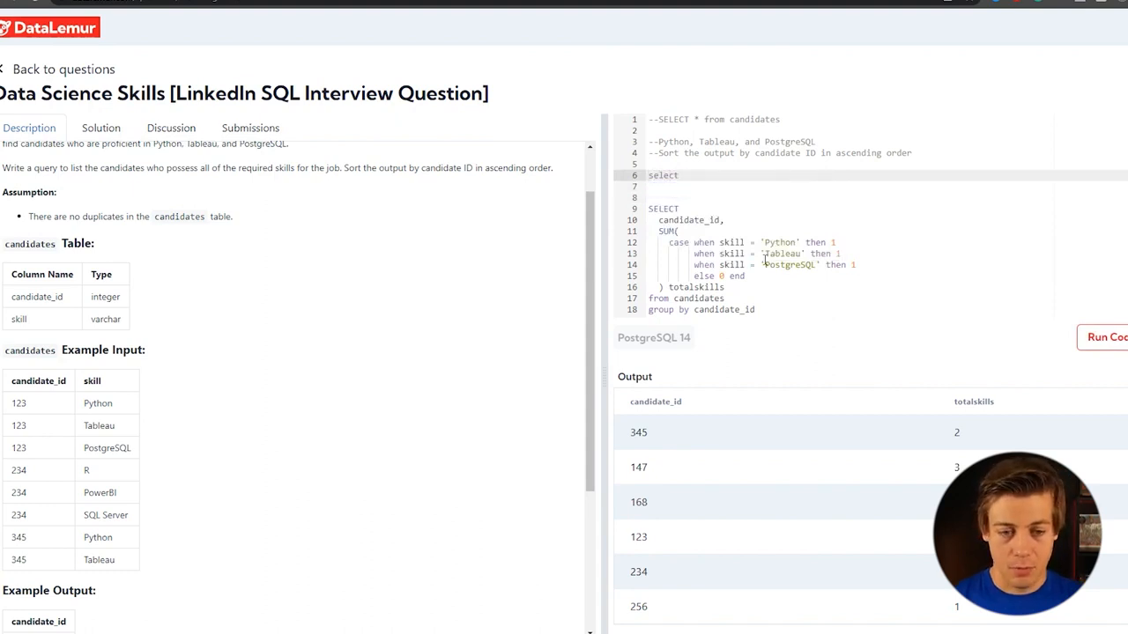
mouse_move(549, 297)
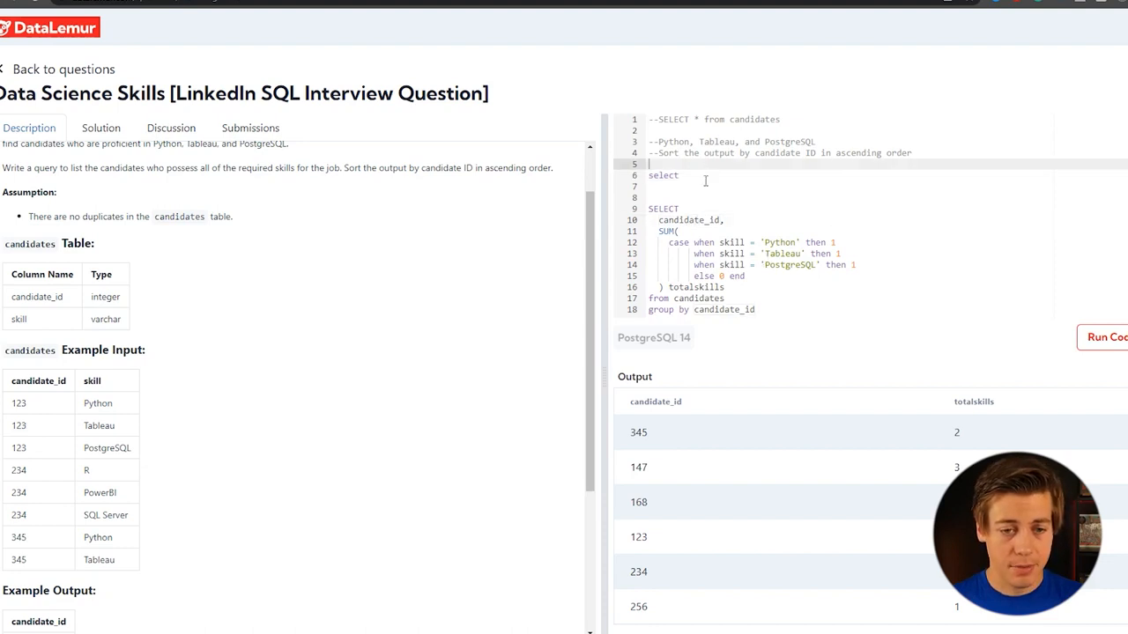
type("candidate_id")
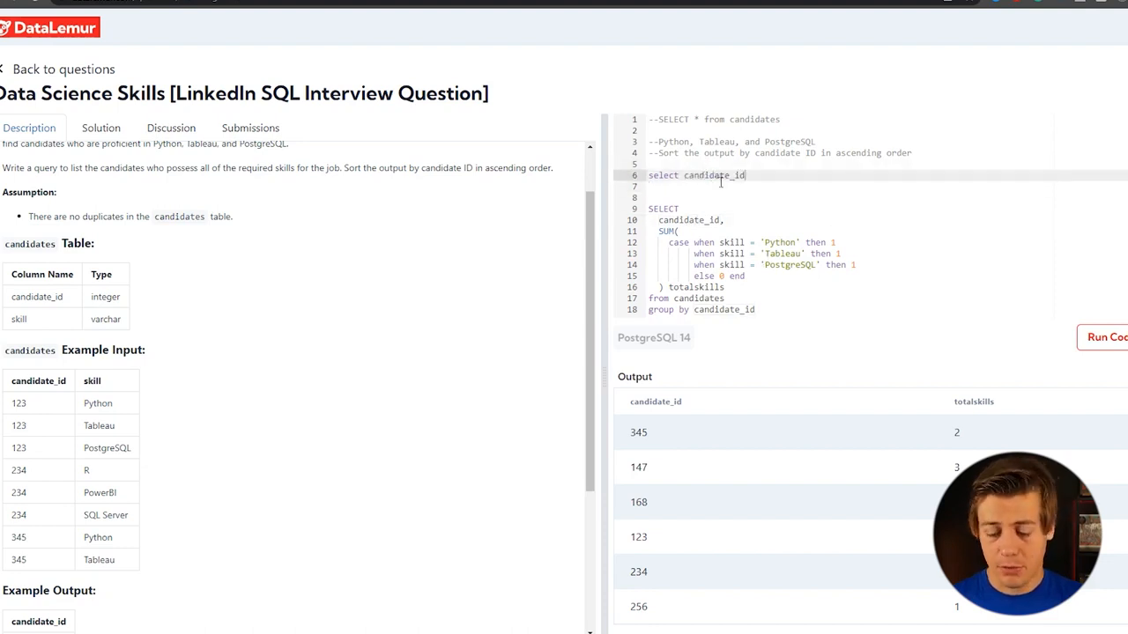
type("from")
left_click(887, 197)
type("(")
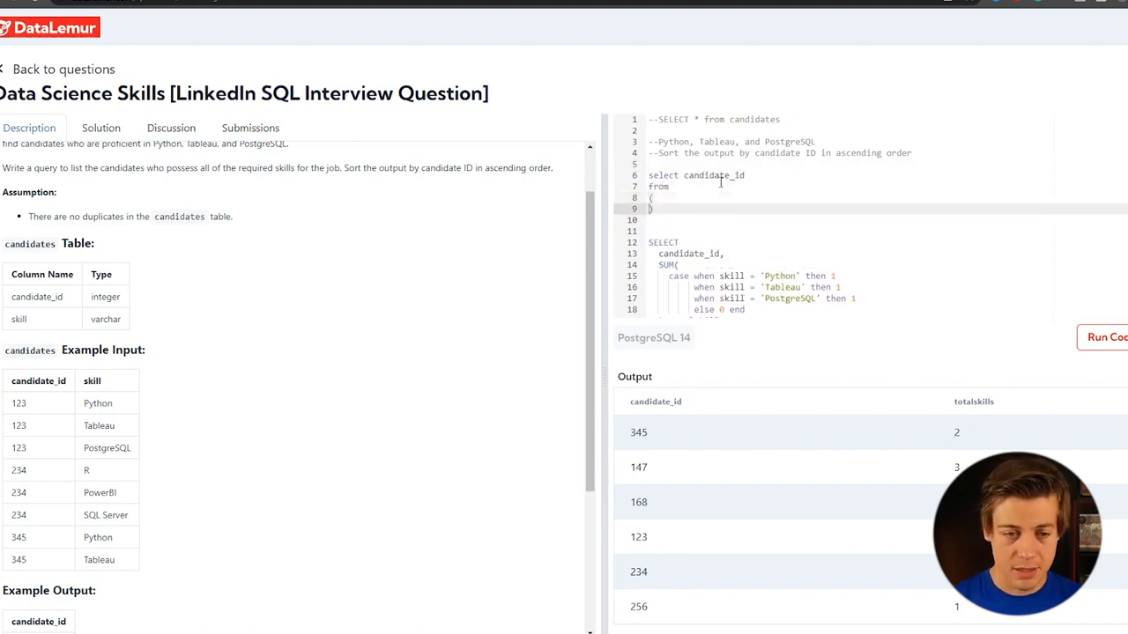
scroll("down", 3)
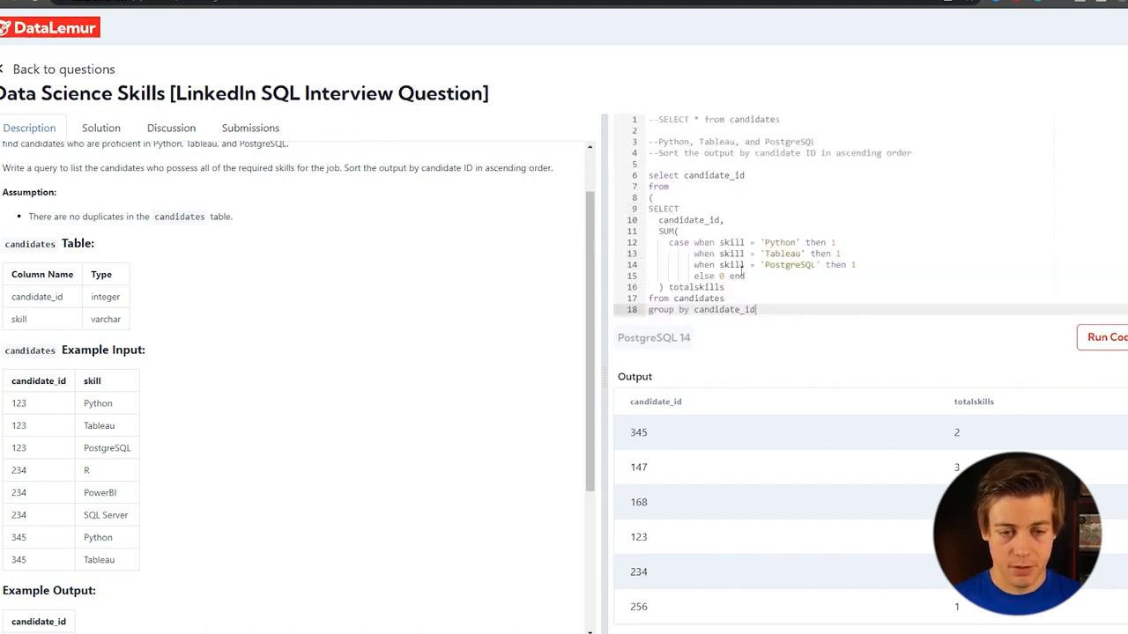
left_click_drag(688, 208, 765, 310)
type(")")
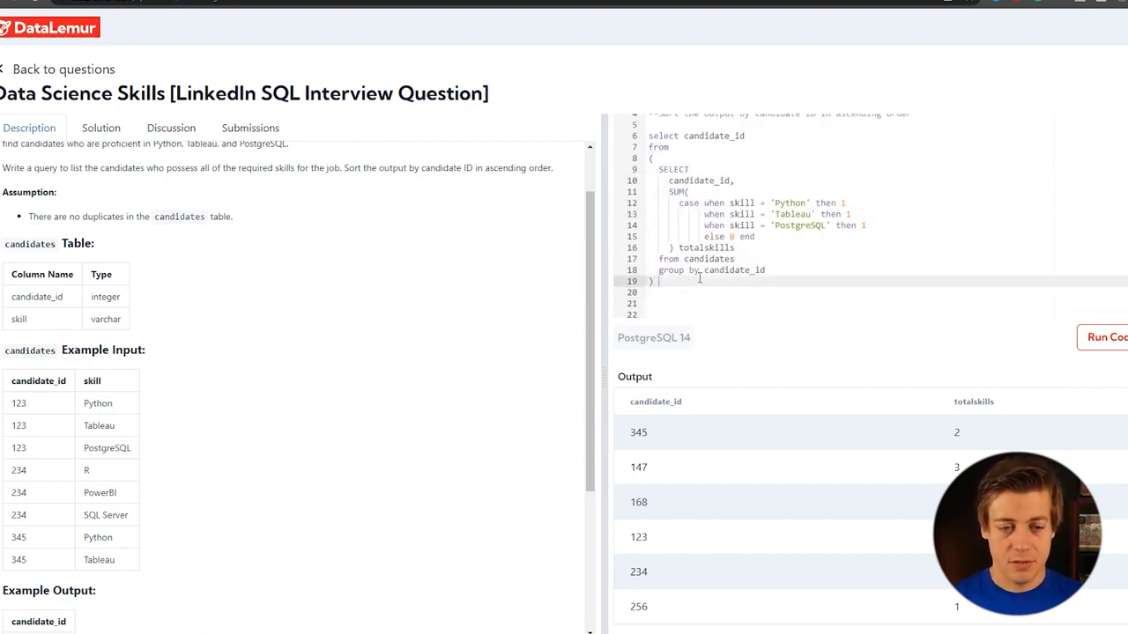
type("a1")
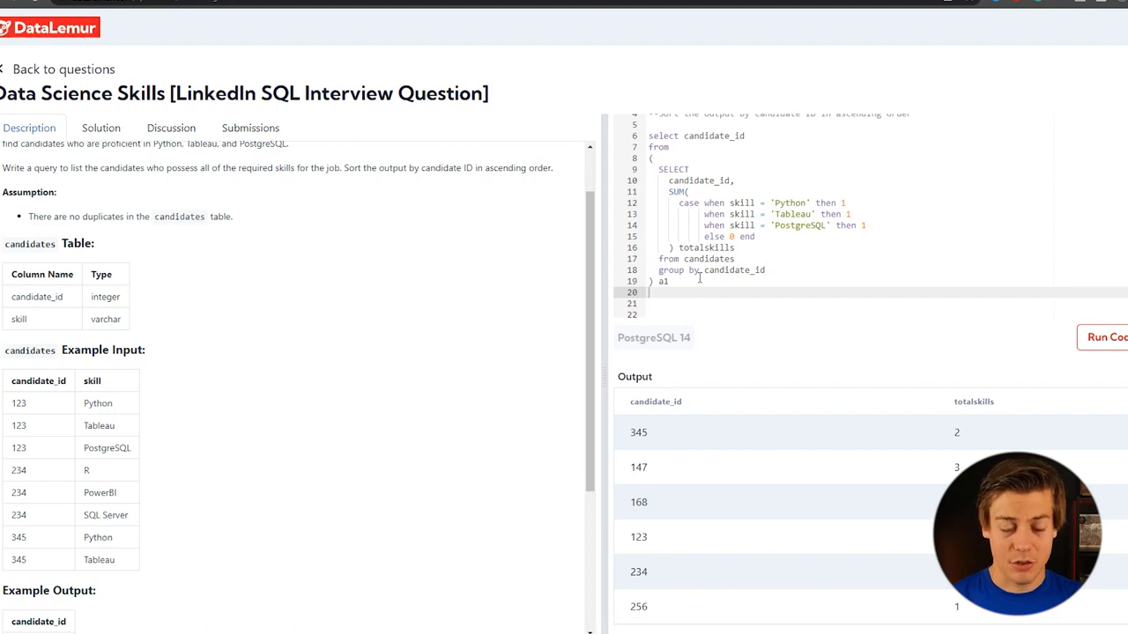
Filter WHERE totalskills = 3 and order by candidate_id asc.
type("w")
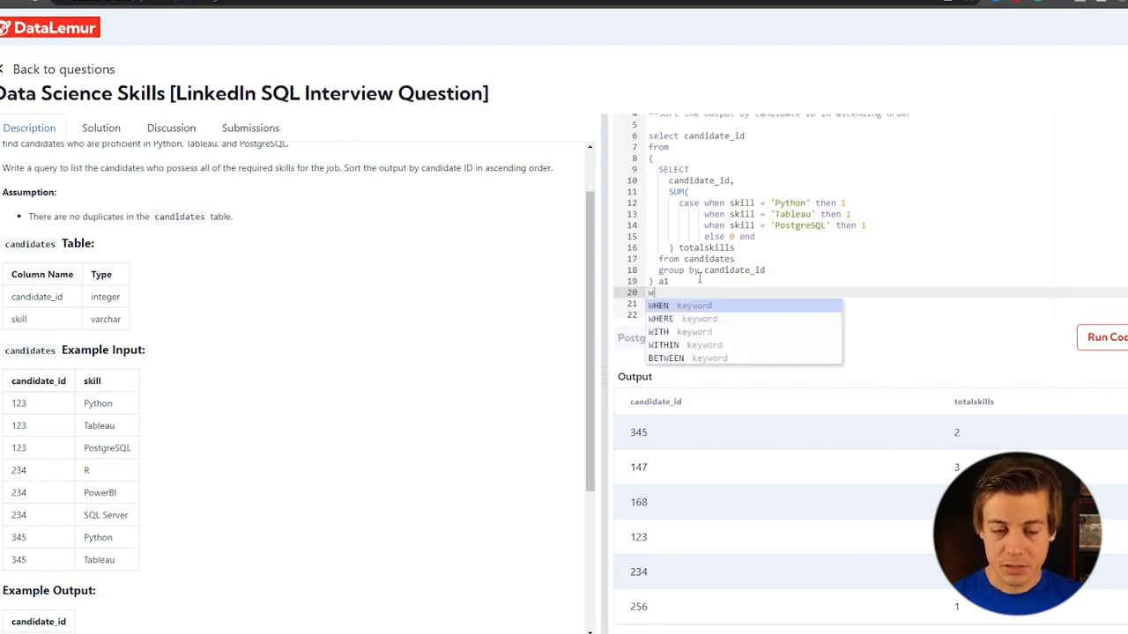
type("here")
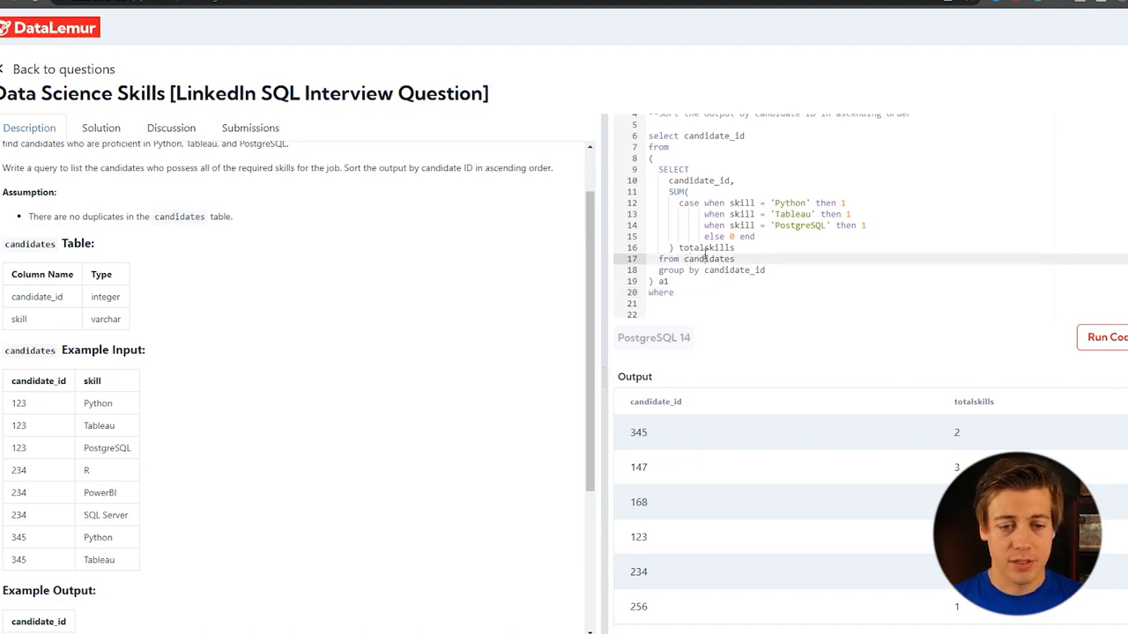
type("totalskills = 3")
left_click(886, 303)
type("order by")
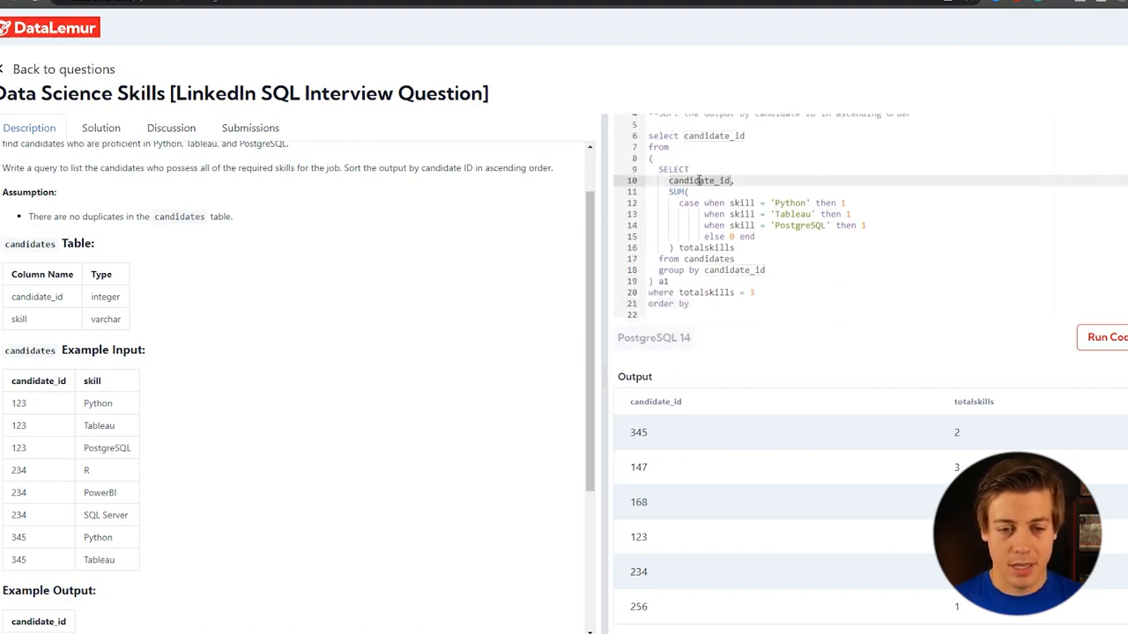
type("candidate_id")
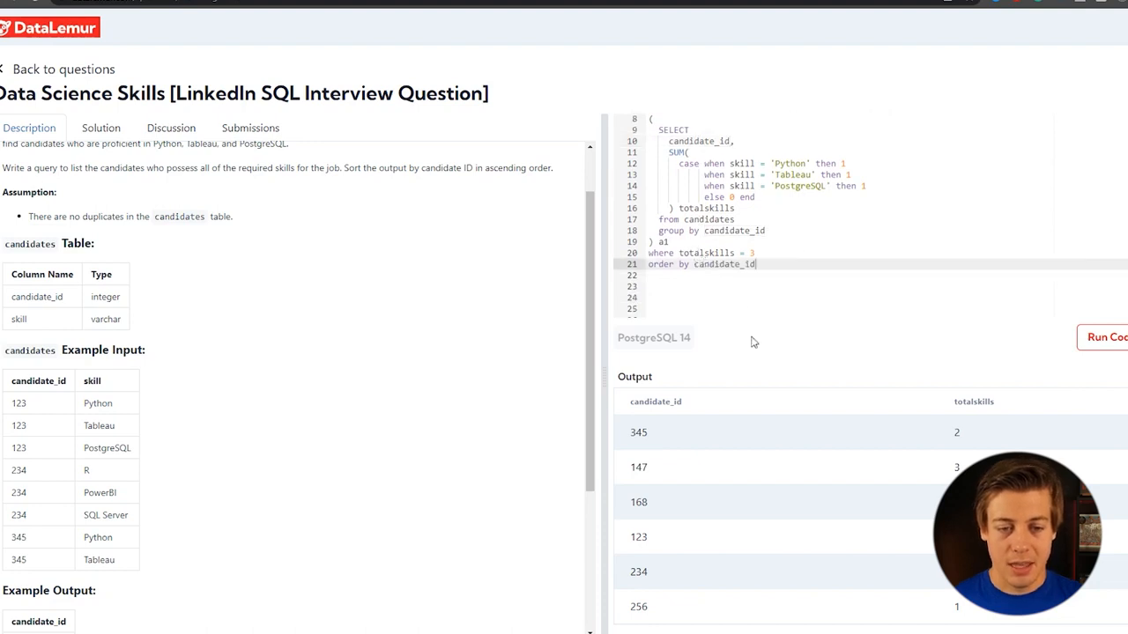
type("asc")
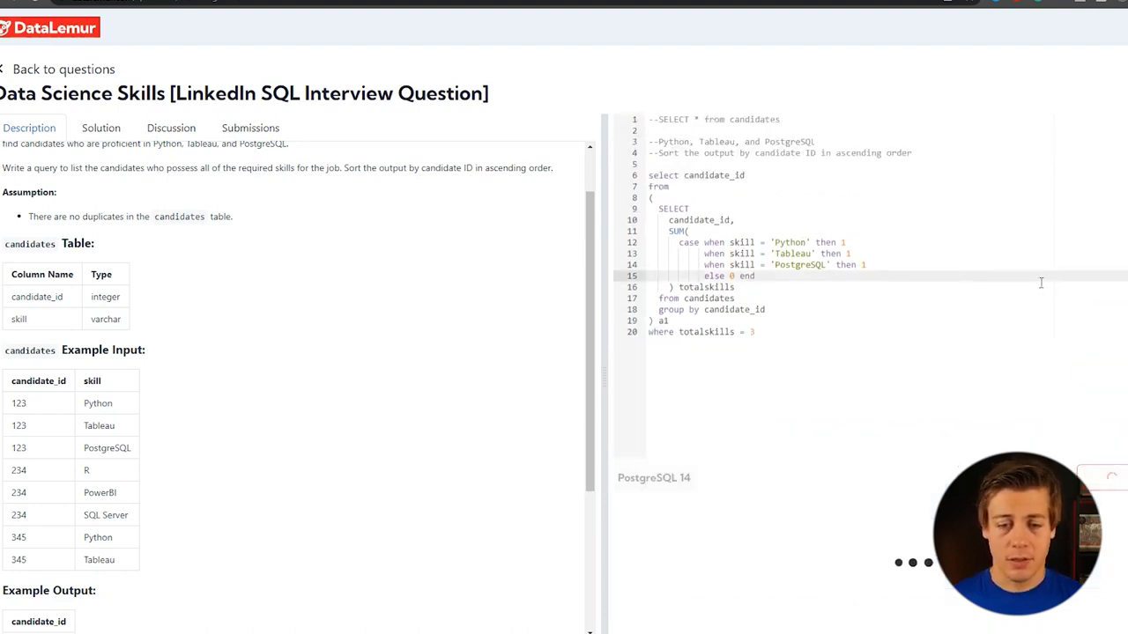
Run and submit the skills query, getting Accepted with candidates 123 and 147.
left_click(1107, 476)
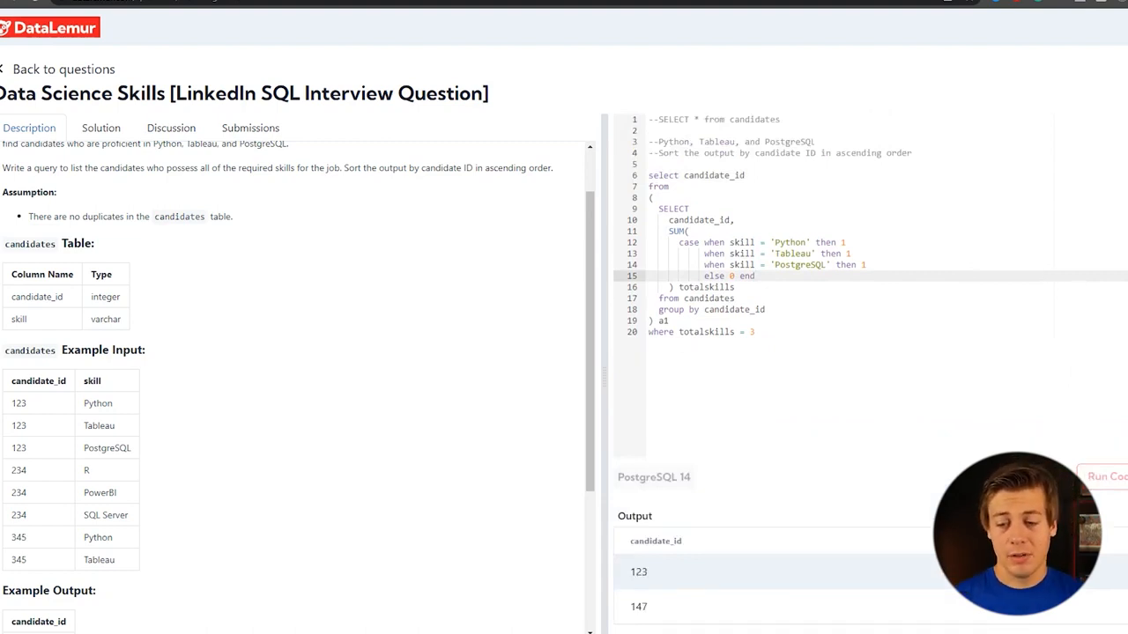
left_click(250, 127)
type("order by candidate_id asc")
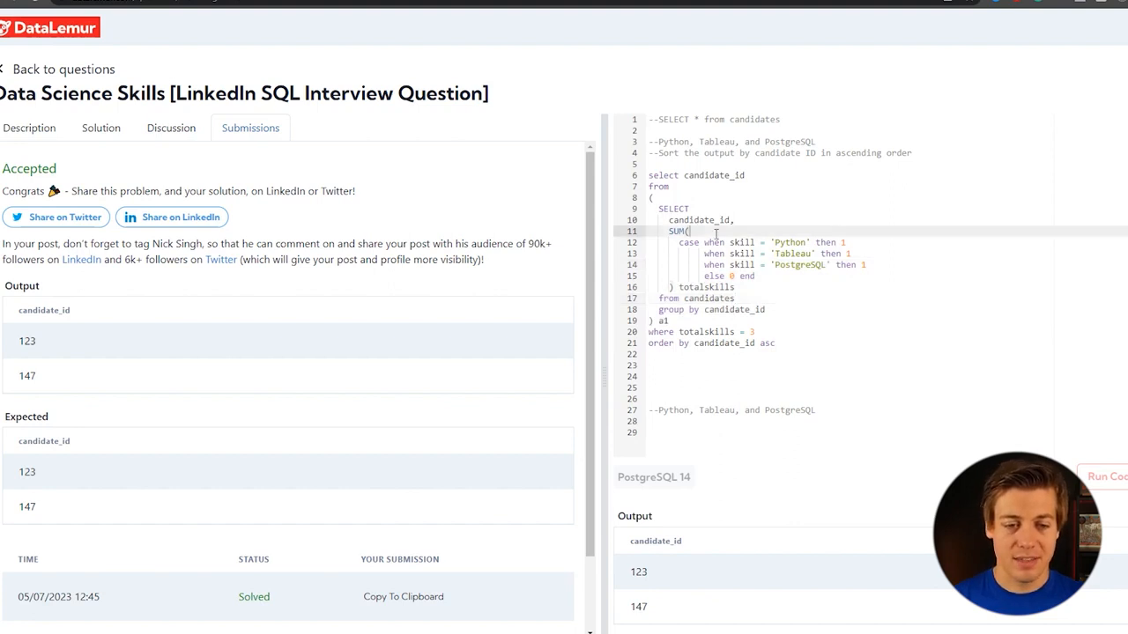
left_click_drag(648, 209, 668, 320)
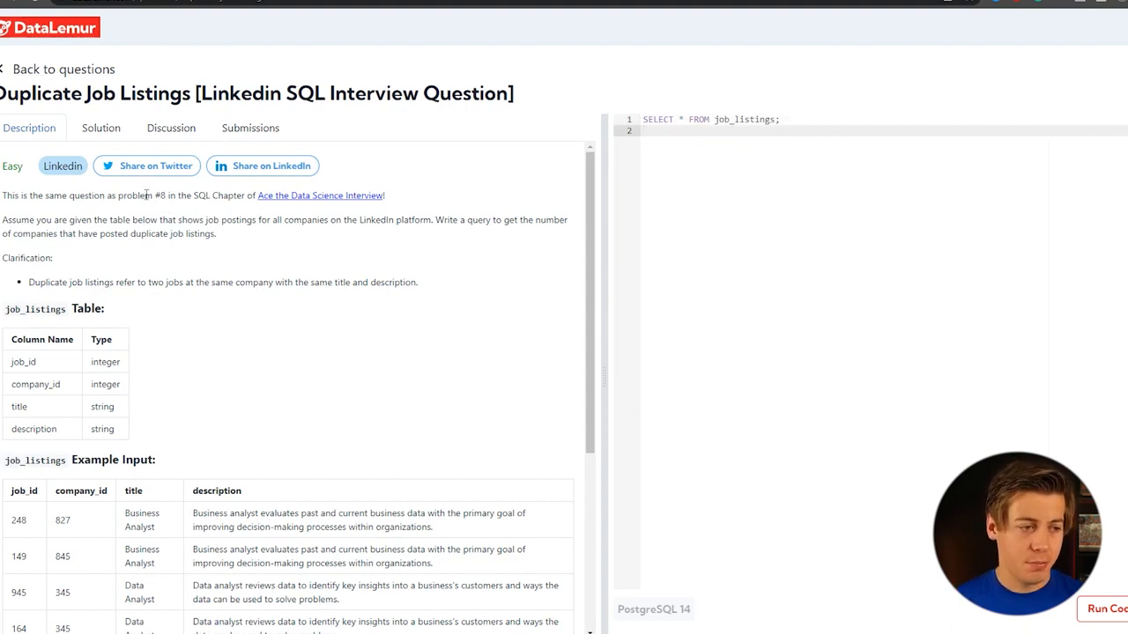
Read the duplicate listings statement, the same-company clarification, and the example rows.
left_click_drag(145, 195, 223, 194)
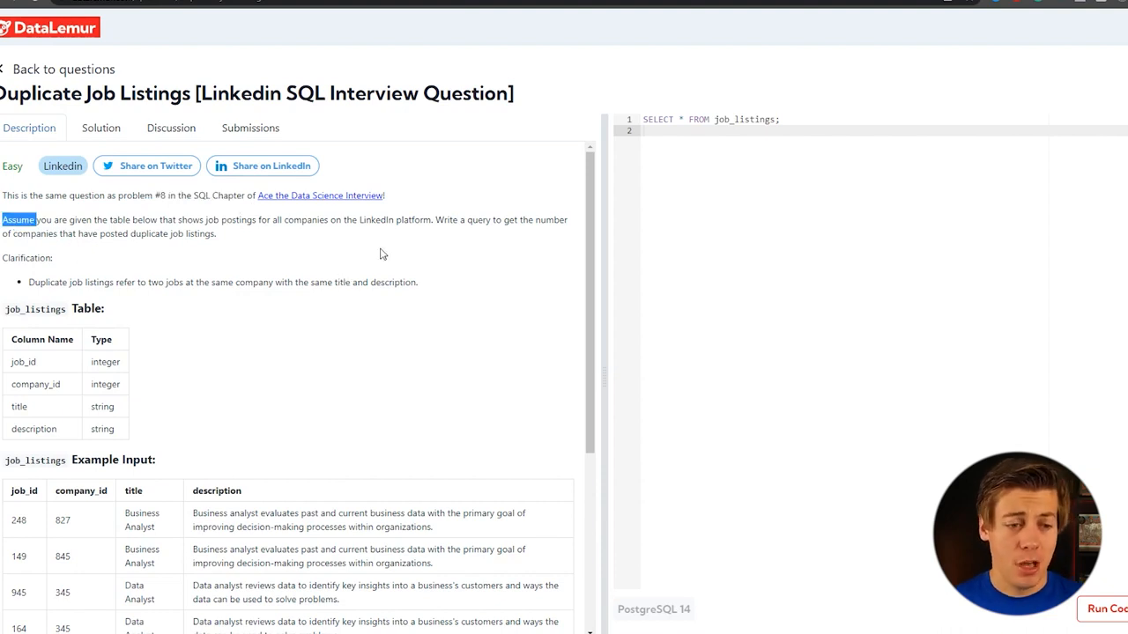
left_click_drag(18, 220, 216, 234)
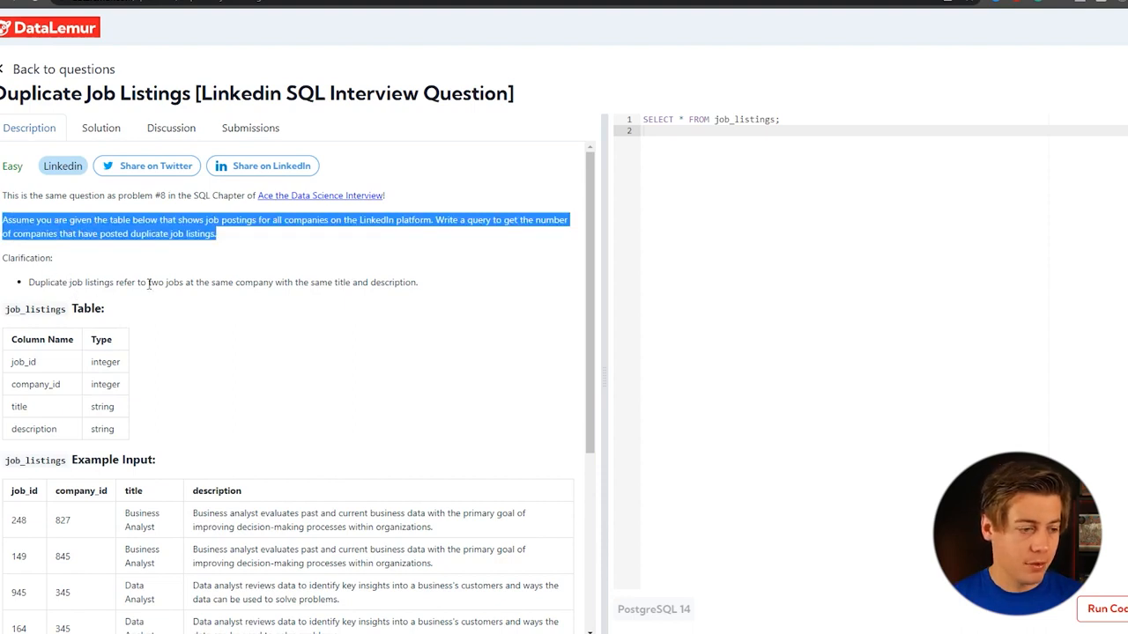
left_click_drag(212, 282, 309, 281)
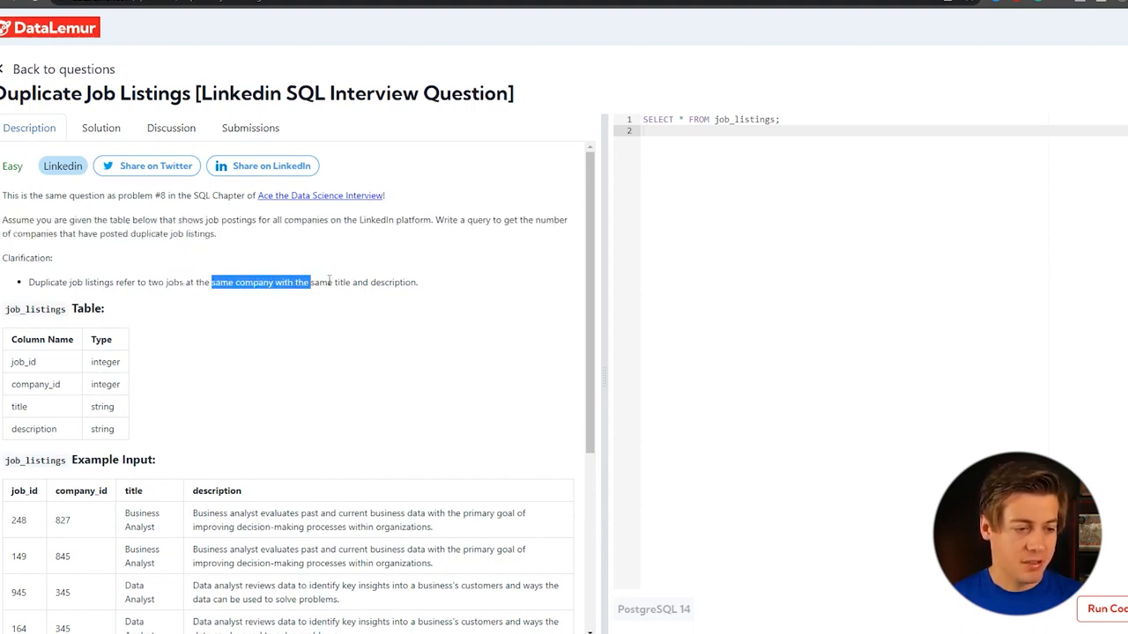
scroll("down", 3)
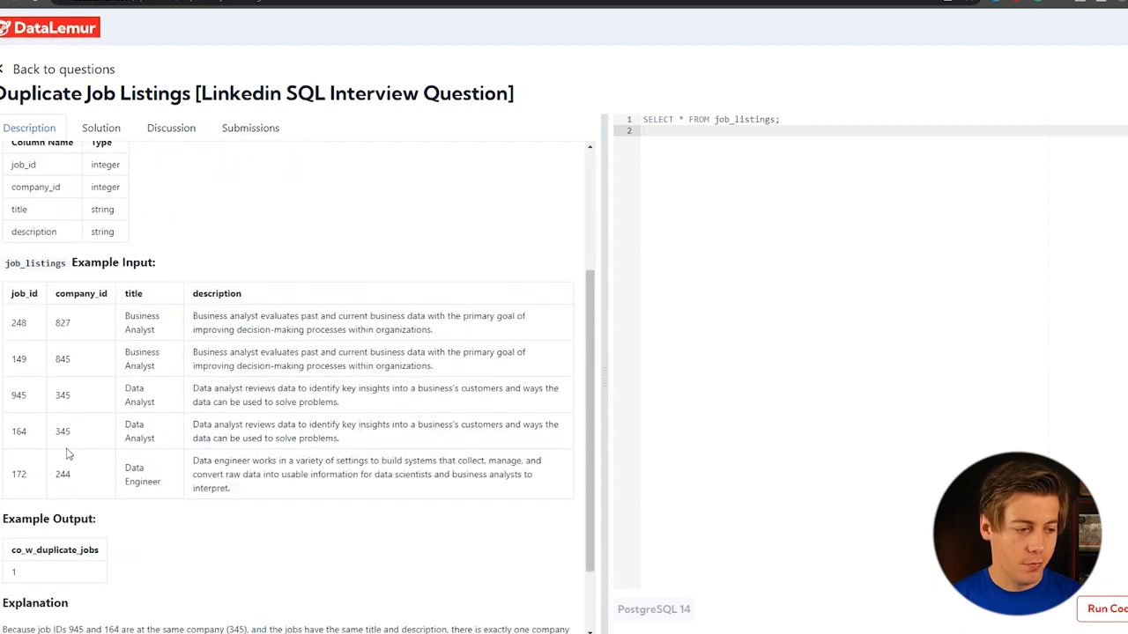
double_click(80, 294)
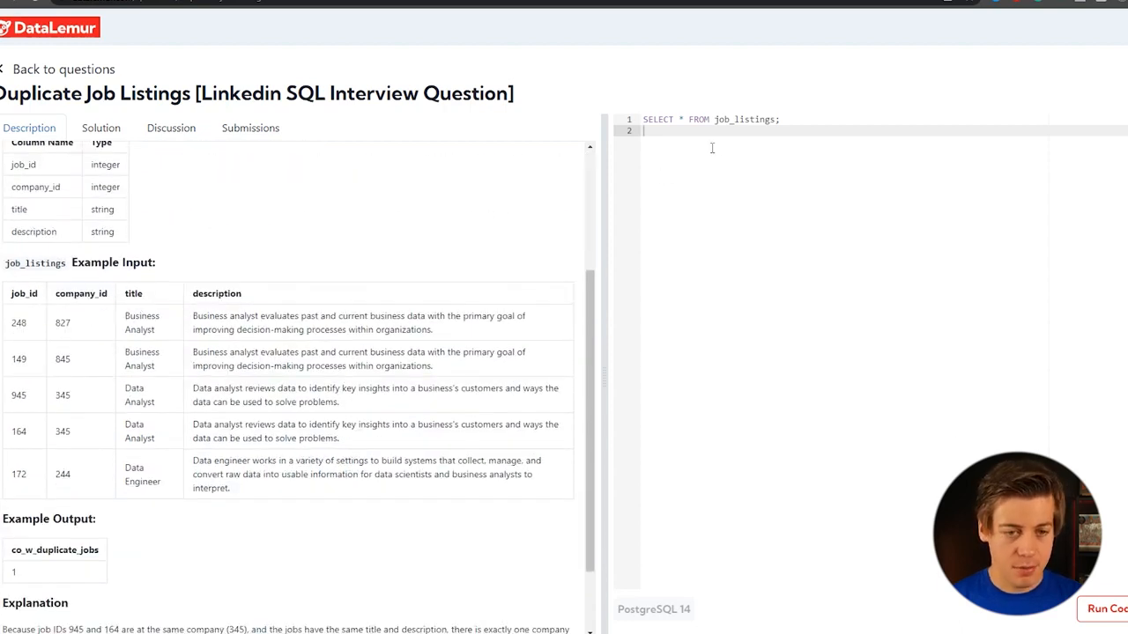
Add comment notes for company_id, title, description and co_w_duplicate_jobs, and comment out line one.
type("--company_id")
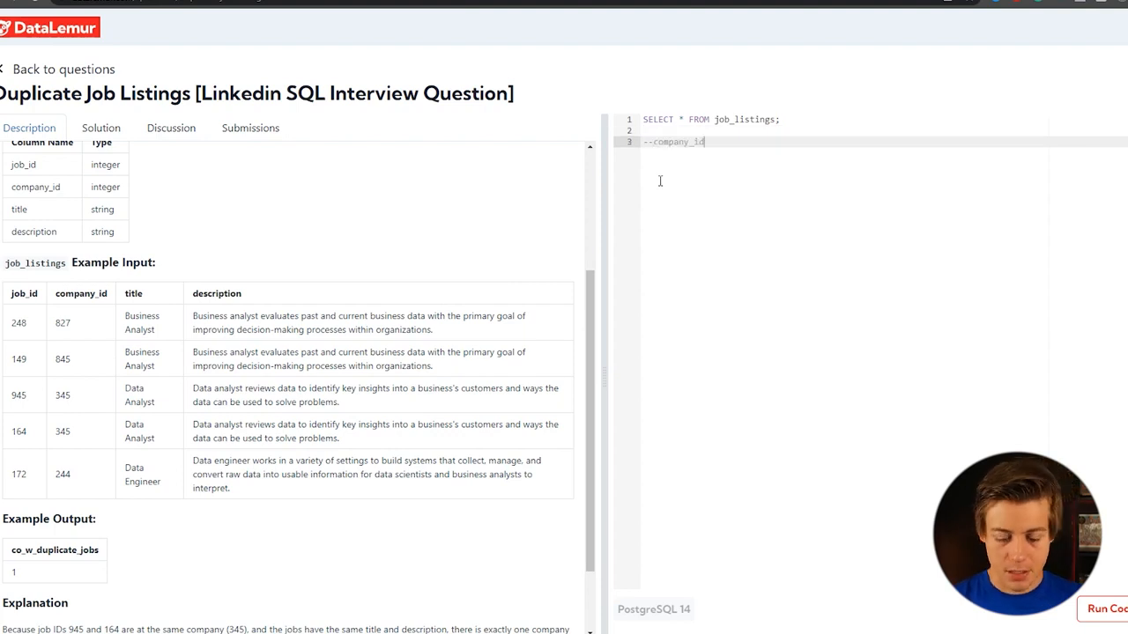
type(",")
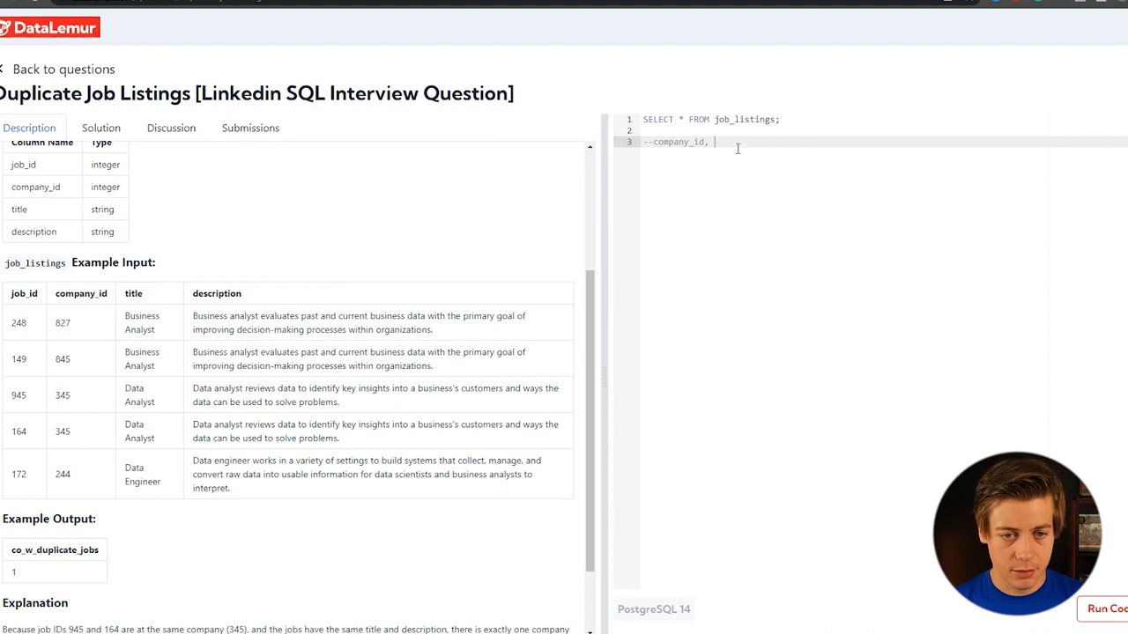
type("title,")
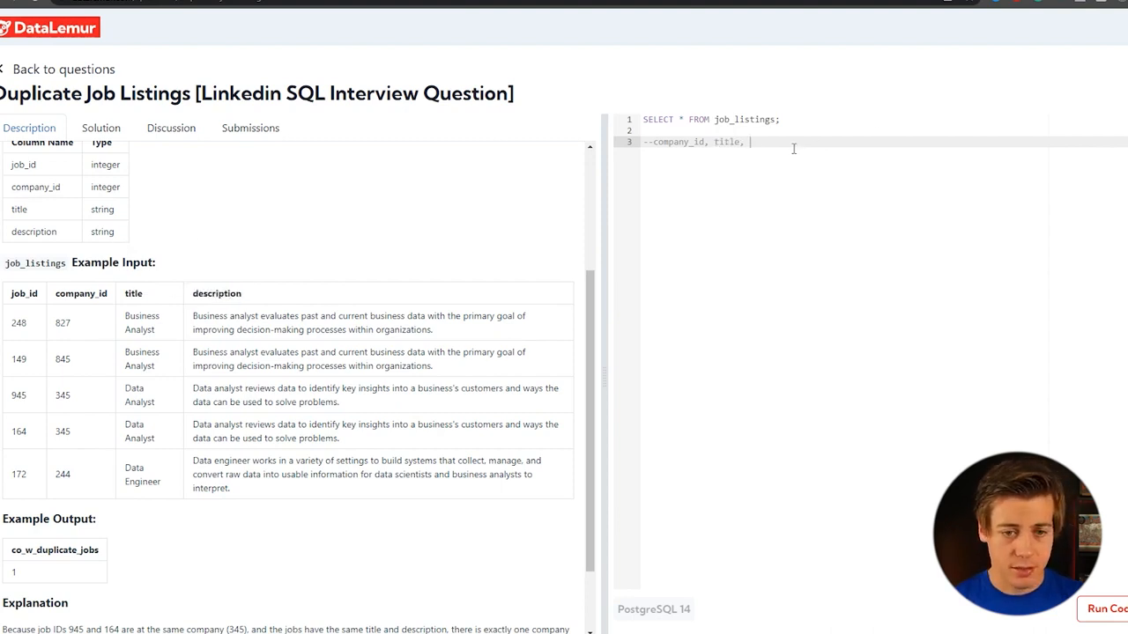
type("description")
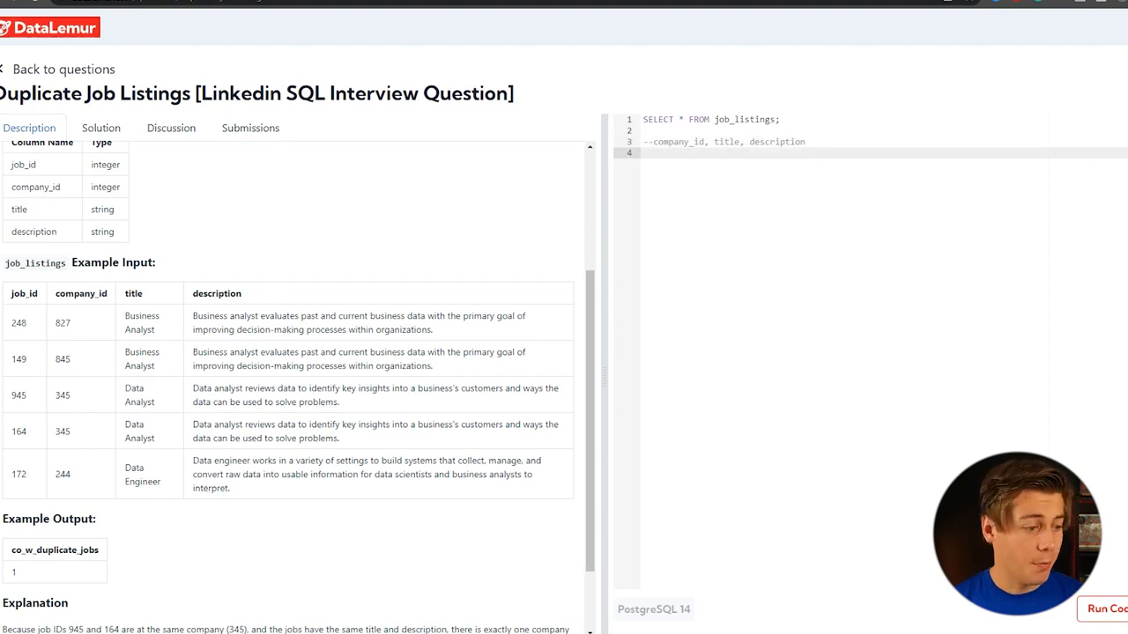
double_click(55, 549)
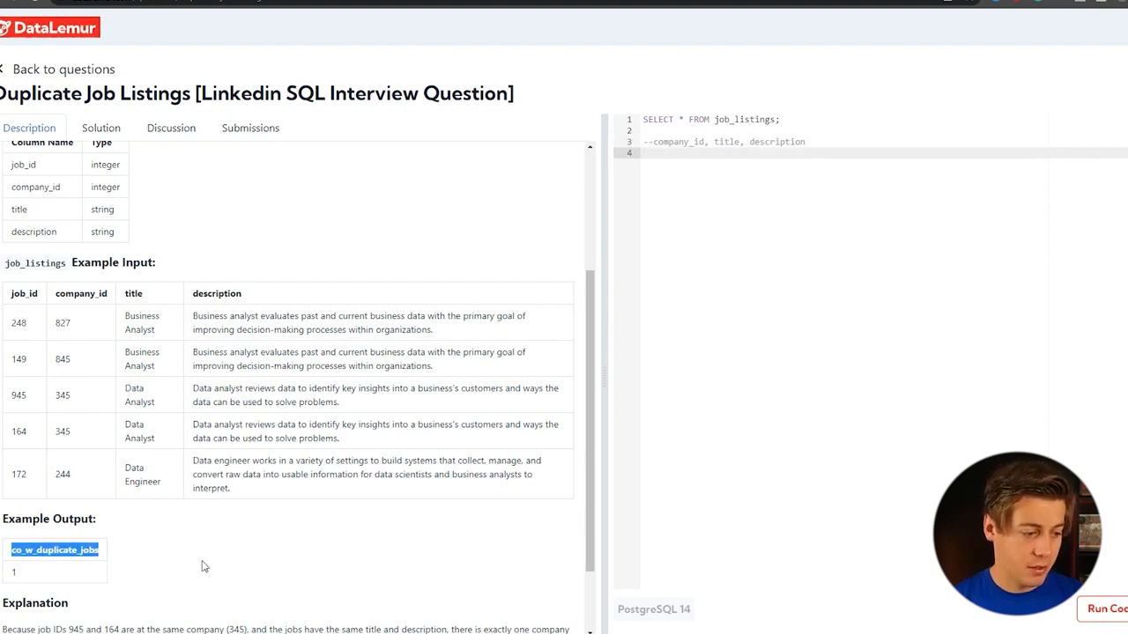
type("=")
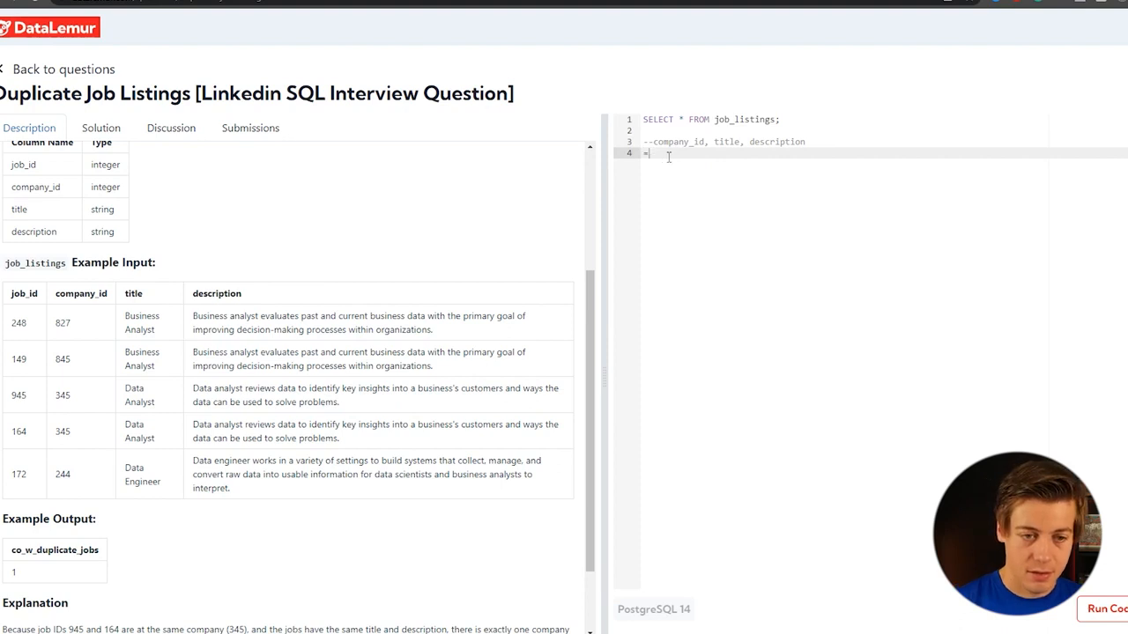
type("--co_w_duplicate_jobs")
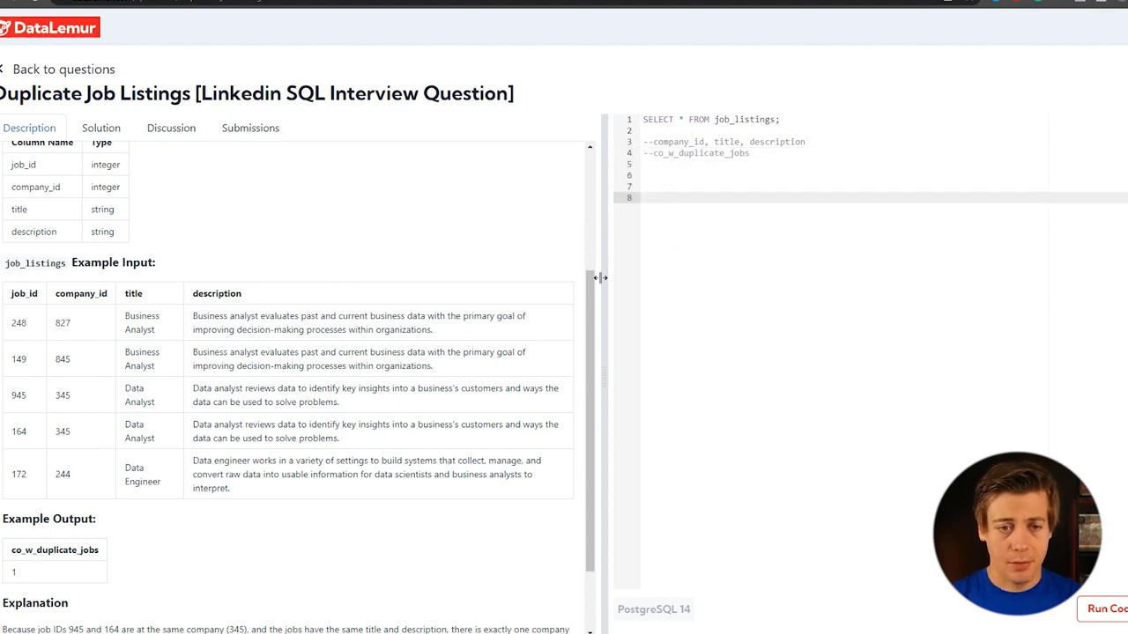
left_click(643, 119)
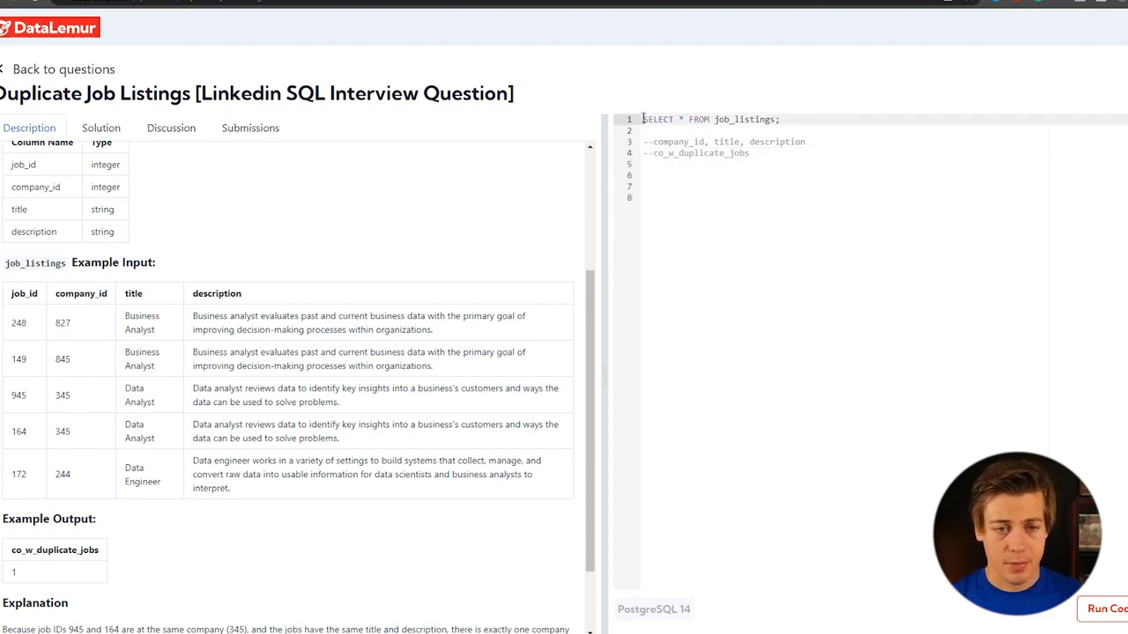
type("--")
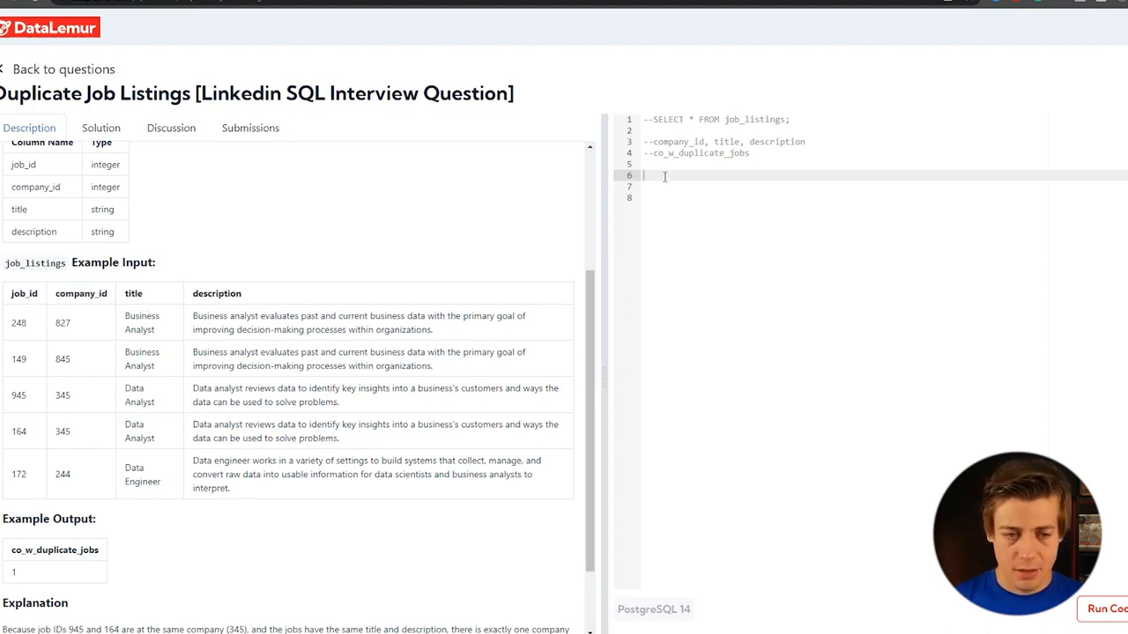
Write SELECT job_id, company_id, title, count(company_id) OVER (PARTITION BY company_id, title, description) FROM job_listings.
type("SELECT")
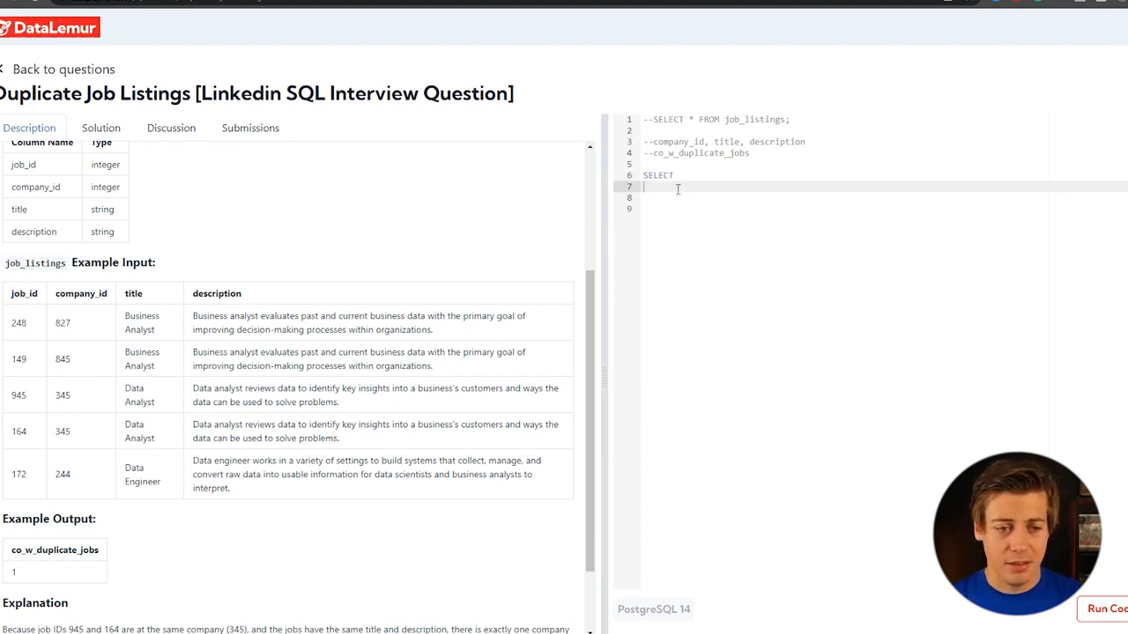
type("job_id,")
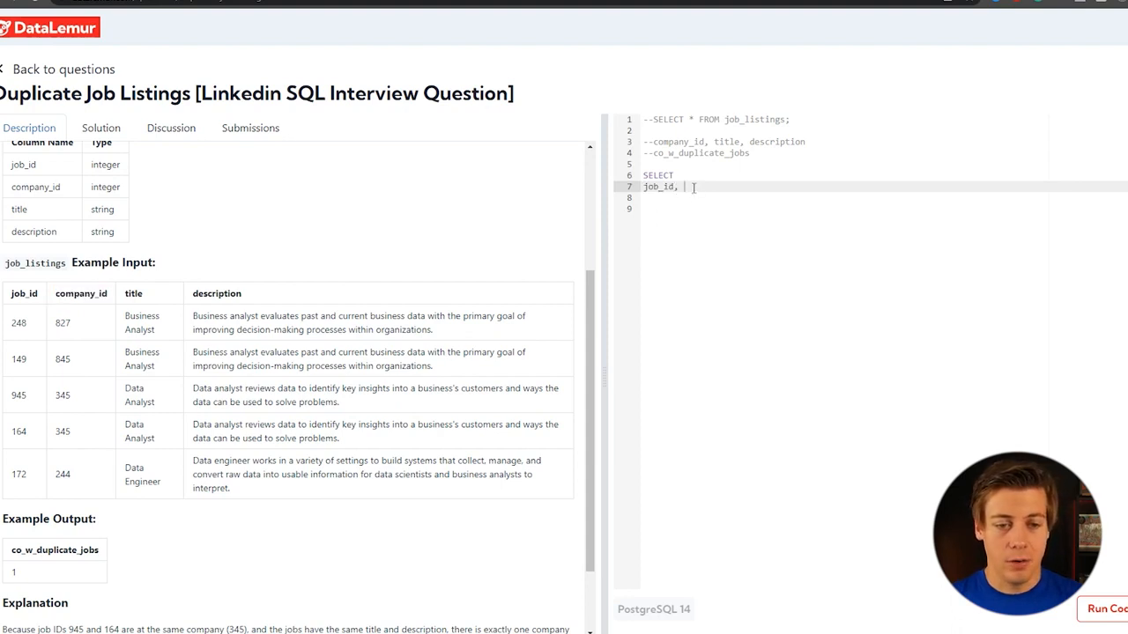
type("company_id,")
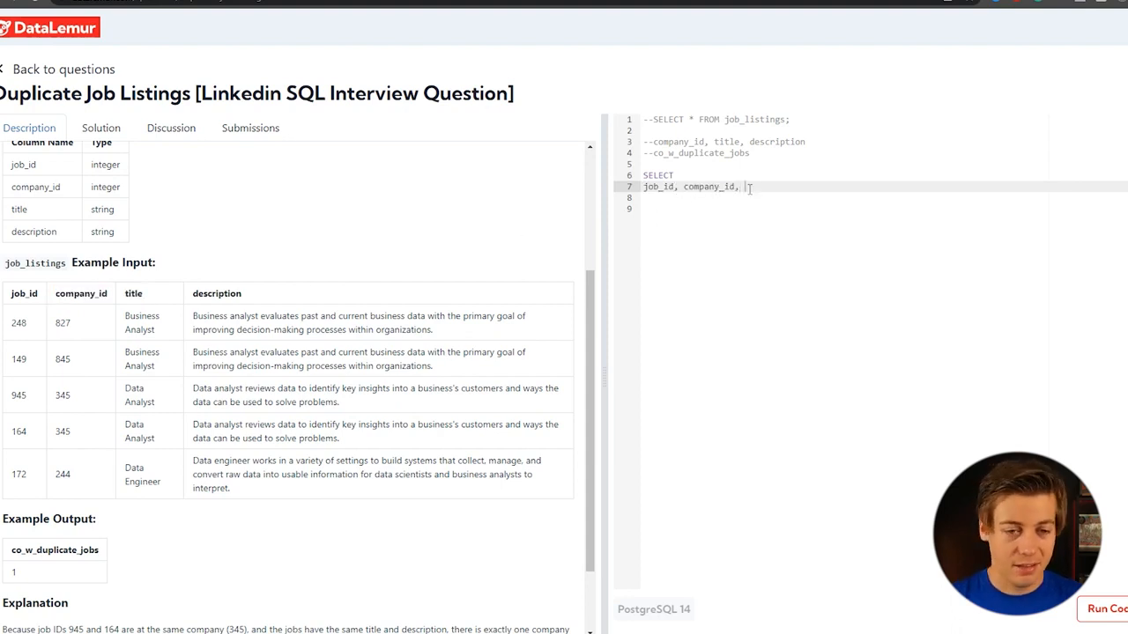
type("title, description")
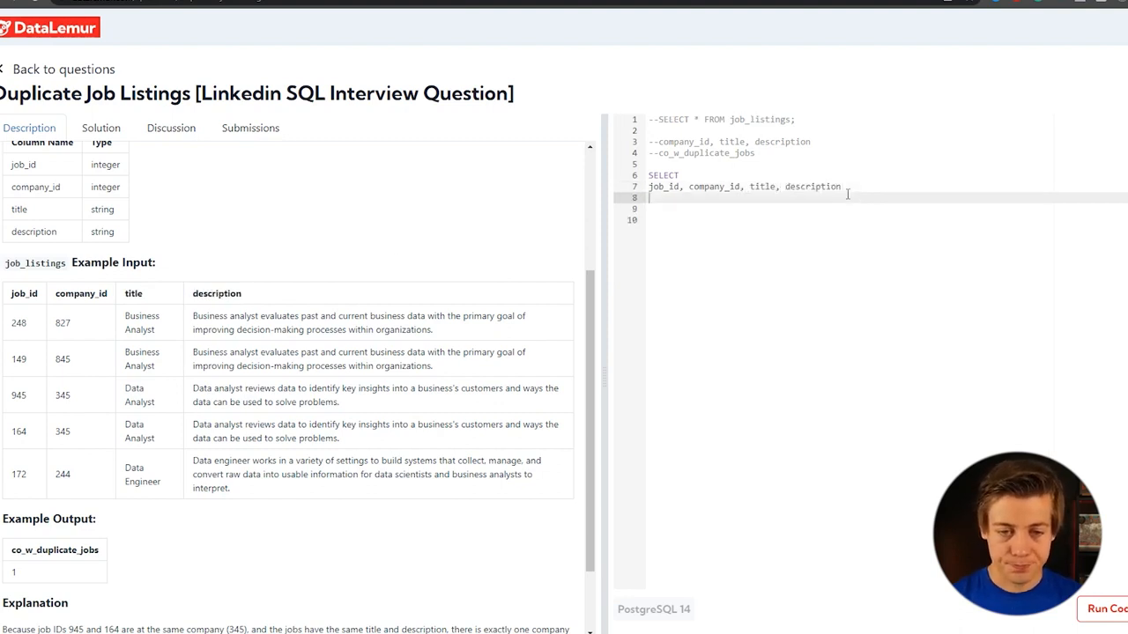
type(",")
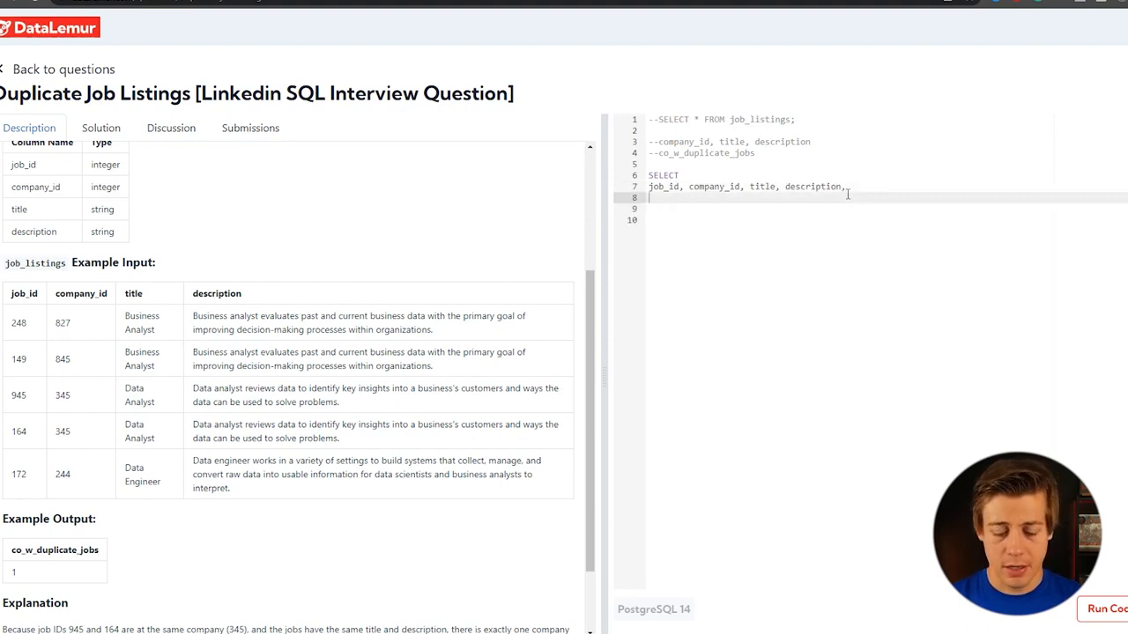
type("count")
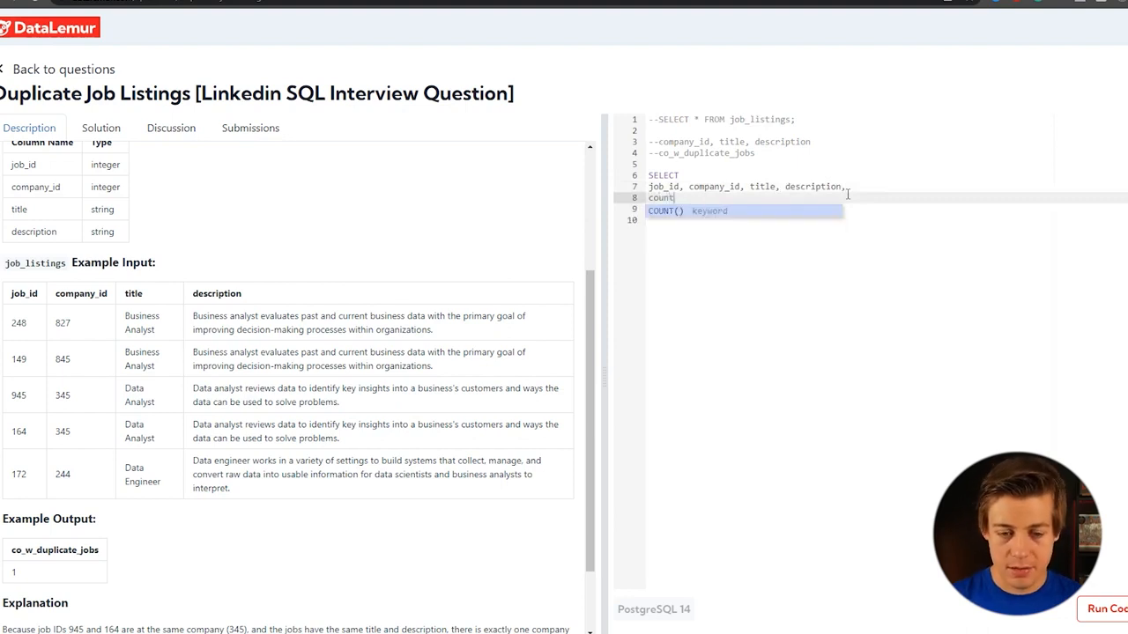
type("()")
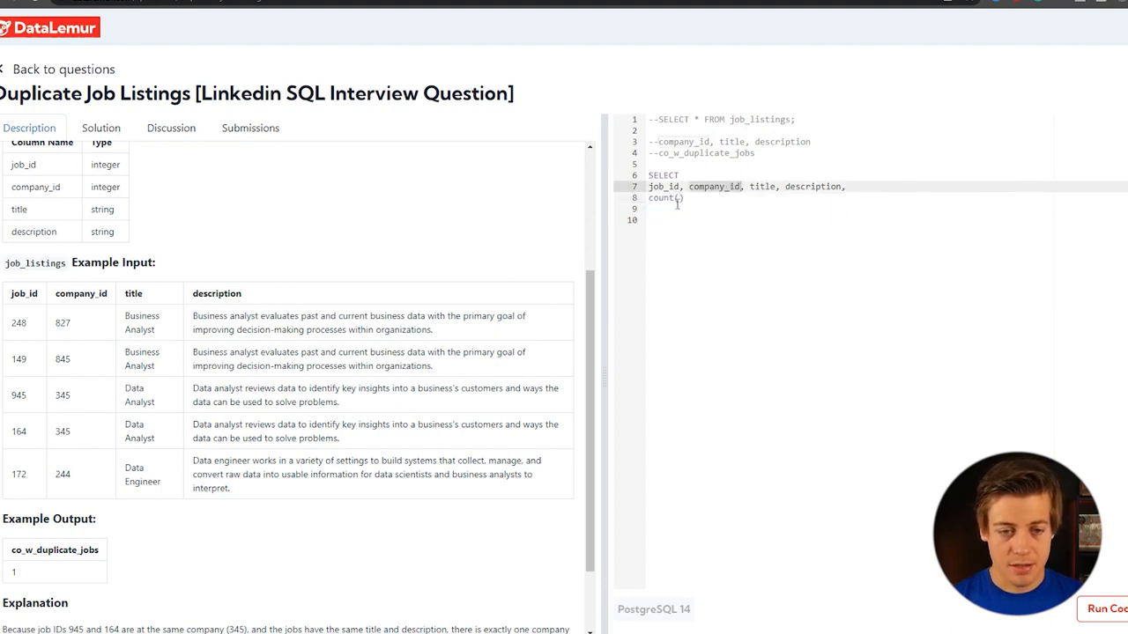
type("company_id")
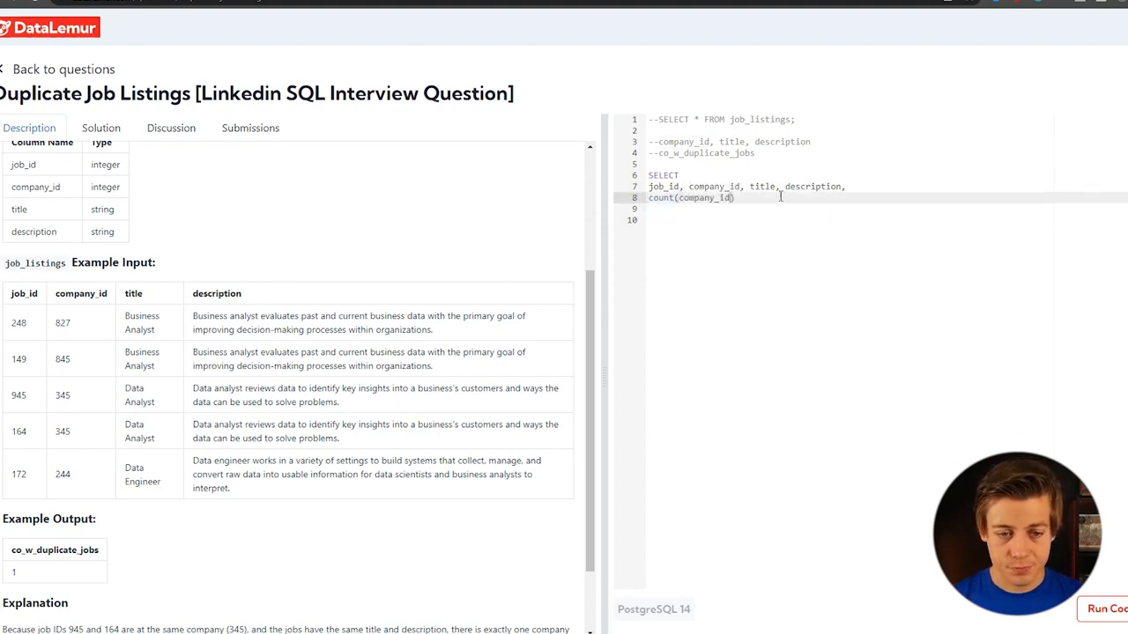
type("over")
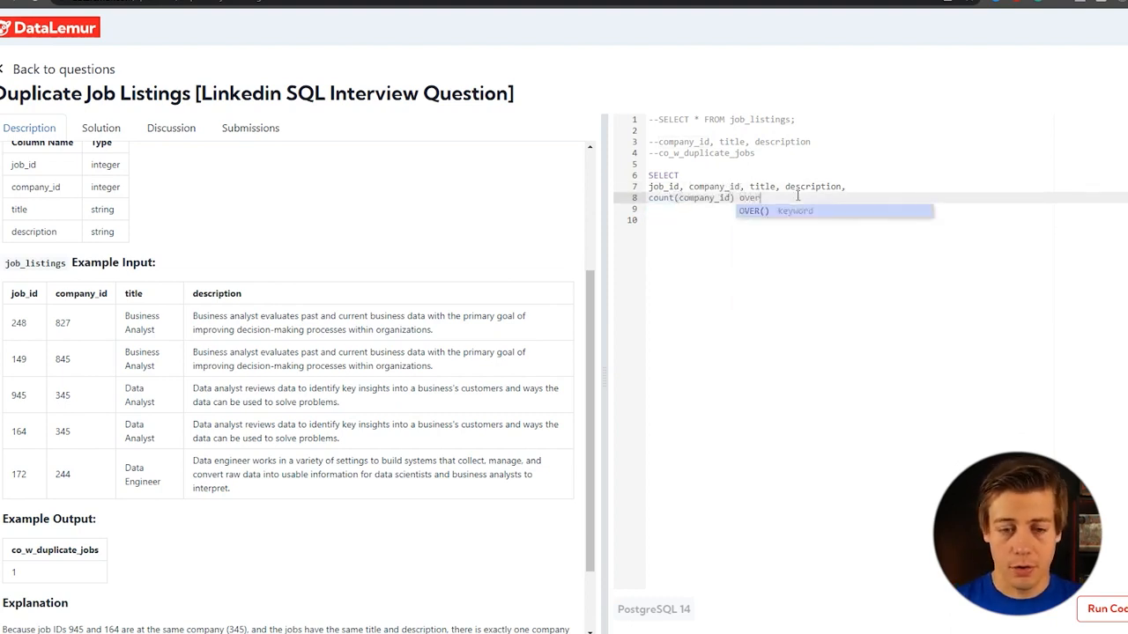
type("(p")
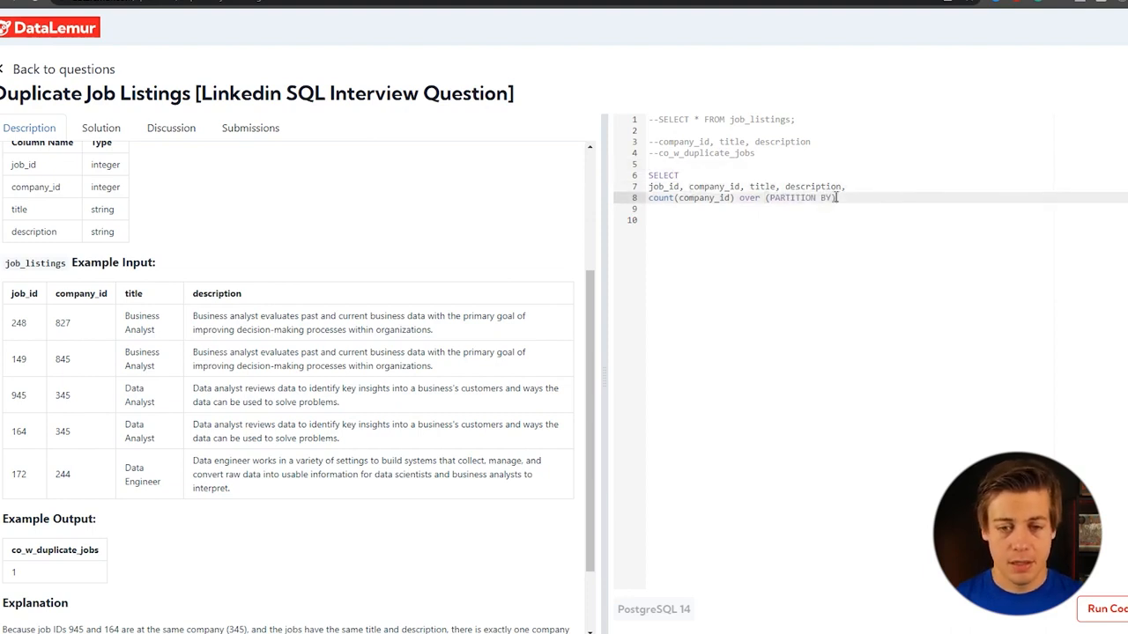
type("company_id, title, description,)")
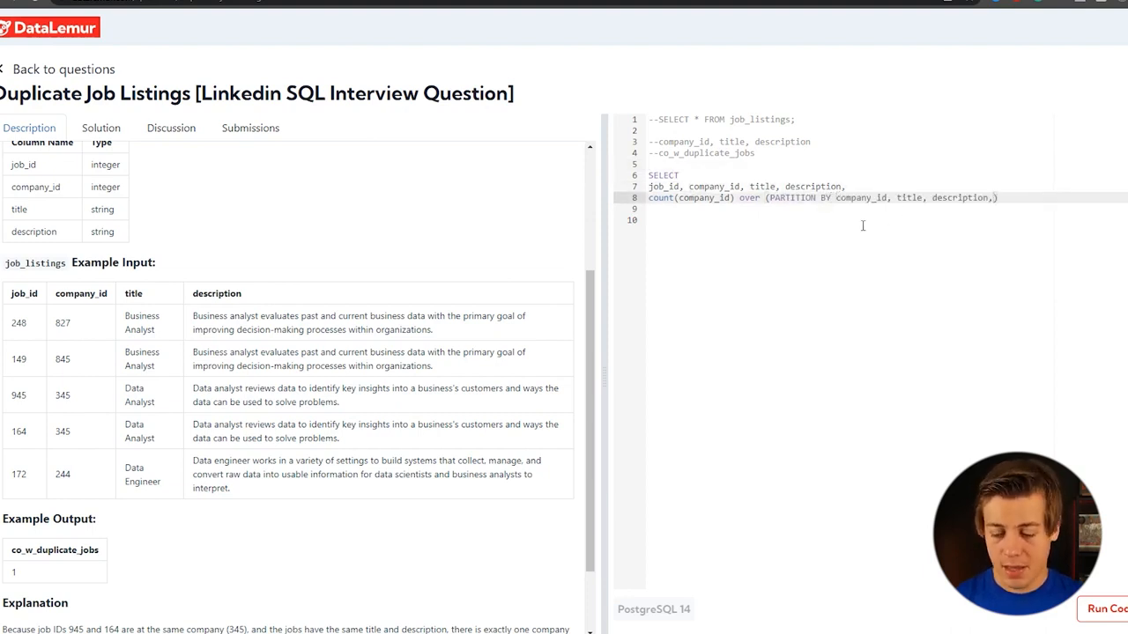
key("Backspace")
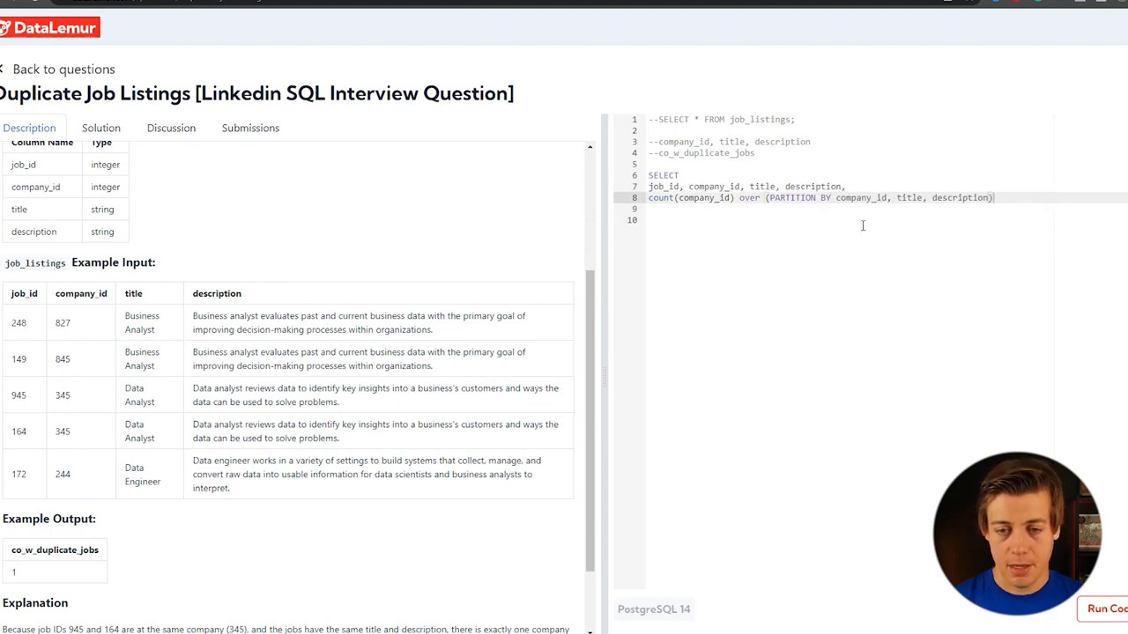
type("frp")
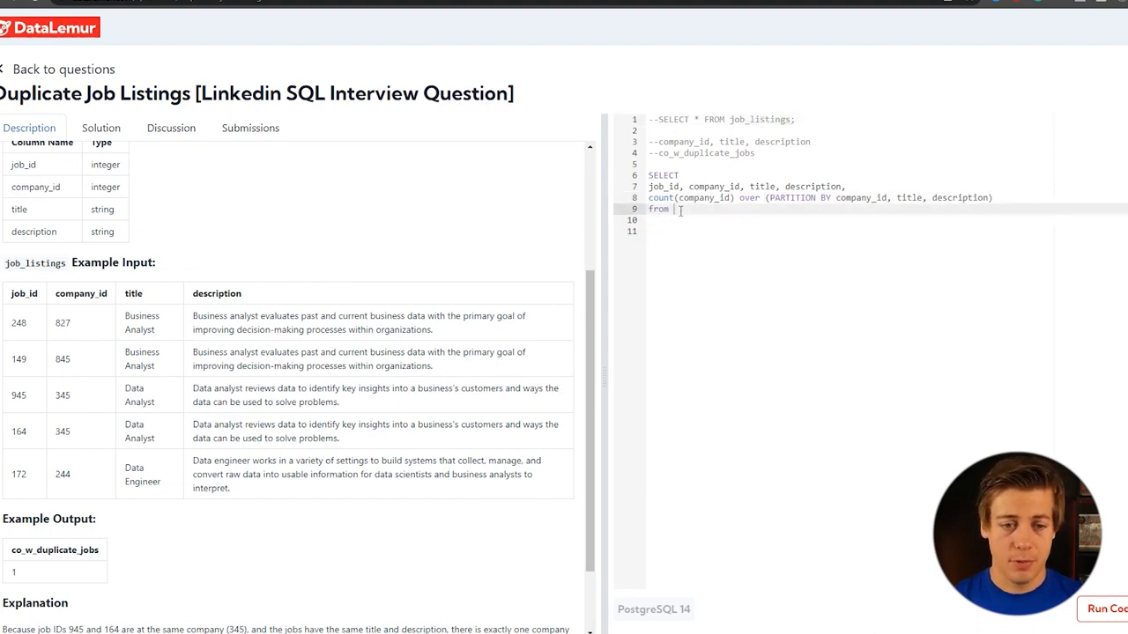
type("job_listings")
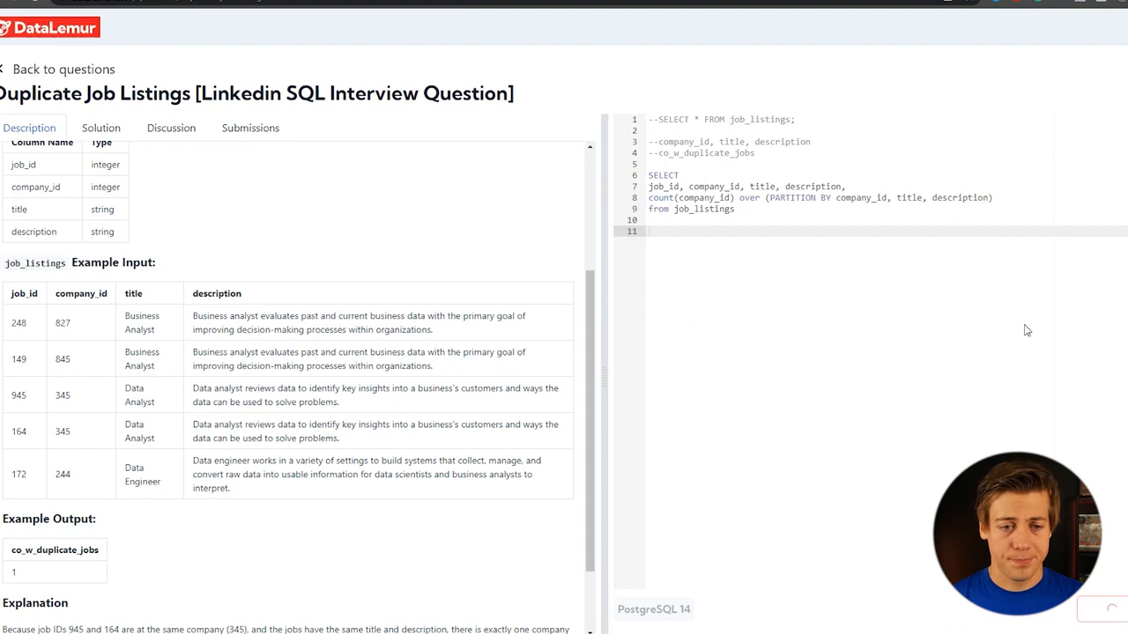
Run the window-count query and scroll the output table right to inspect its columns.
left_click(1100, 330)
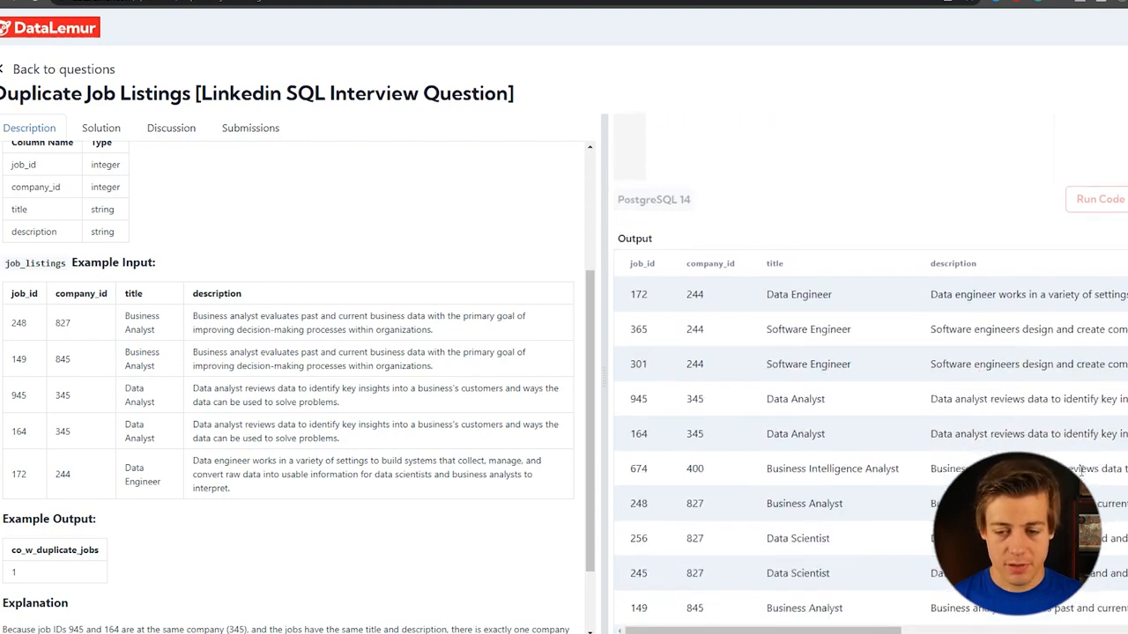
scroll("right", 3)
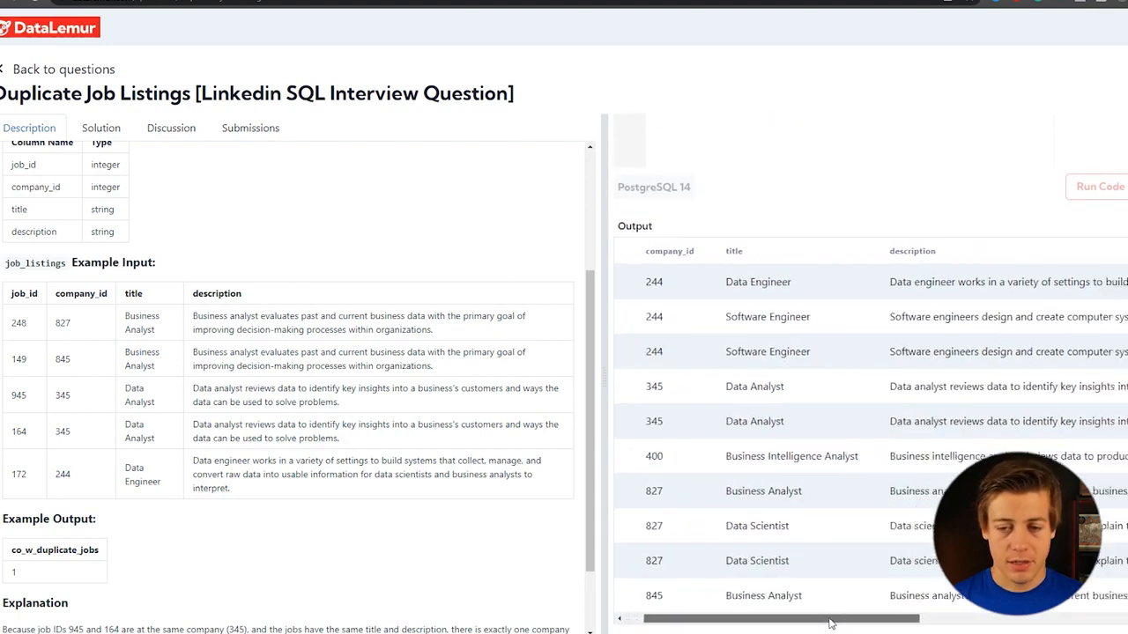
scroll("right", 3)
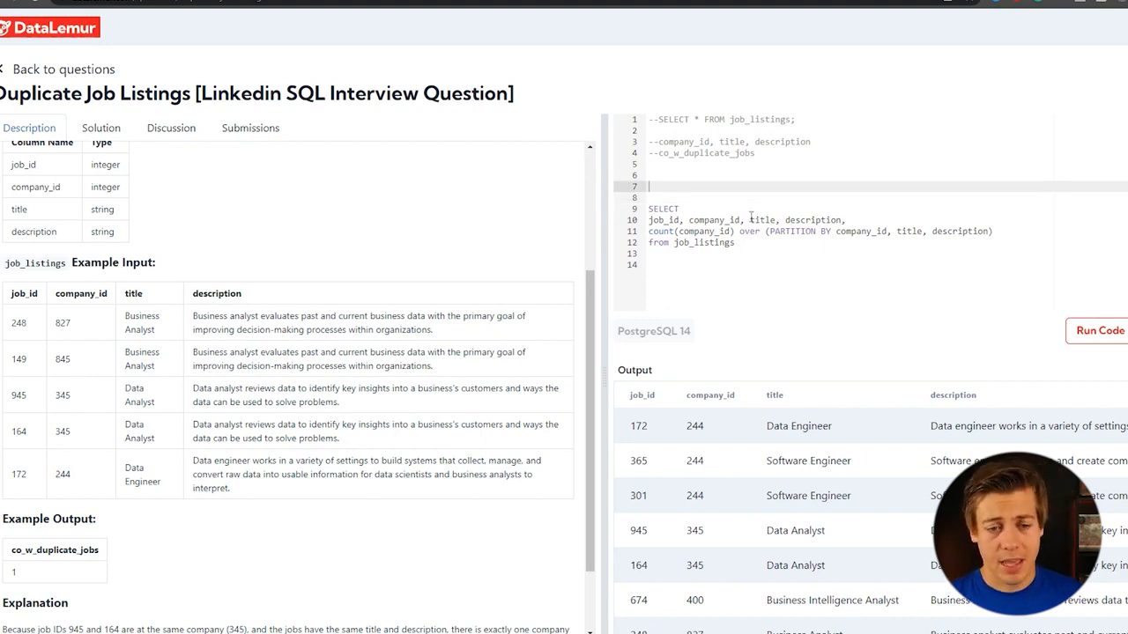
Nest the query as subquery a1 under SELECT count() AS co_w_duplicate_jobs.
double_click(54, 550)
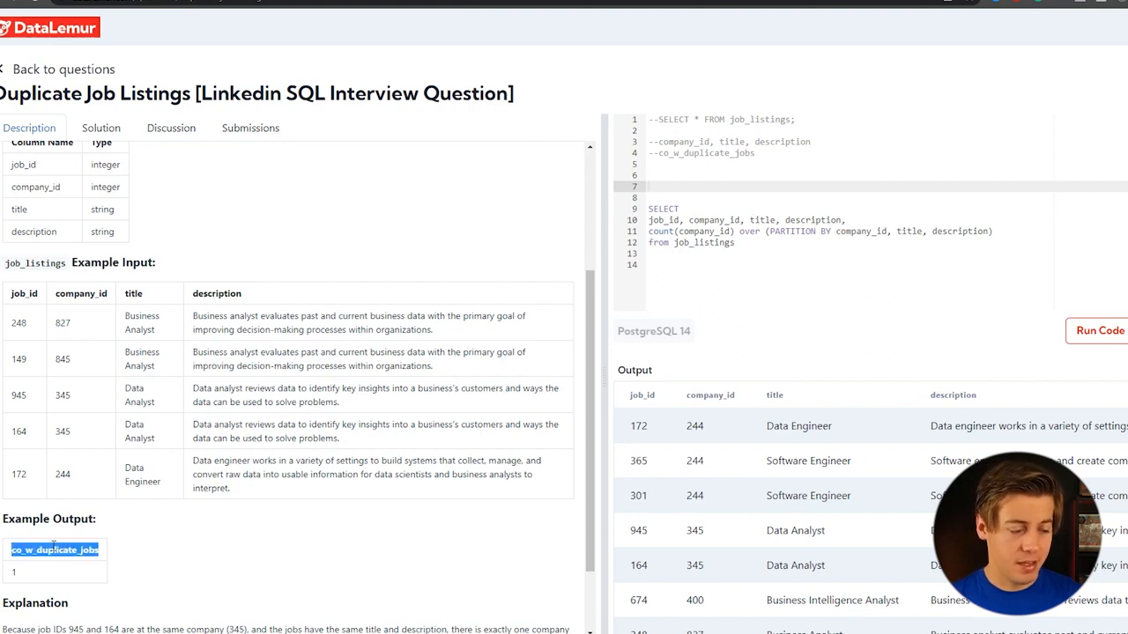
type("select count(")
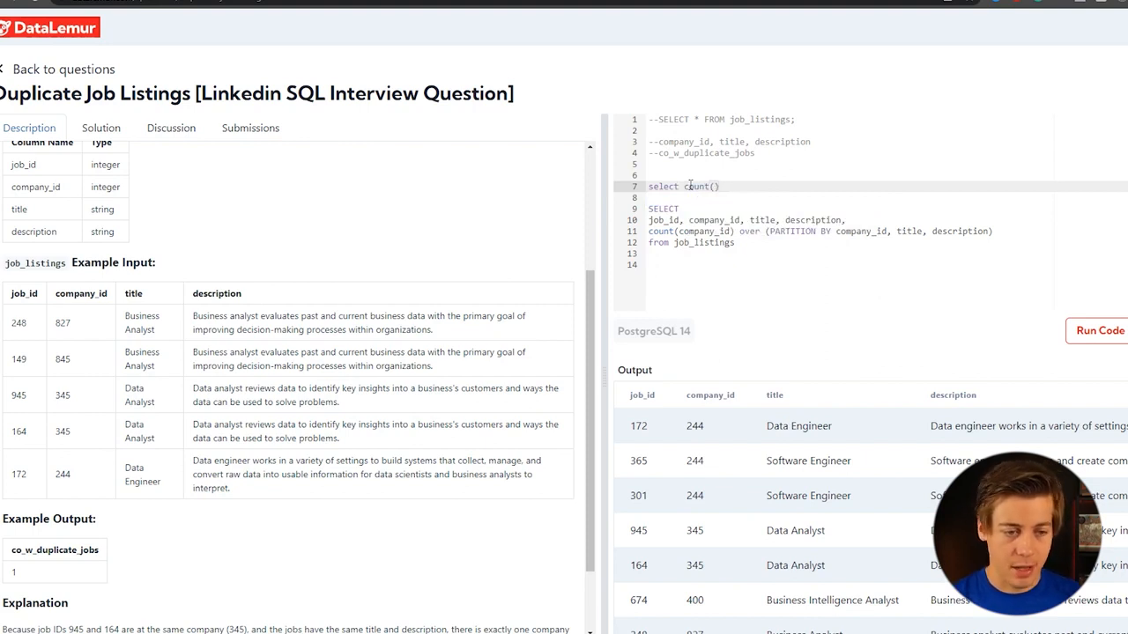
type("as co_w_duplicate_jobs")
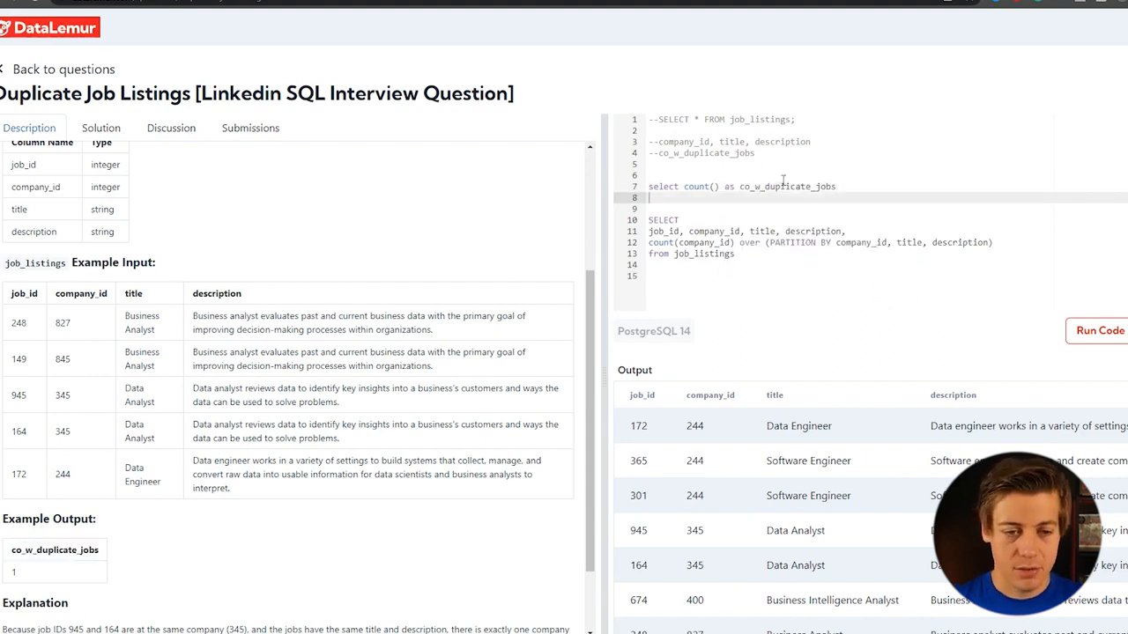
type("from")
left_click(887, 264)
type(")")
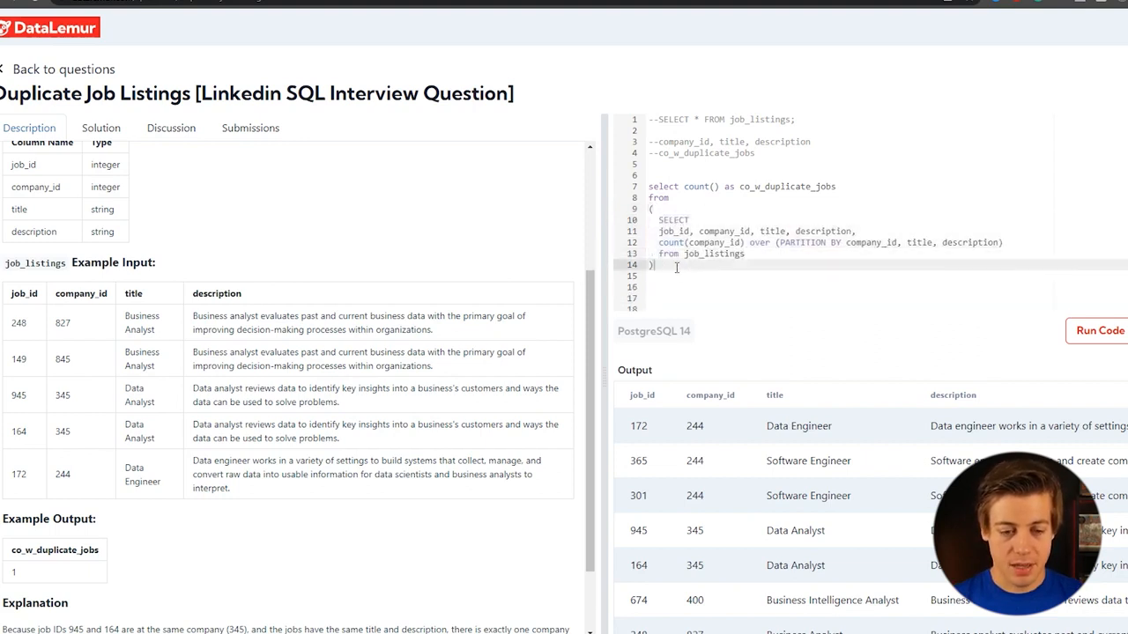
type("a1")
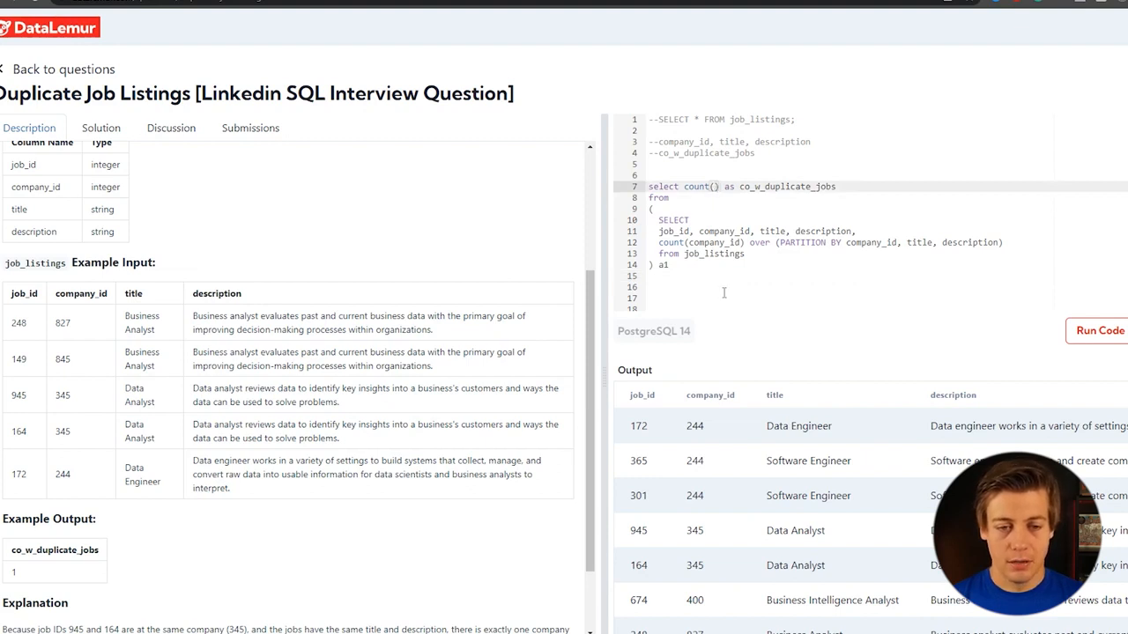
mouse_move(710, 349)
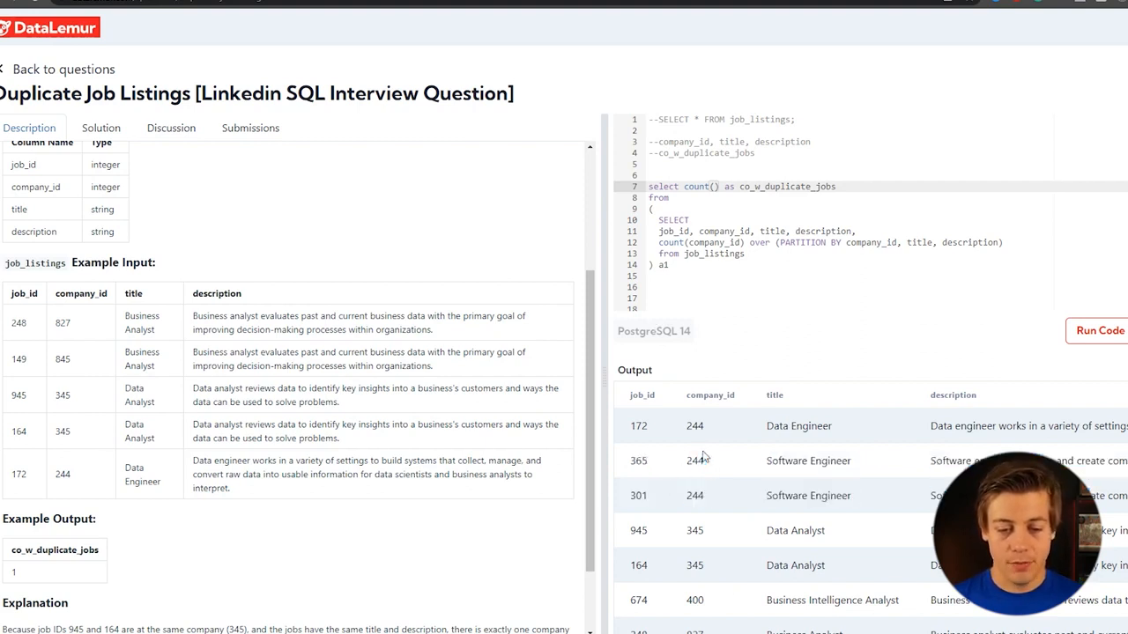
Make the outer count count(distinct description), marking repeated Software Engineer rows in the output.
scroll("down", 3)
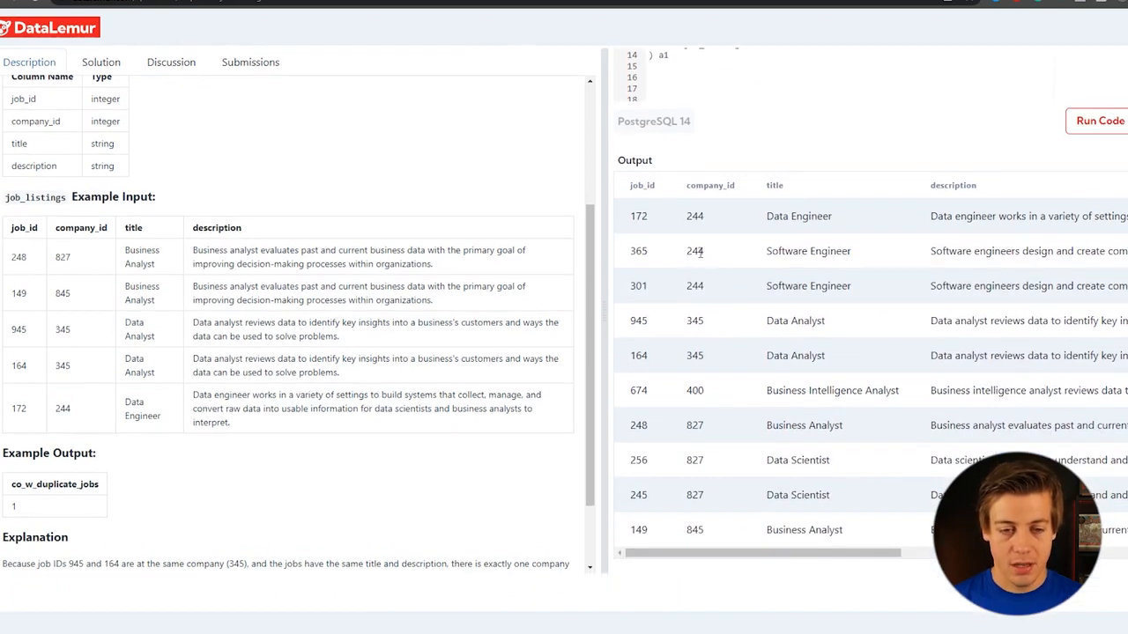
double_click(785, 251)
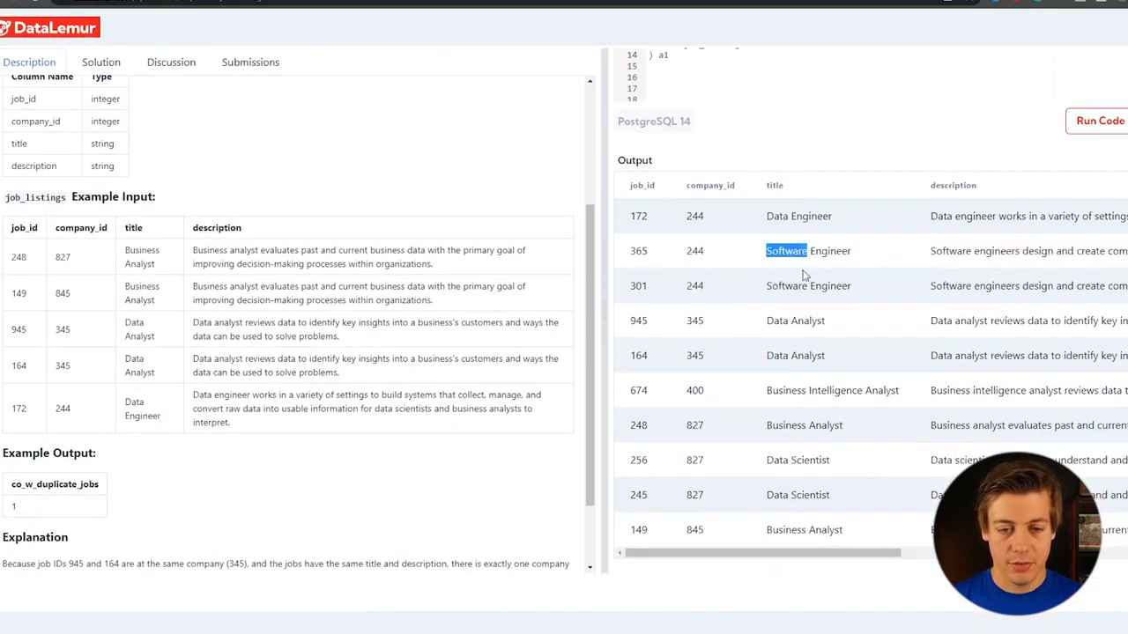
scroll("right", 3)
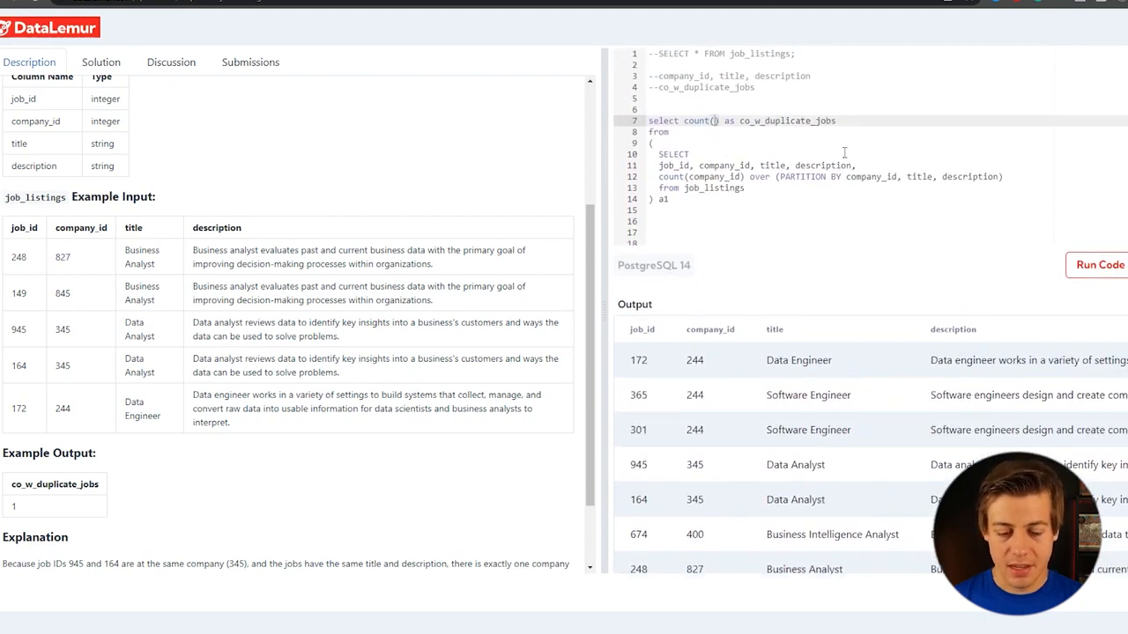
type("distinct description")
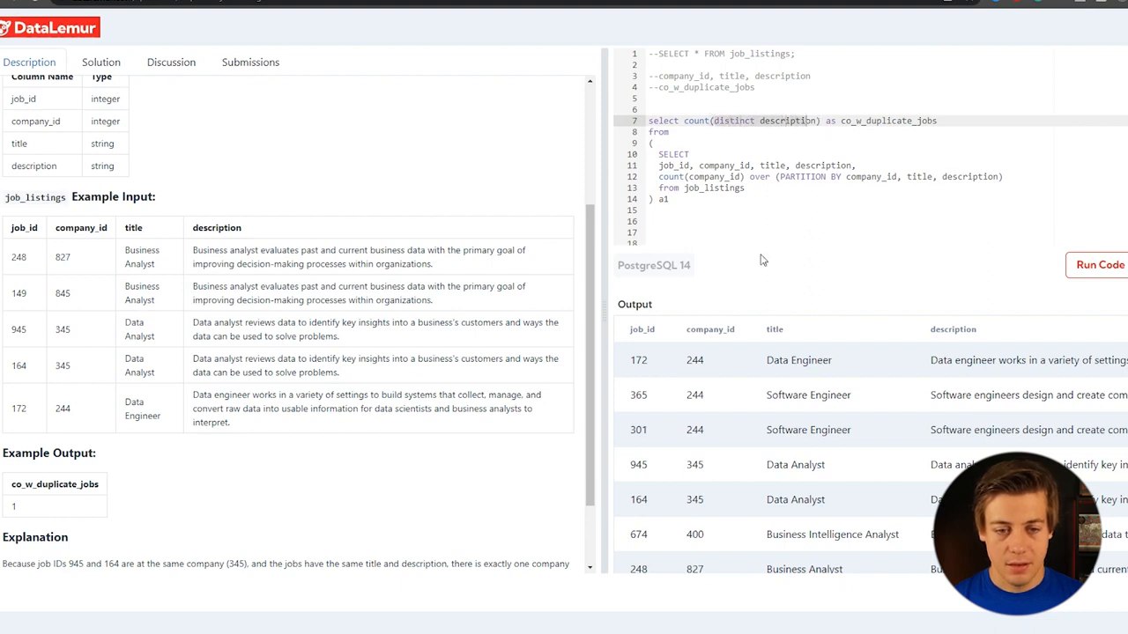
double_click(786, 395)
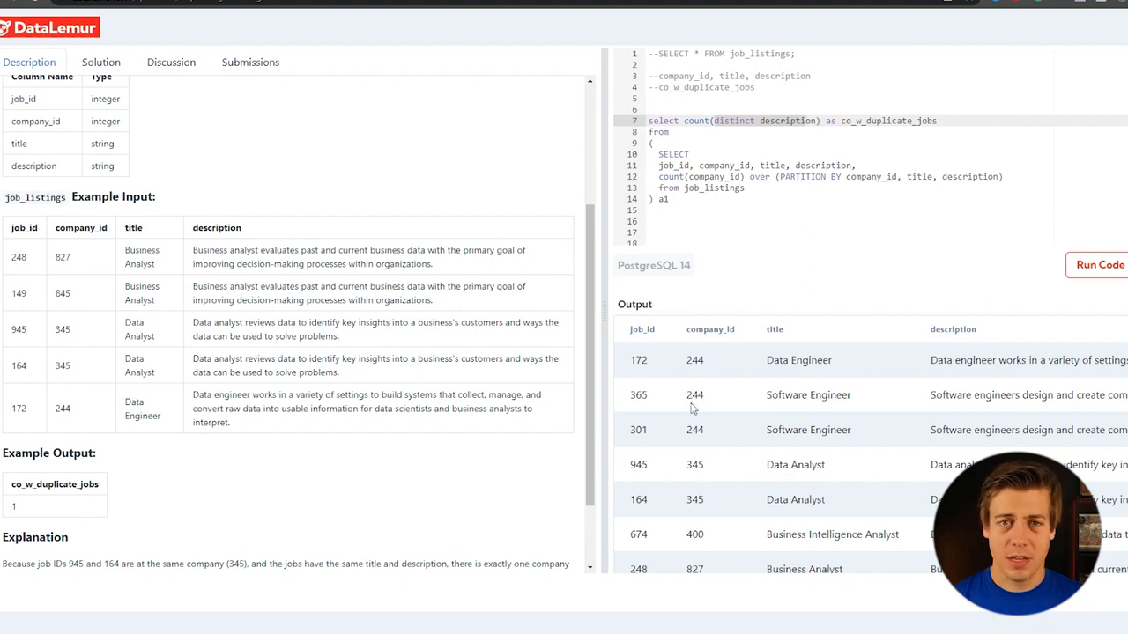
mouse_move(763, 450)
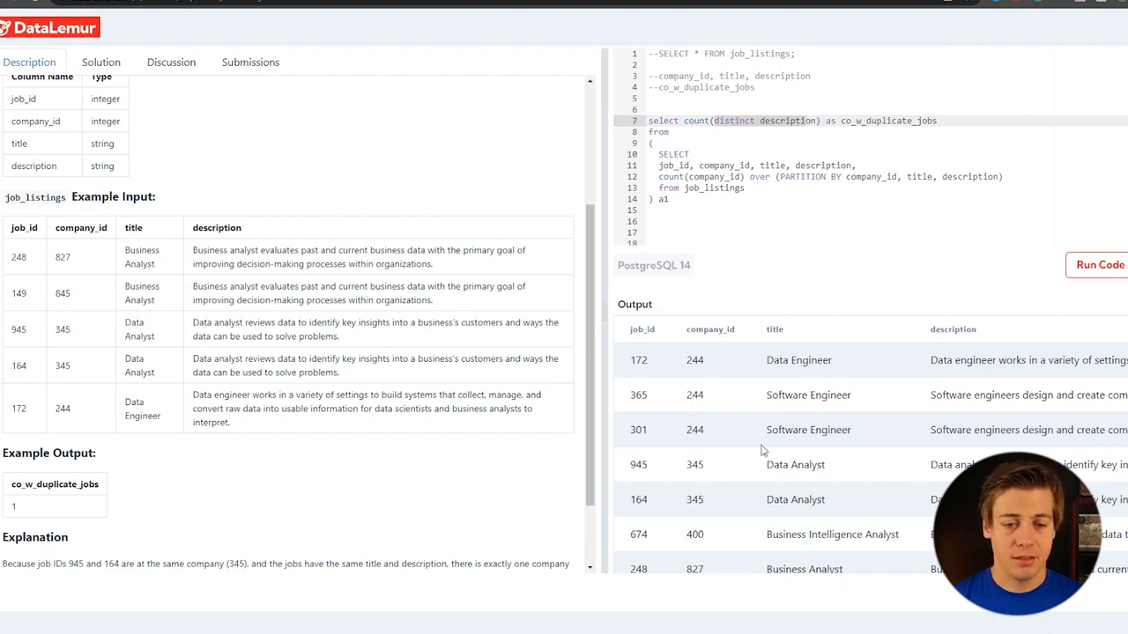
double_click(787, 395)
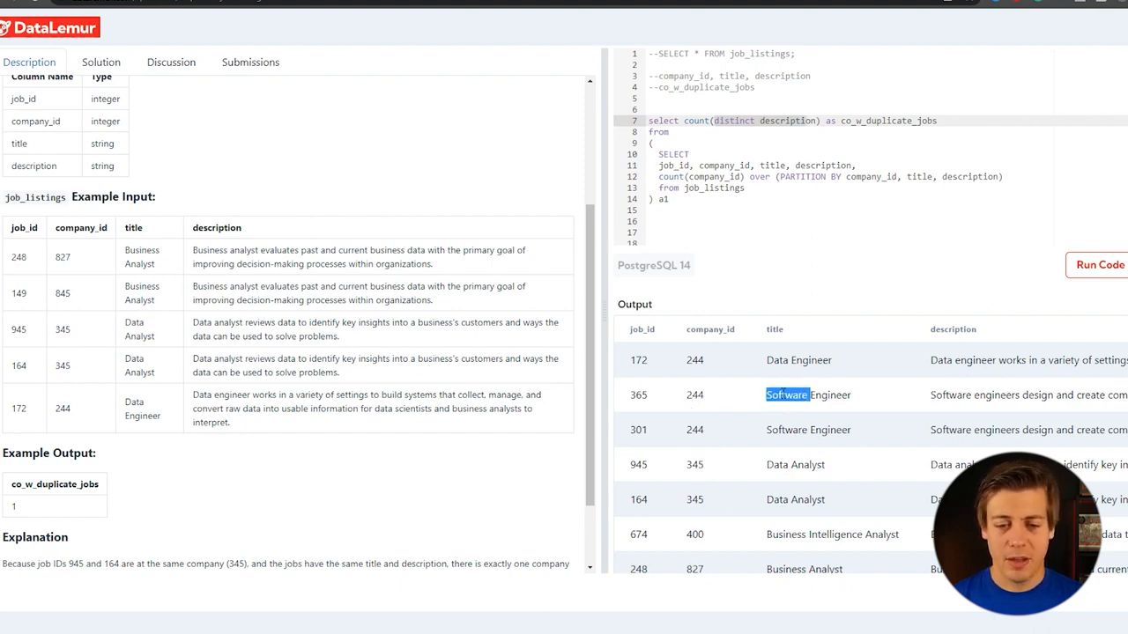
mouse_move(912, 391)
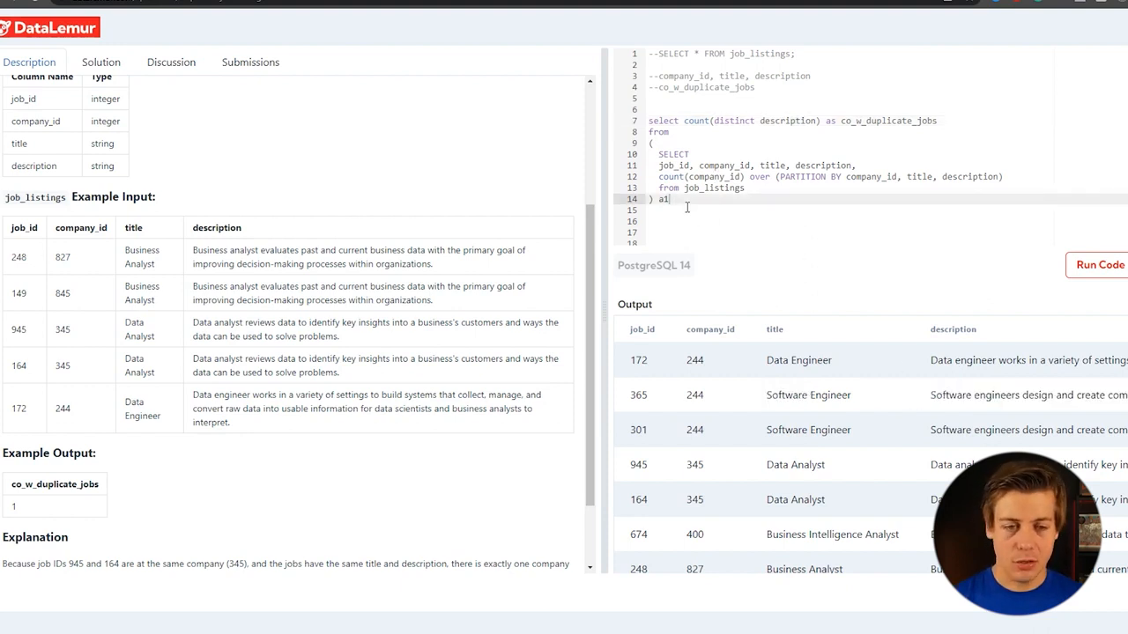
Alias the window count dupjobs and filter the subquery with WHERE dupjobs > 1.
type("w")
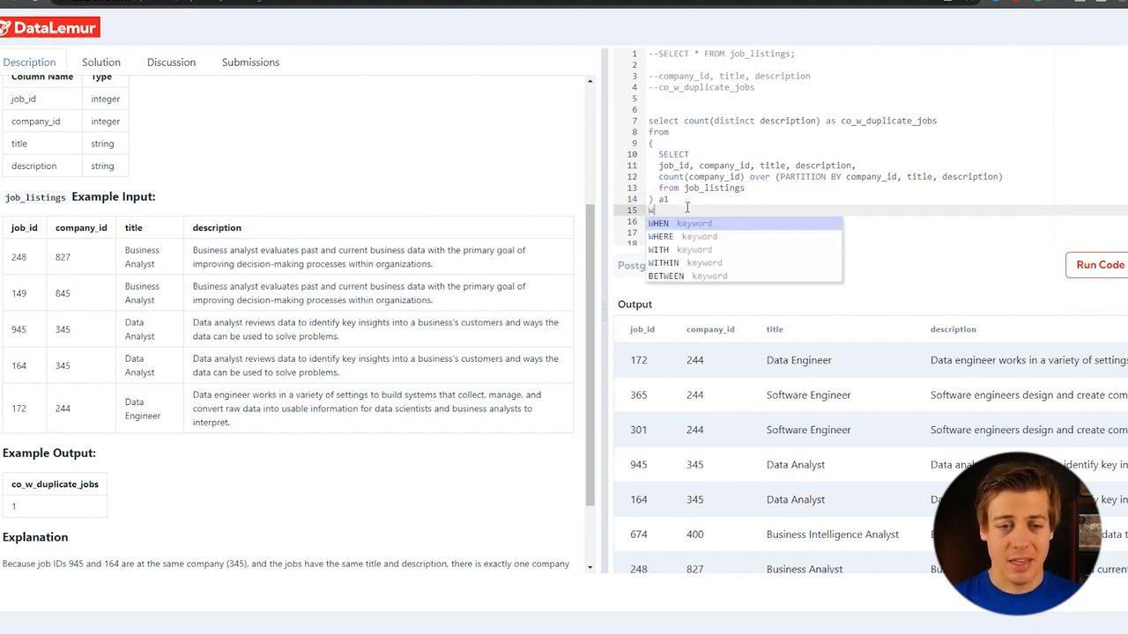
type("here")
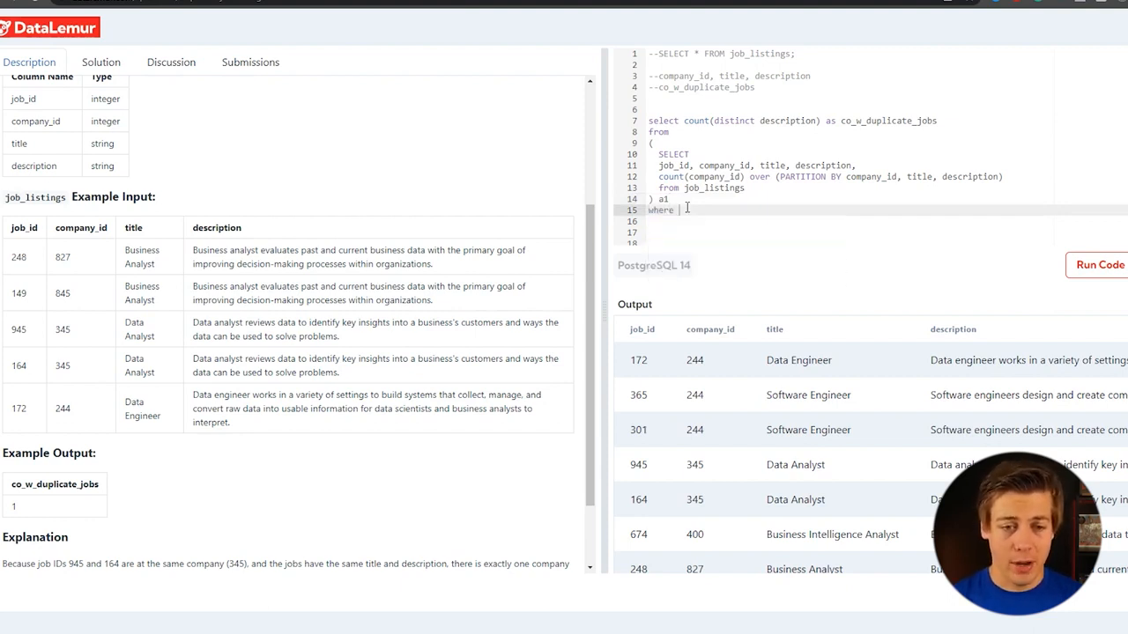
left_click(1002, 176)
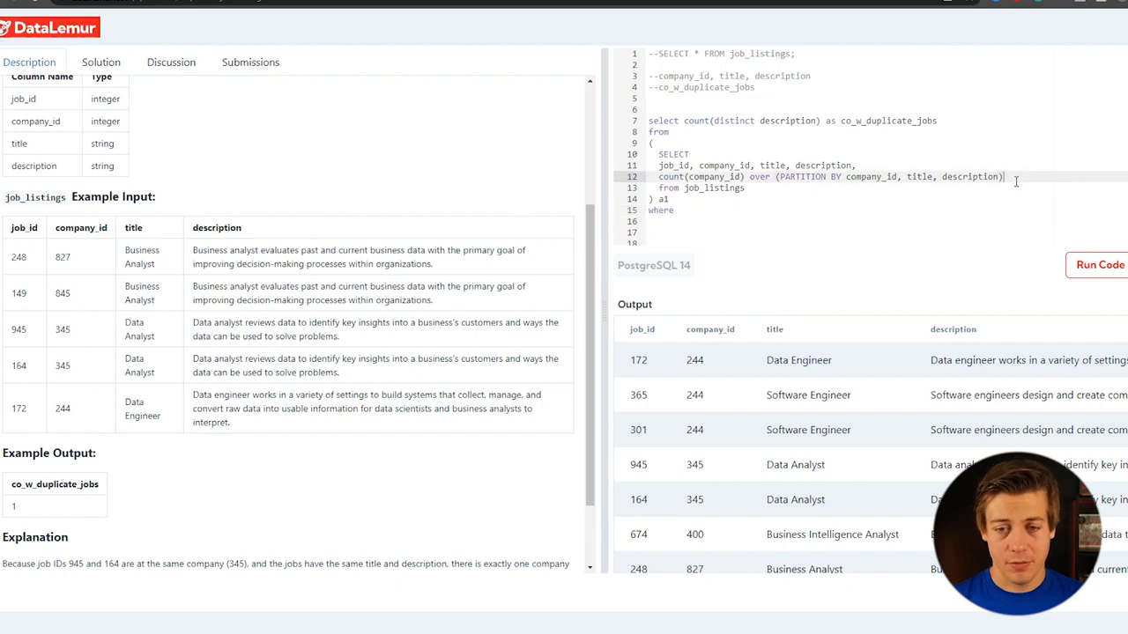
type("dupjobs")
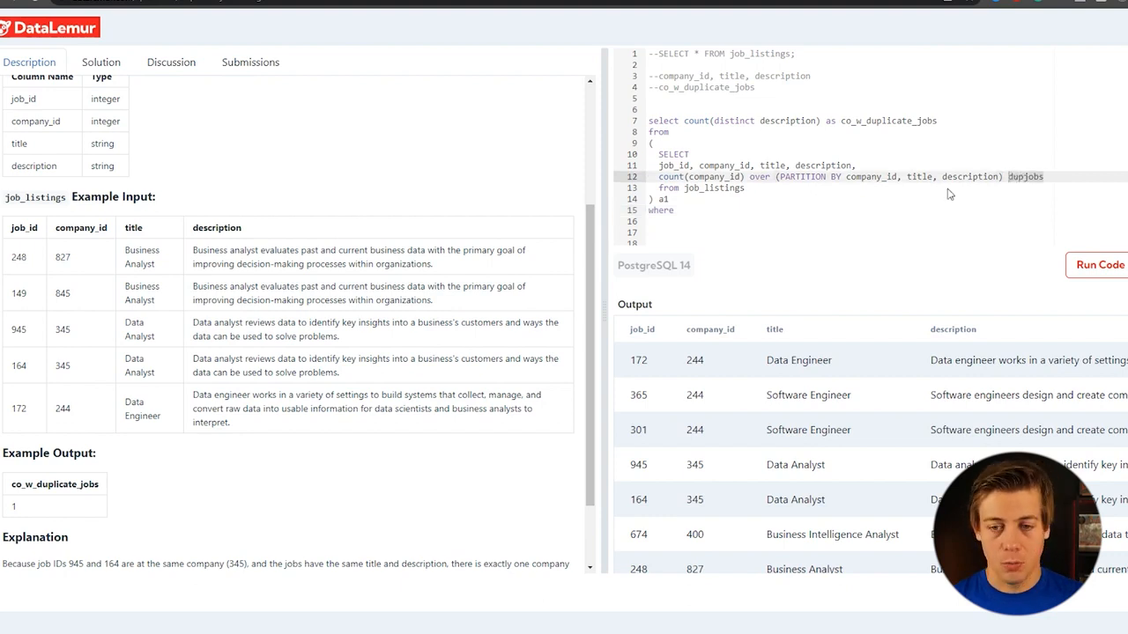
type("dupjobs >")
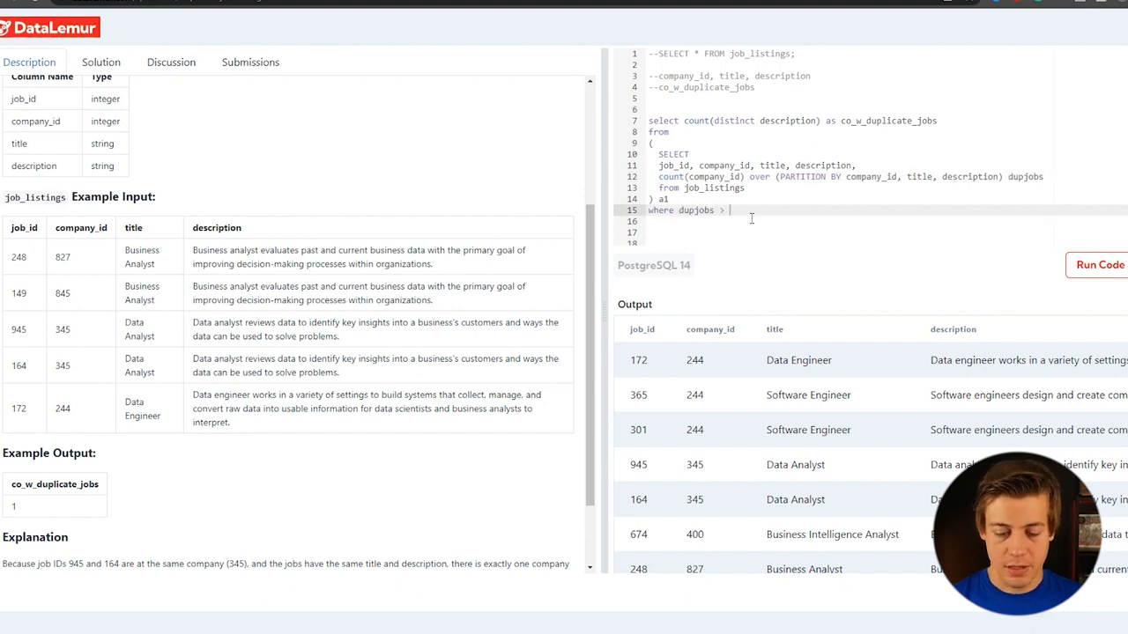
type("1")
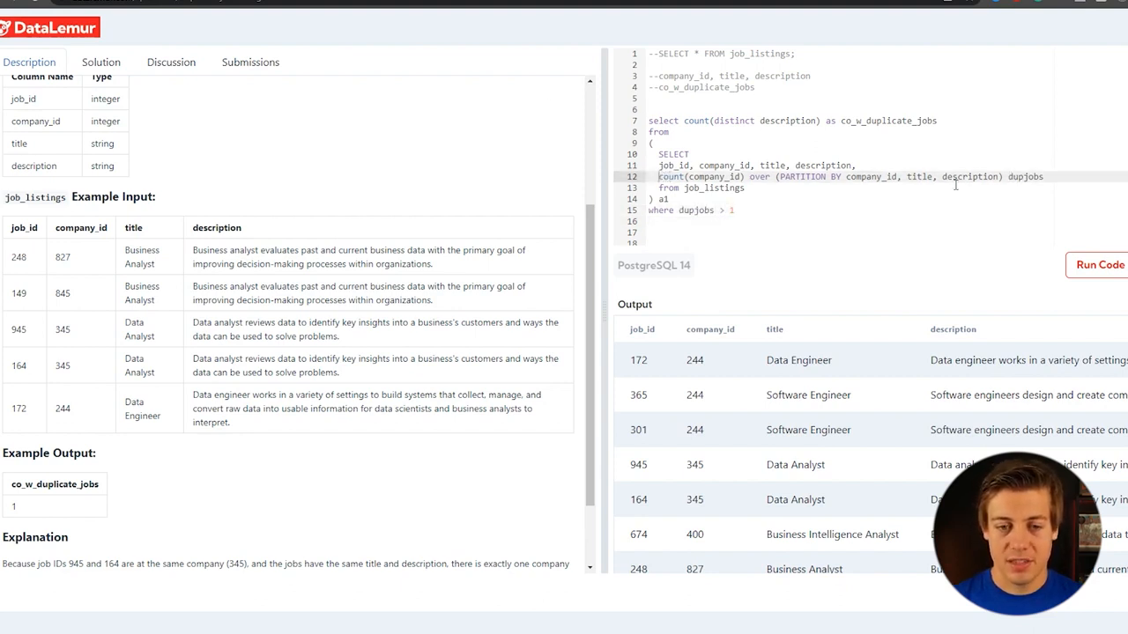
double_click(969, 177)
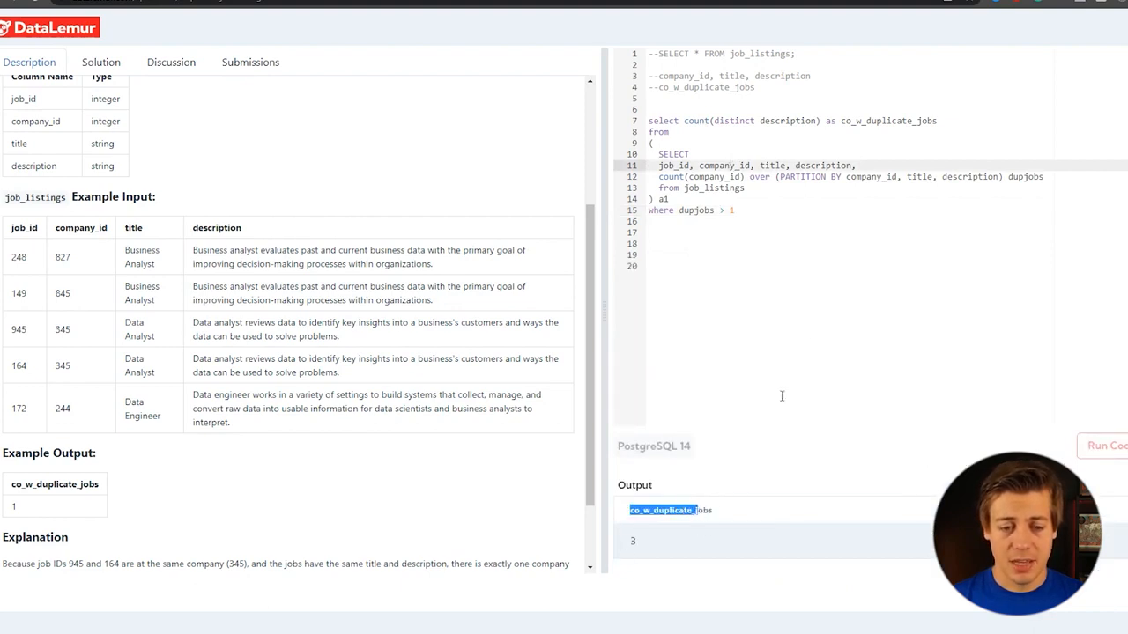
Submit the duplicate job listings query as the solution.
left_click(250, 62)
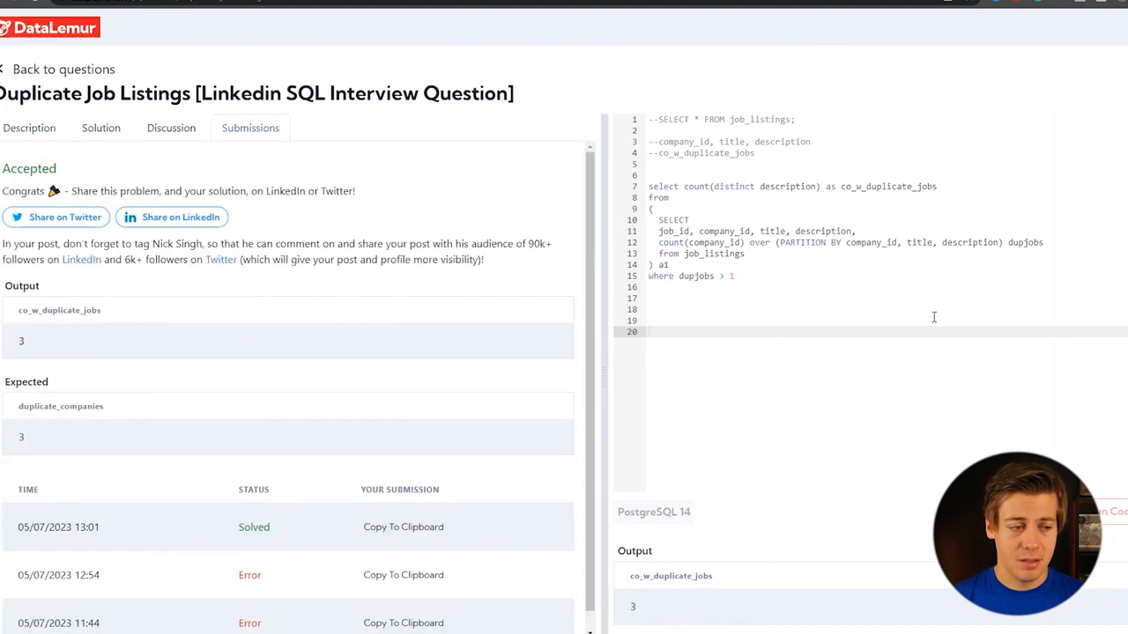
mouse_move(514, 228)
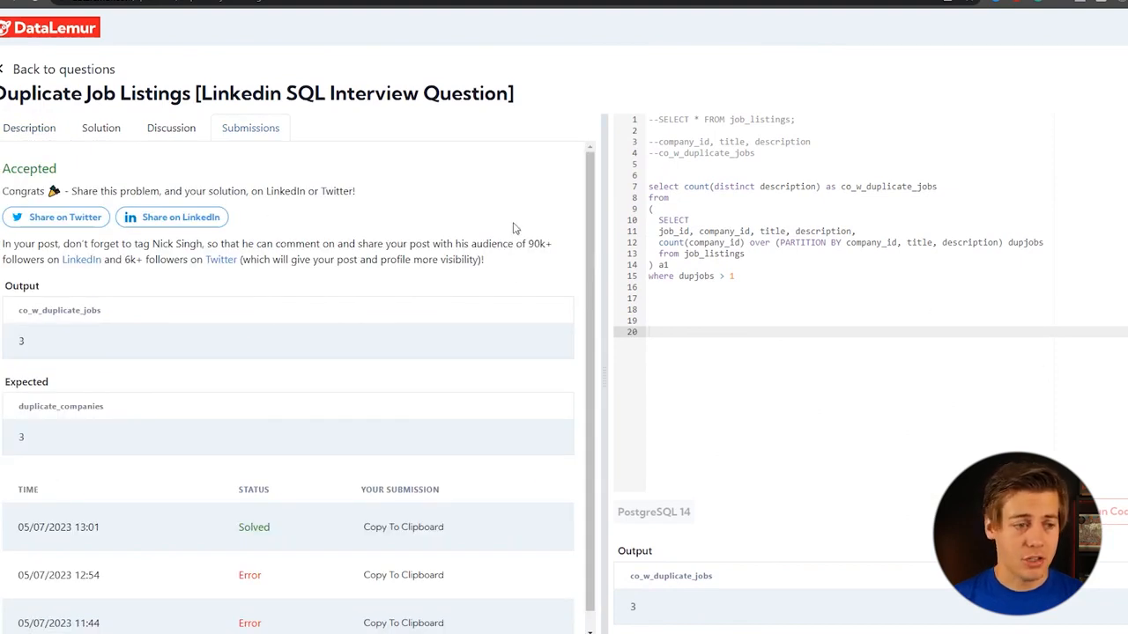